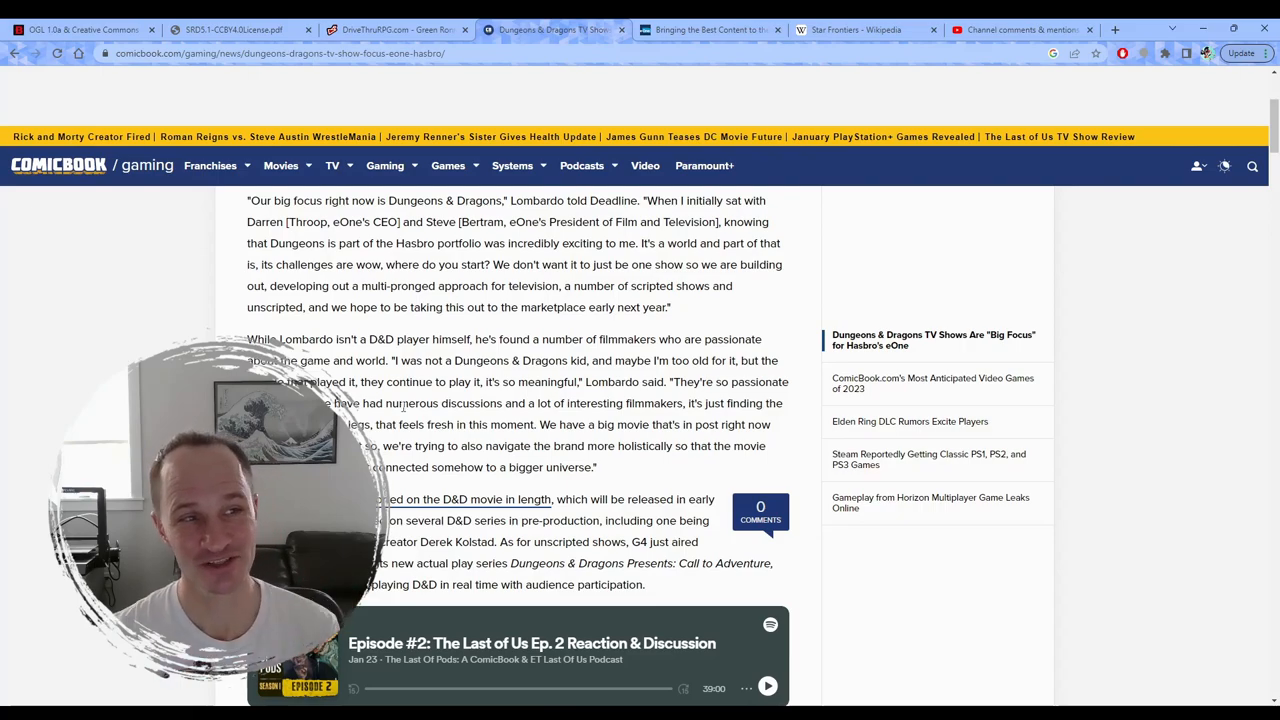
Step: Switch to the 'OGL 1.0a & Creative Commons' post tab and scroll down a little
left_click(80, 29)
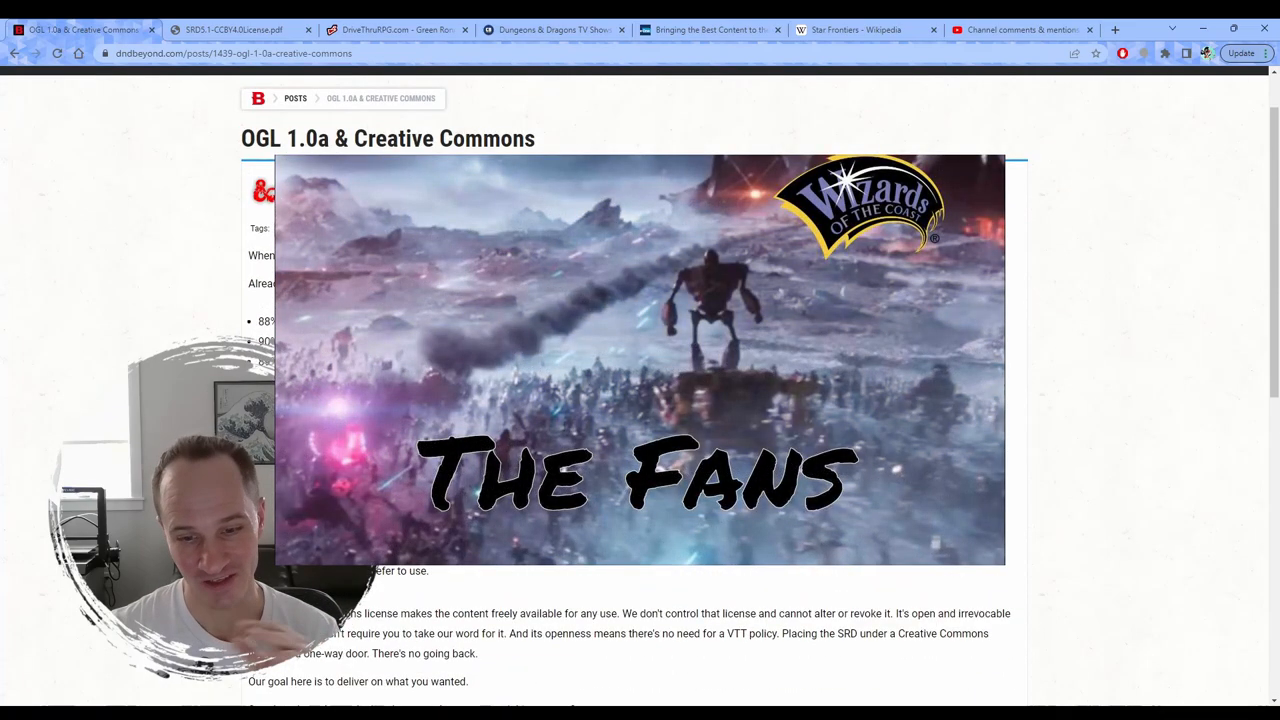
scroll("down", 3)
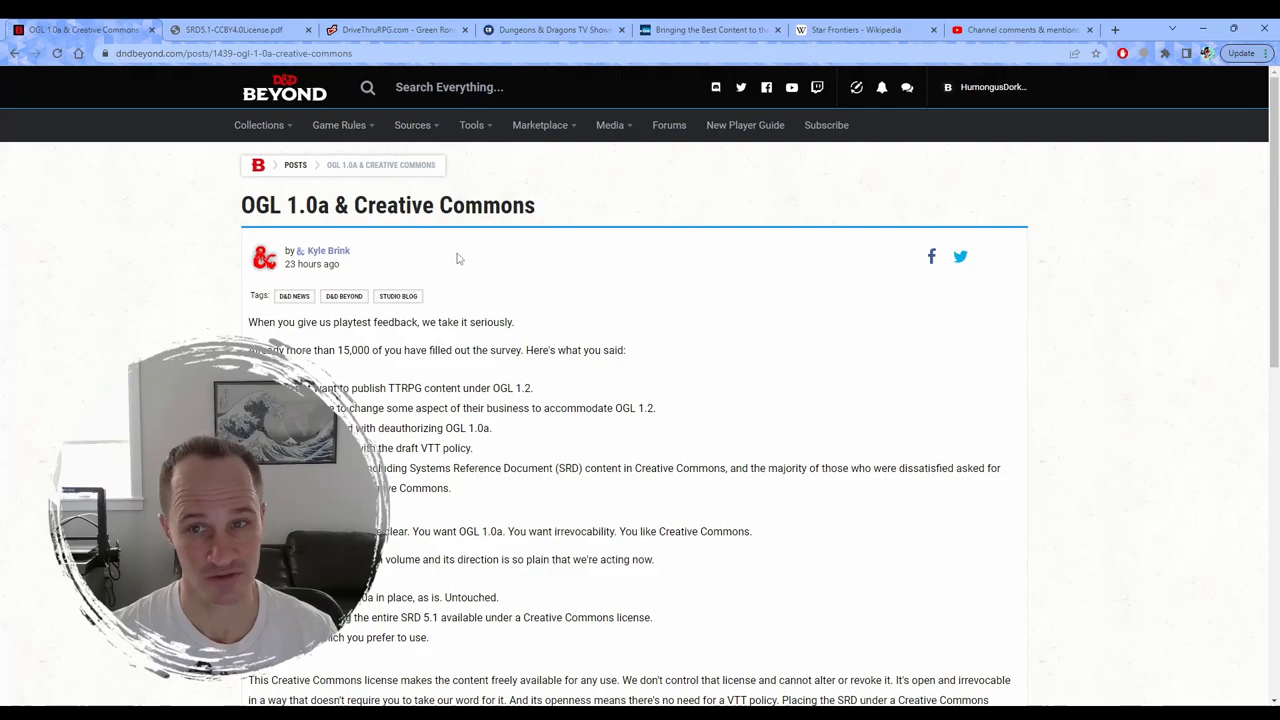
mouse_move(384, 248)
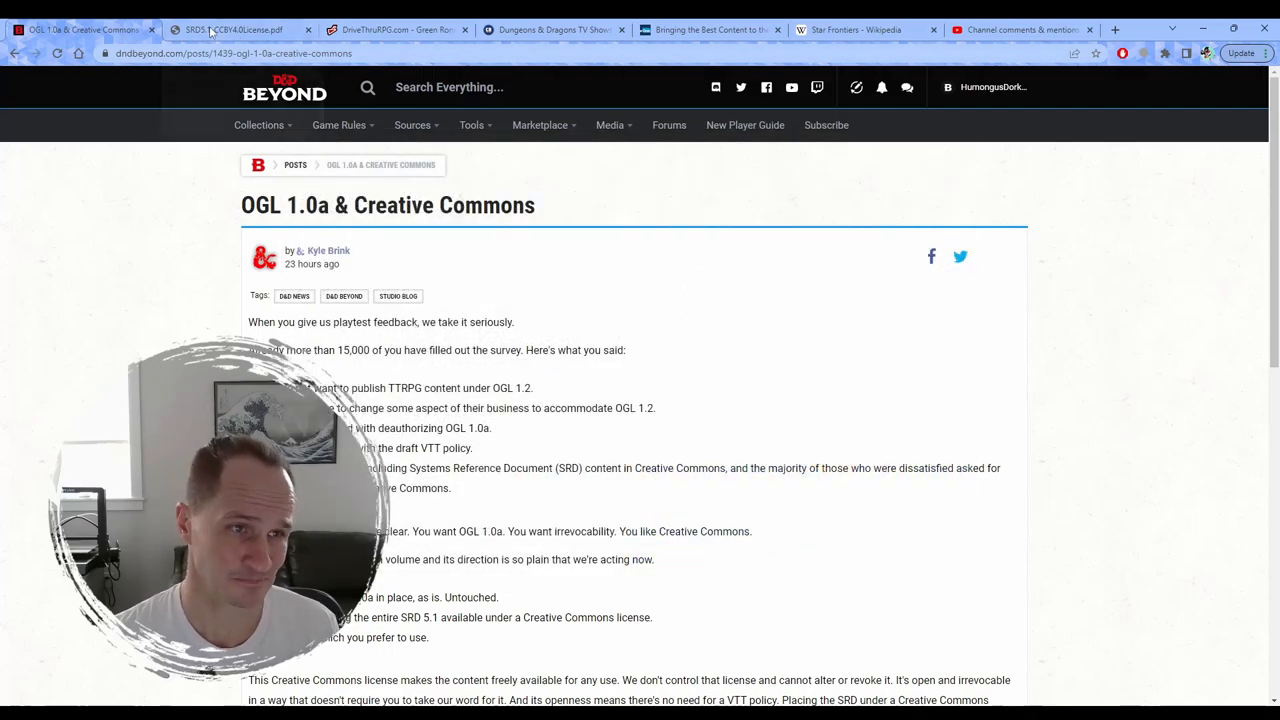
mouse_move(240, 29)
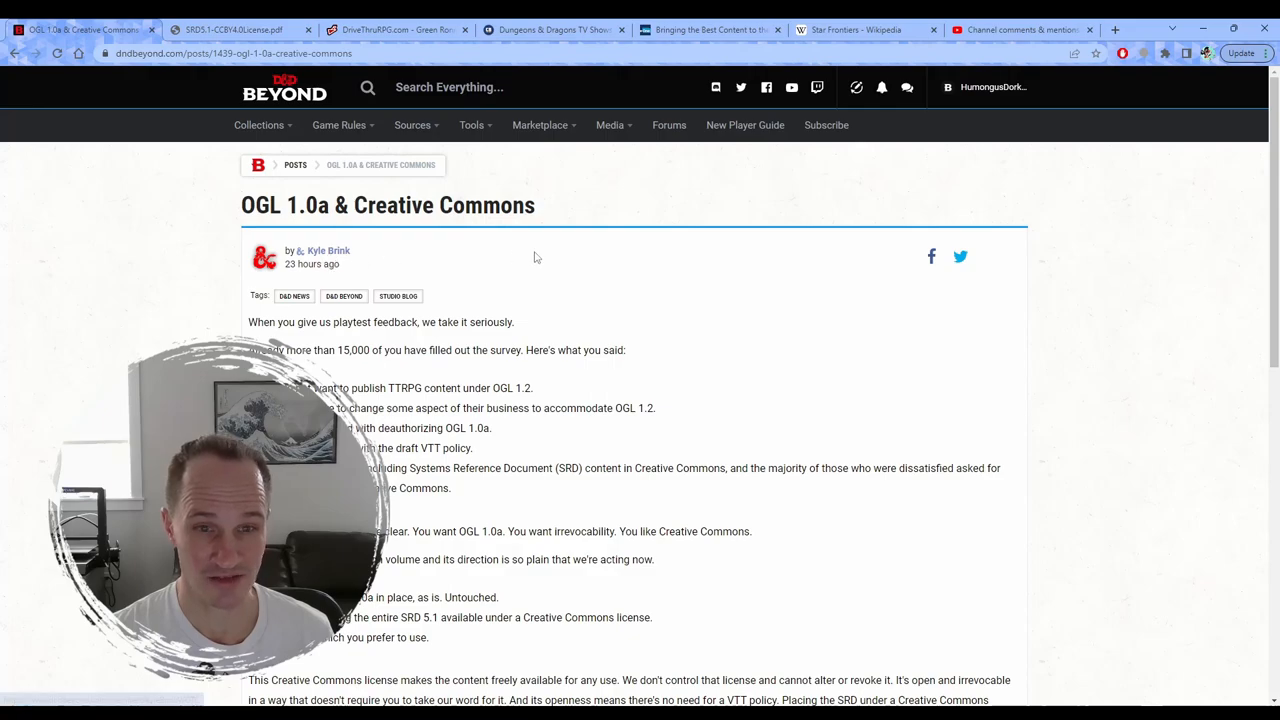
mouse_move(348, 255)
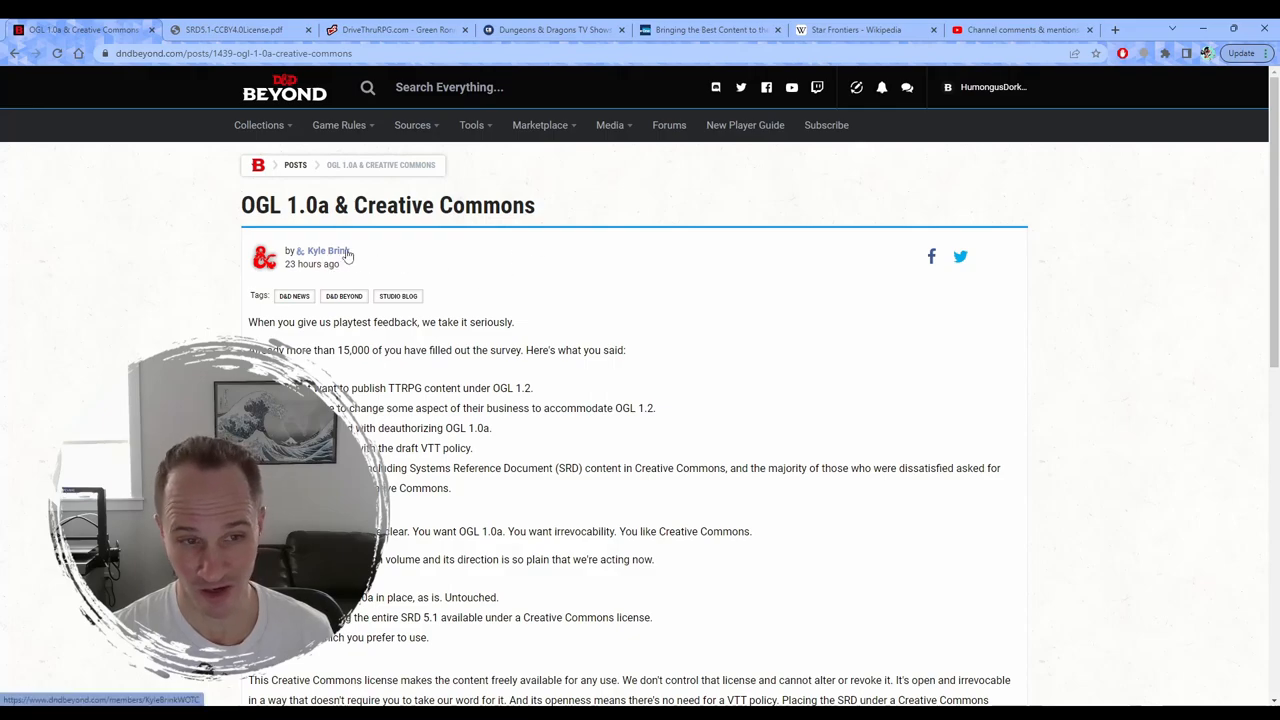
mouse_move(687, 312)
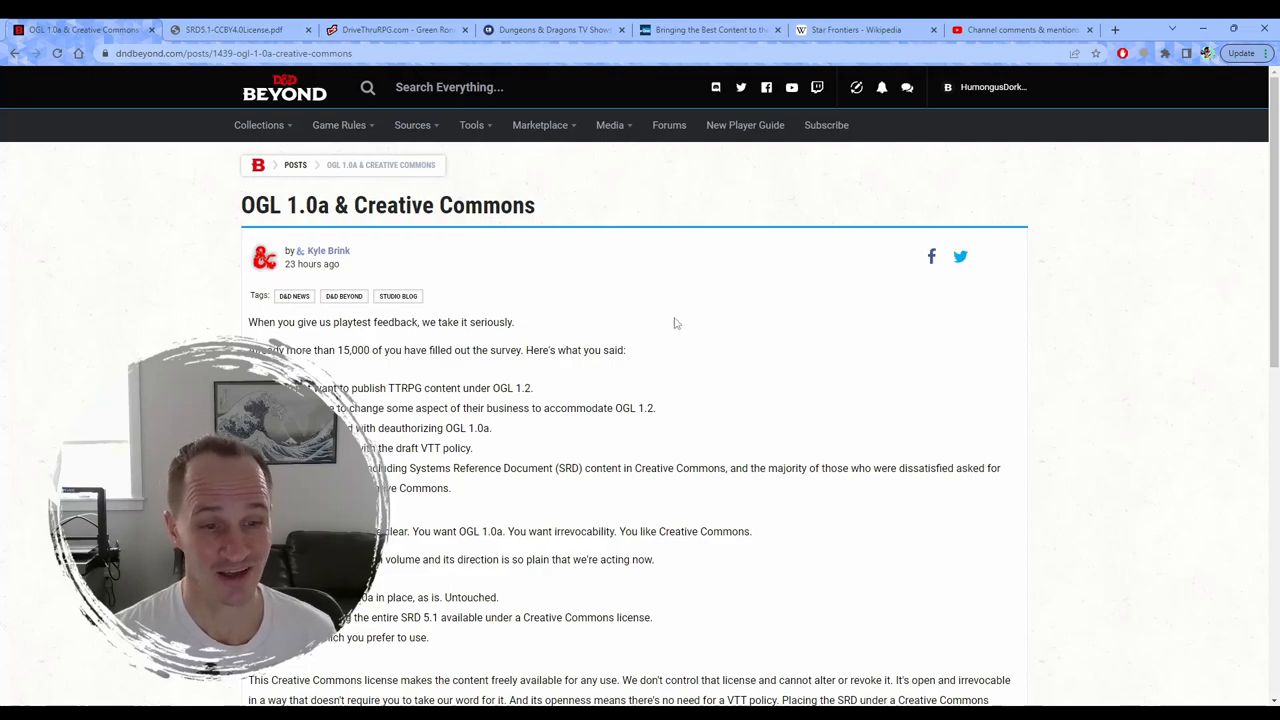
mouse_move(516, 394)
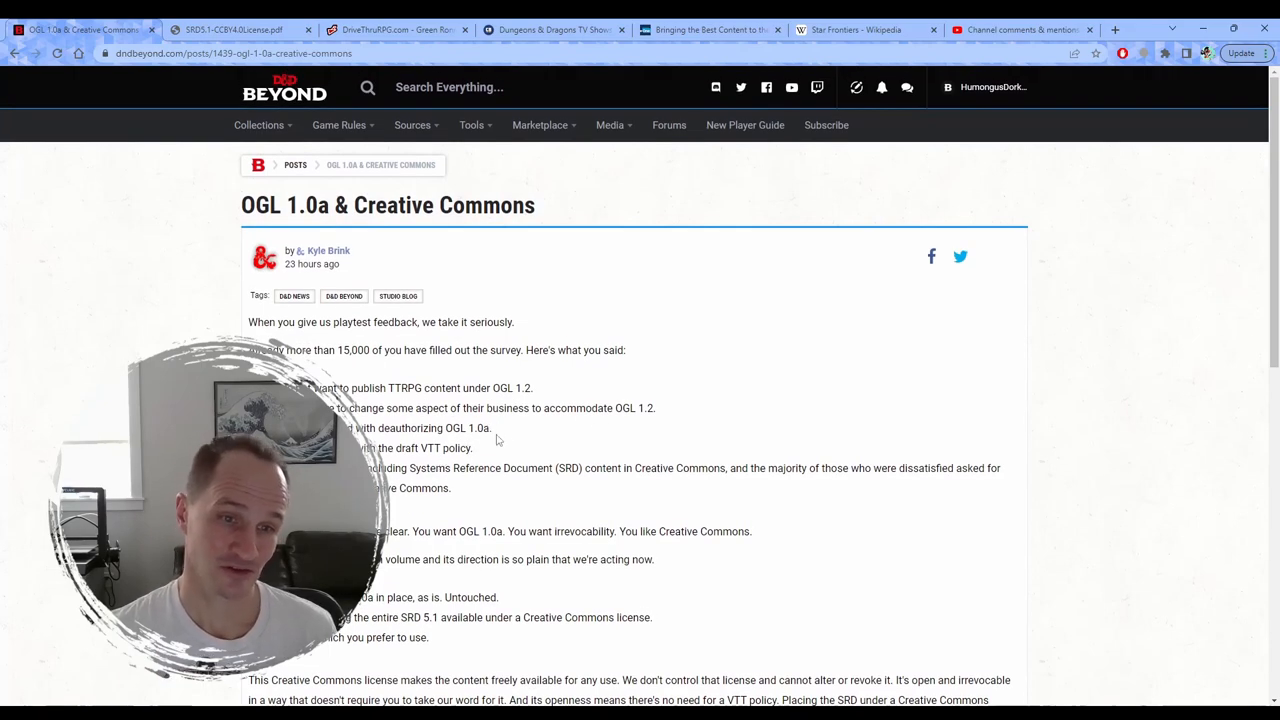
mouse_move(690, 383)
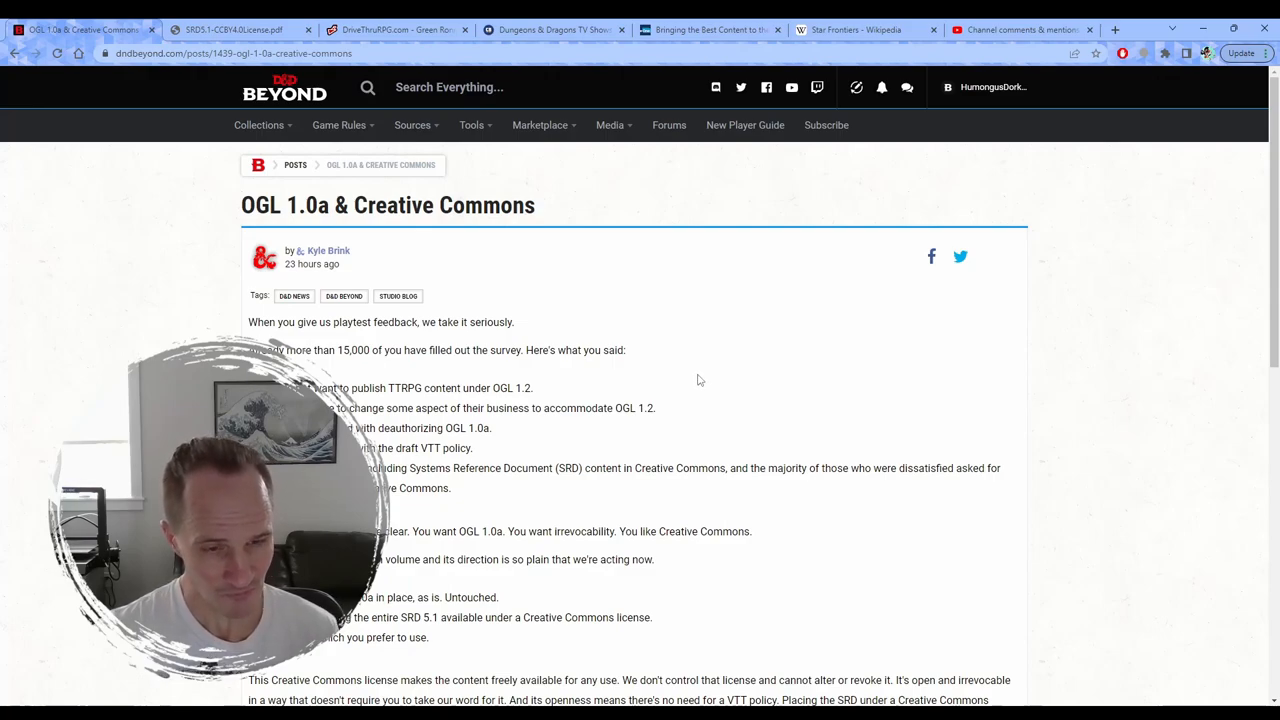
mouse_move(568, 391)
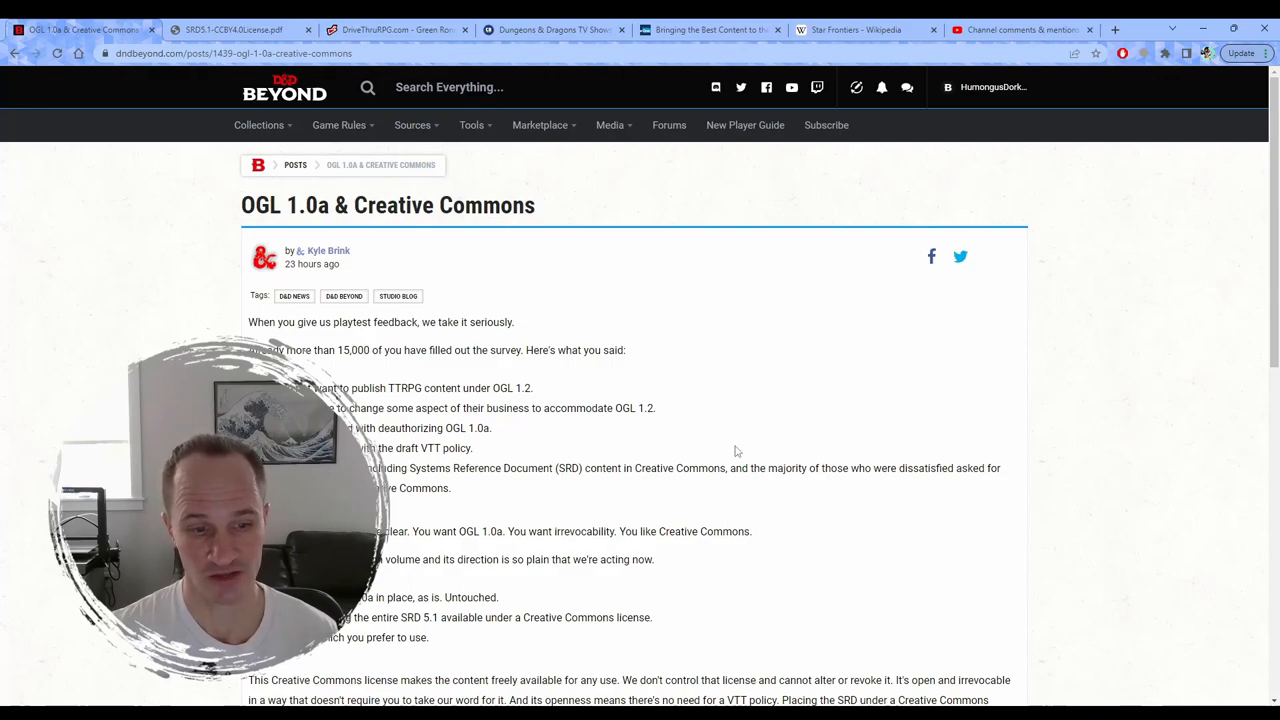
mouse_move(455, 509)
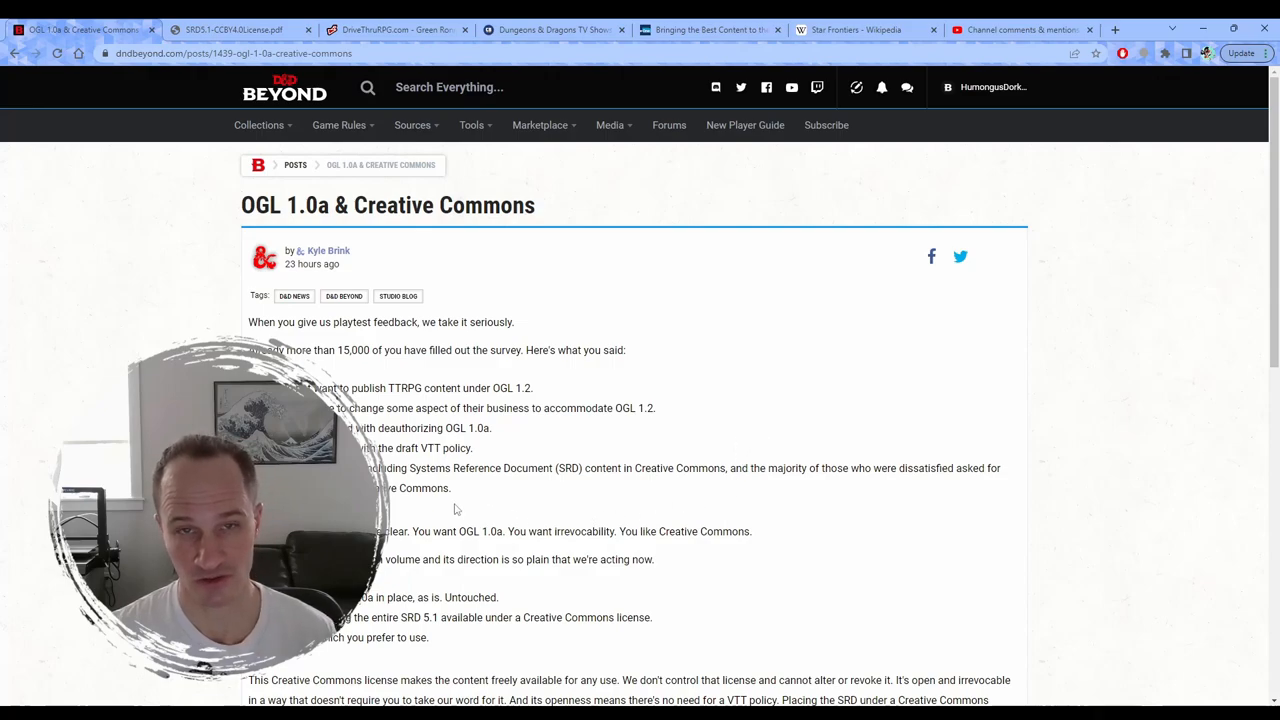
Step: Scroll further down the D&D Beyond OGL 1.0a & Creative Commons post
scroll("down", 3)
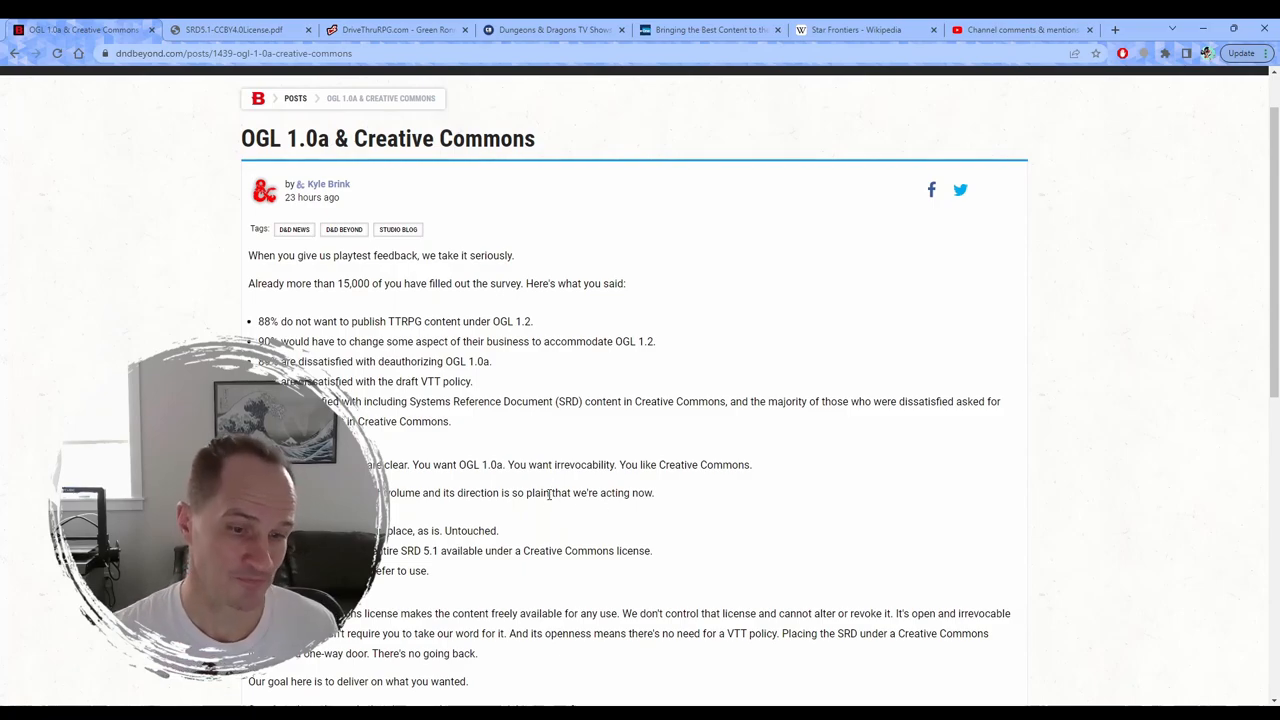
scroll("down", 3)
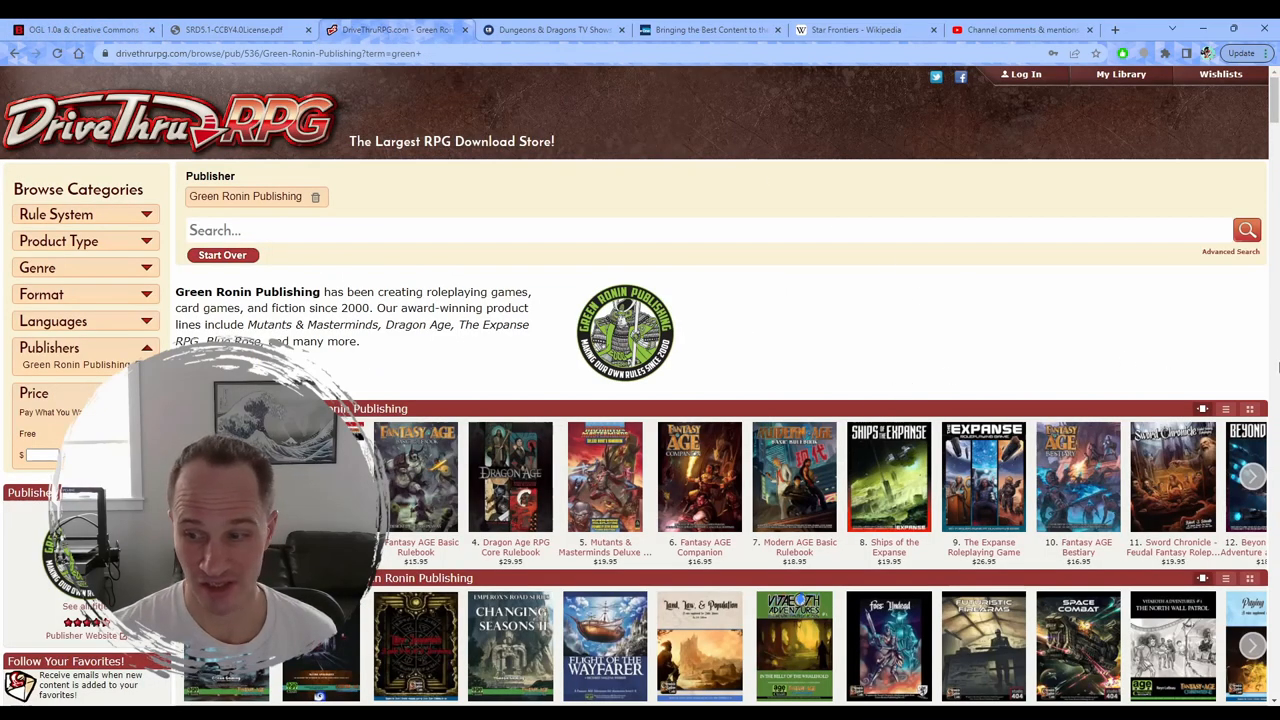
scroll("down", 3)
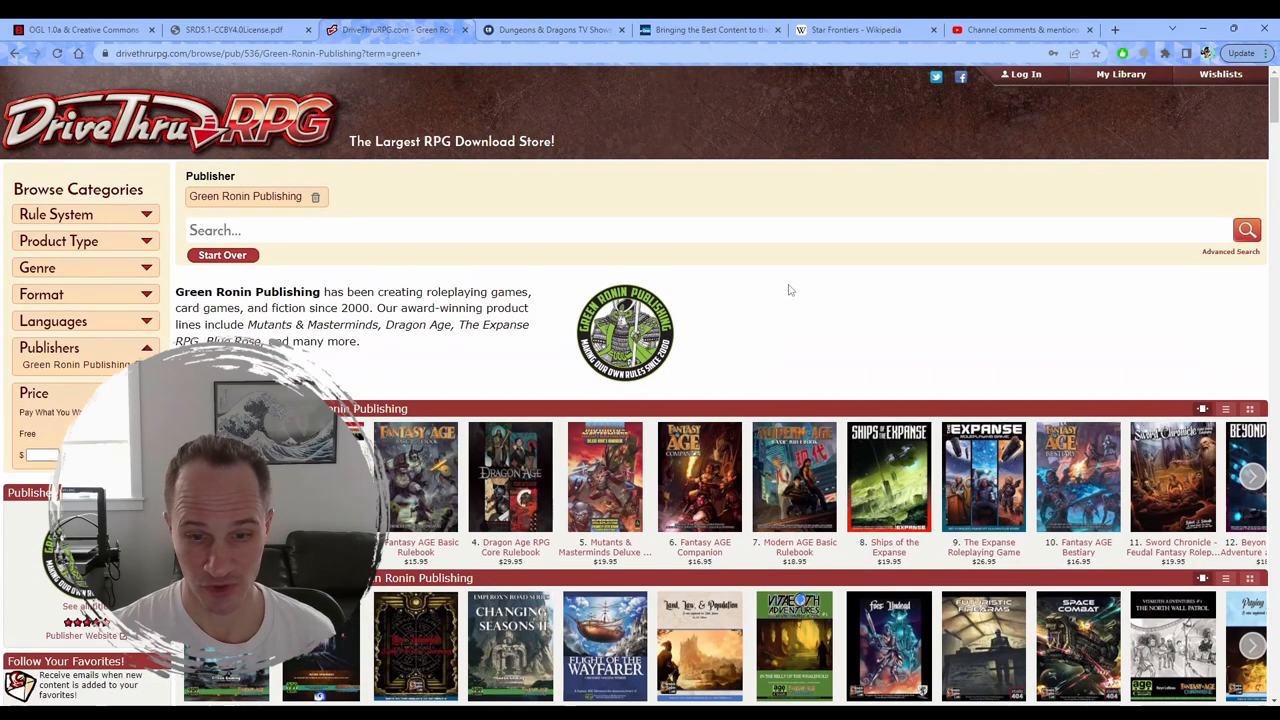
mouse_move(780, 374)
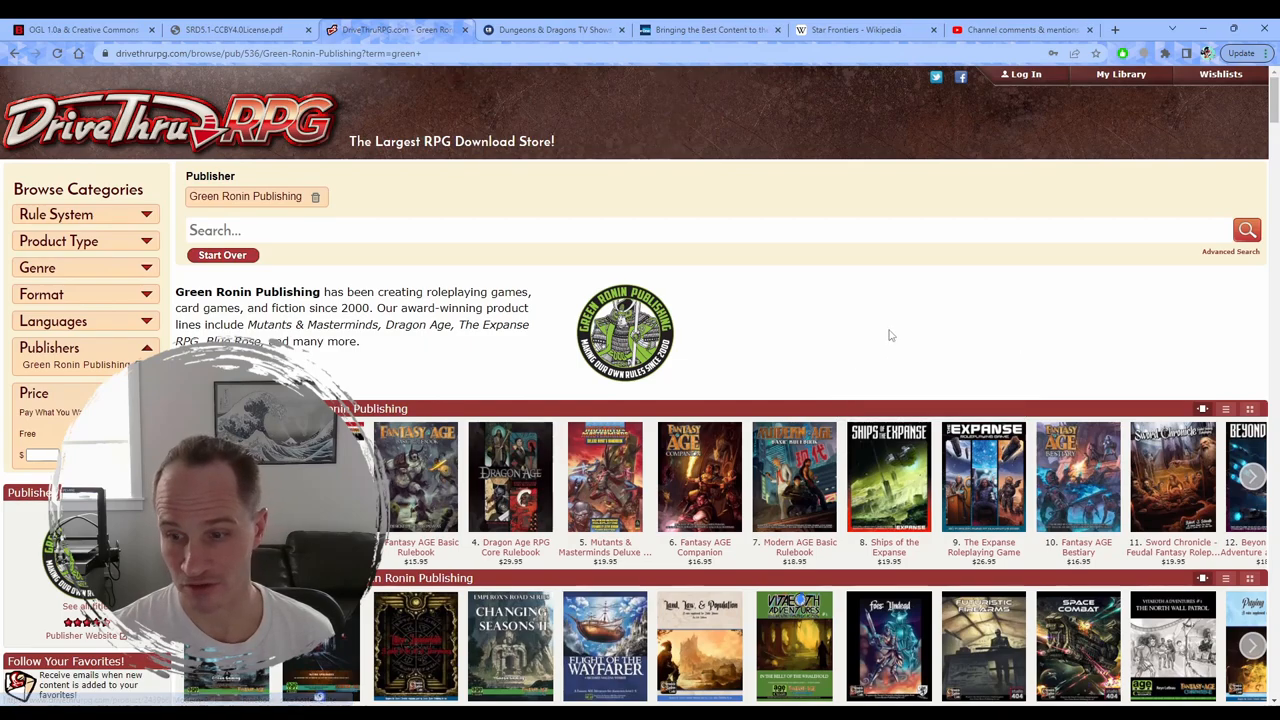
mouse_move(903, 326)
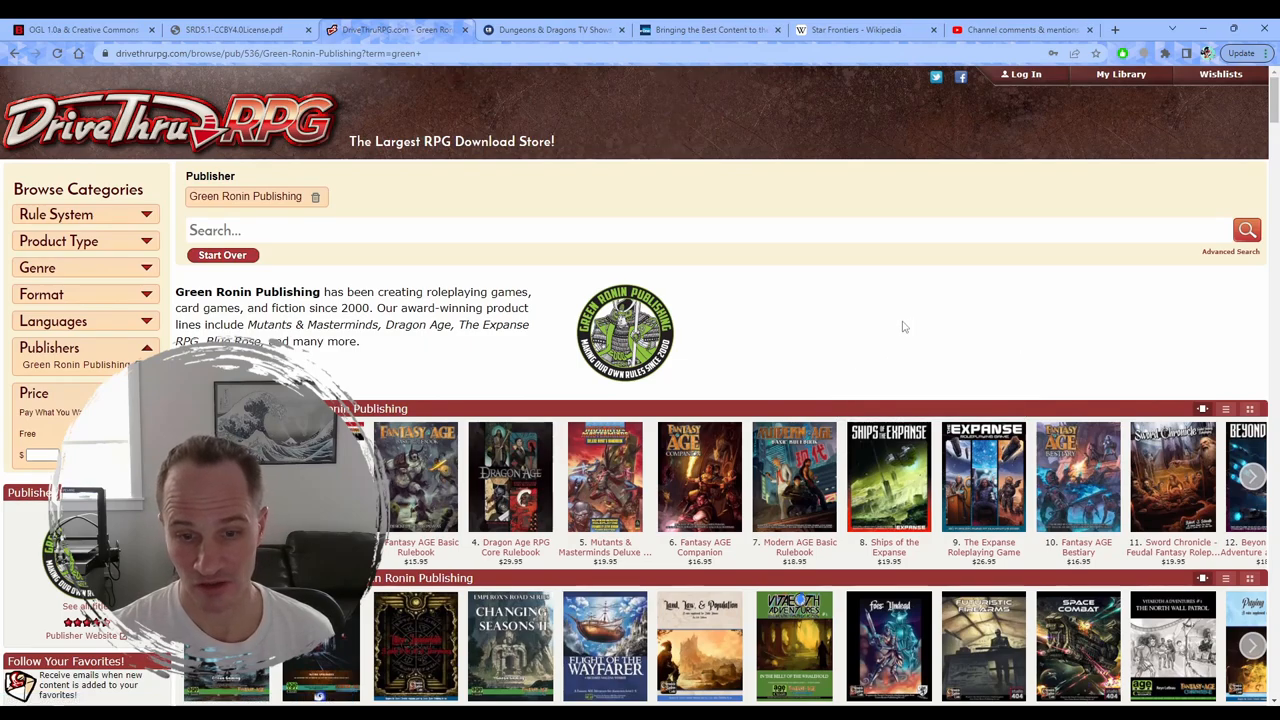
mouse_move(872, 294)
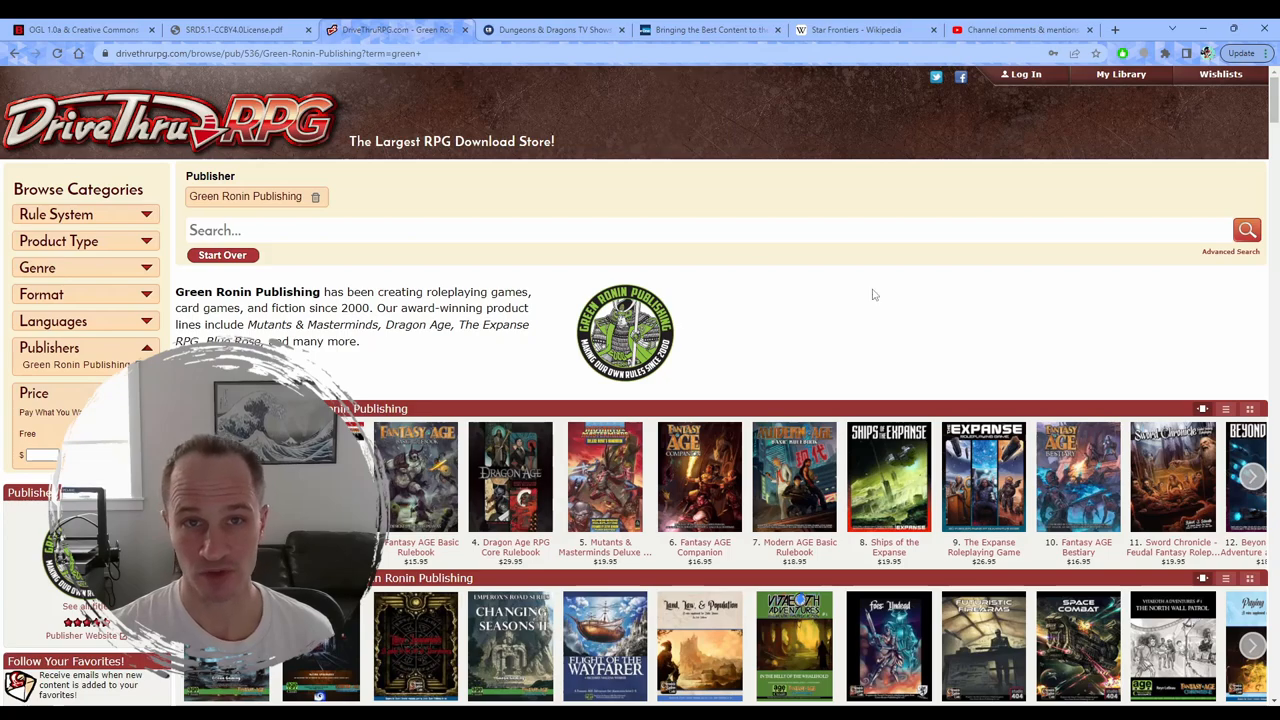
mouse_move(781, 265)
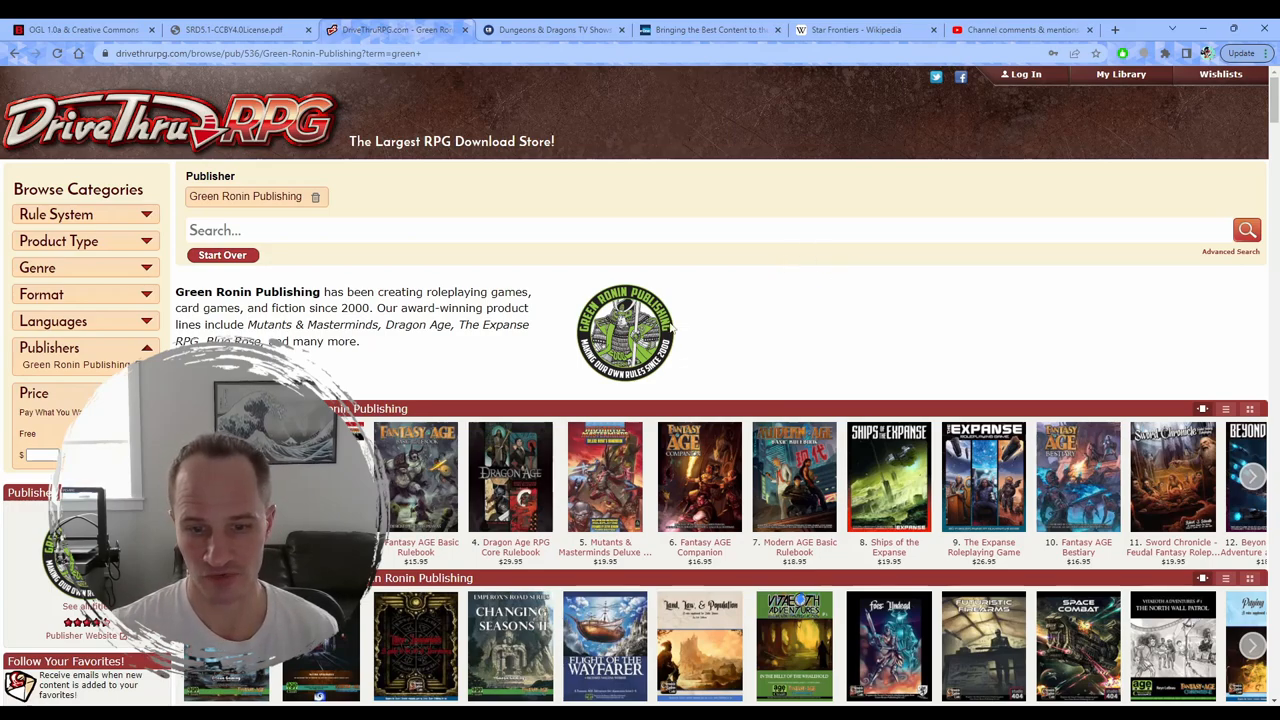
mouse_move(930, 314)
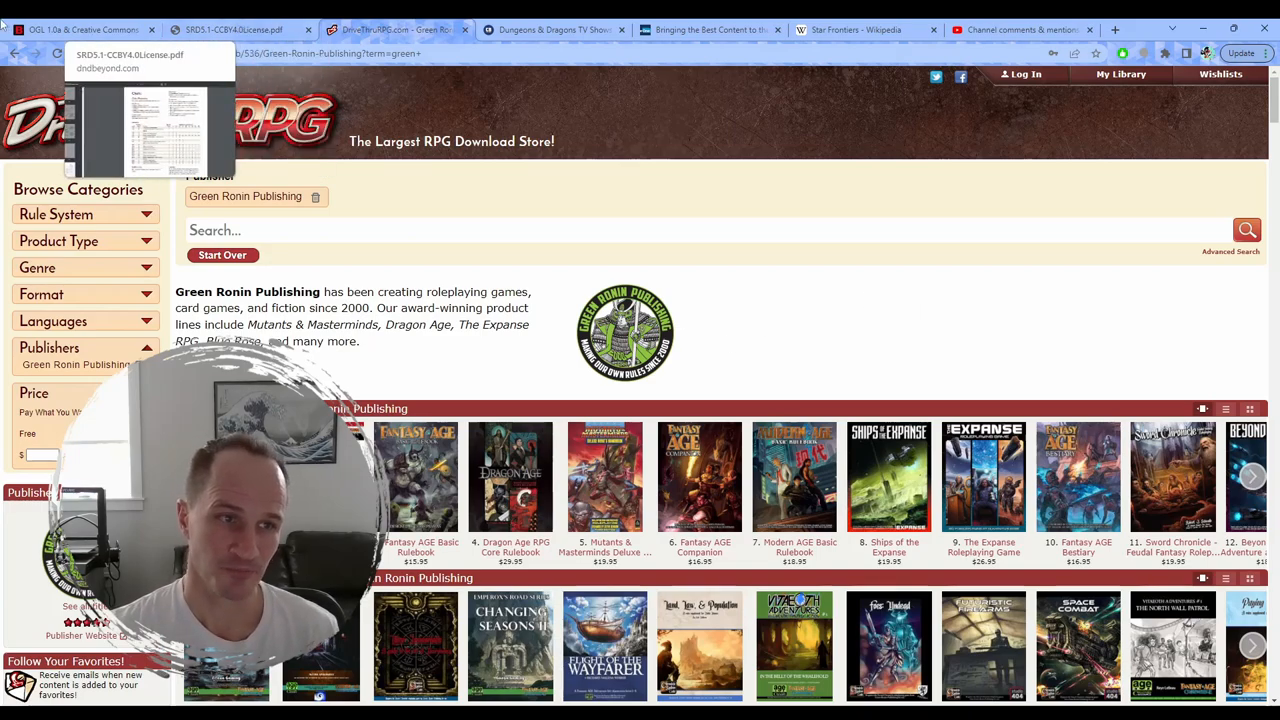
left_click(80, 29)
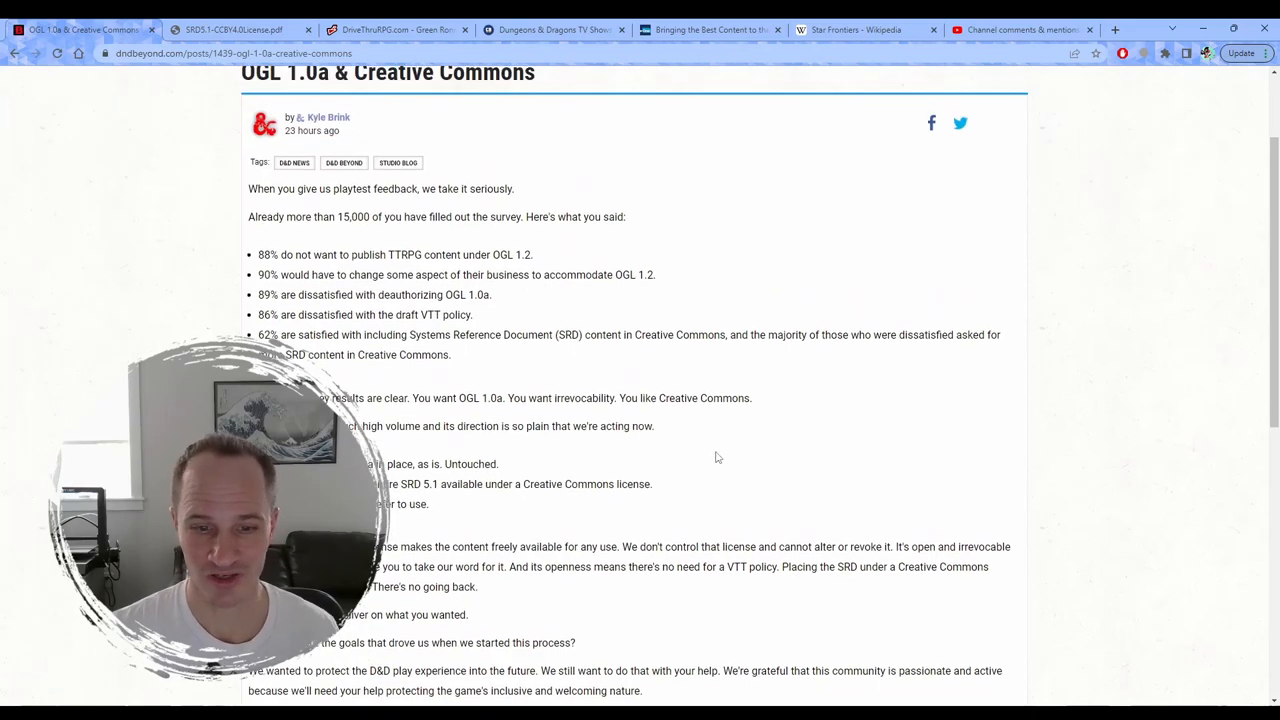
mouse_move(742, 458)
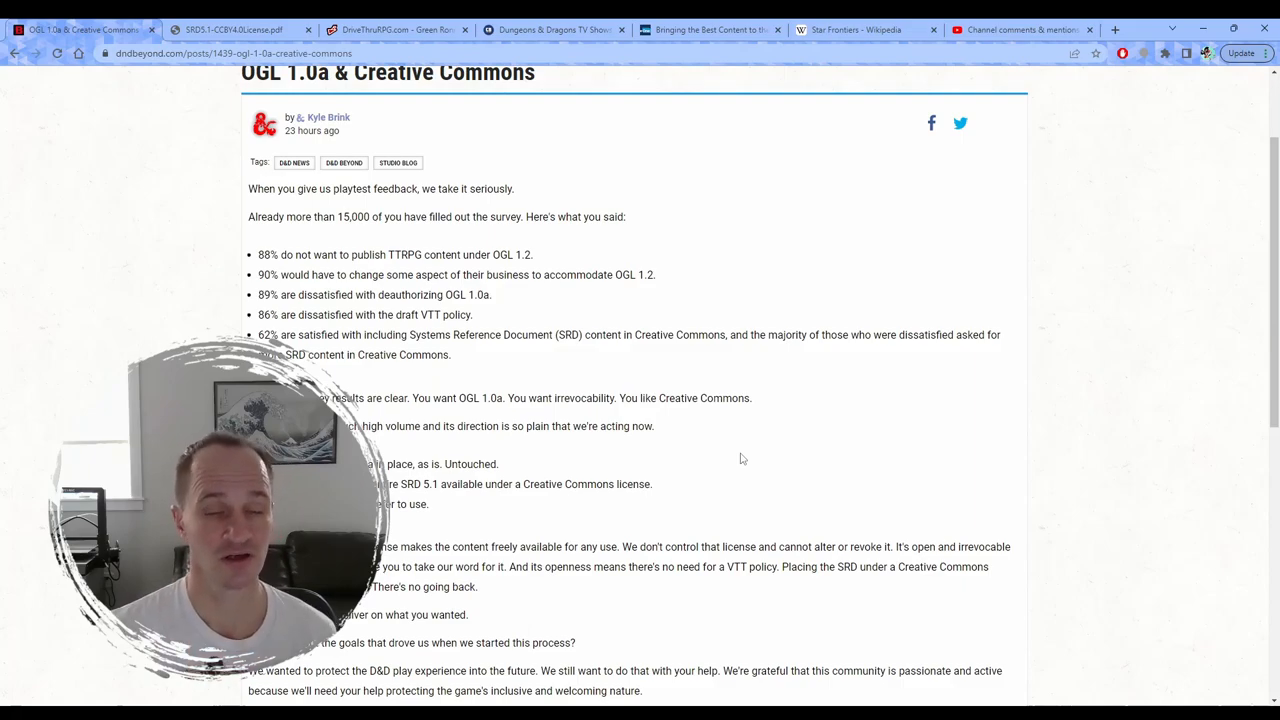
mouse_move(735, 460)
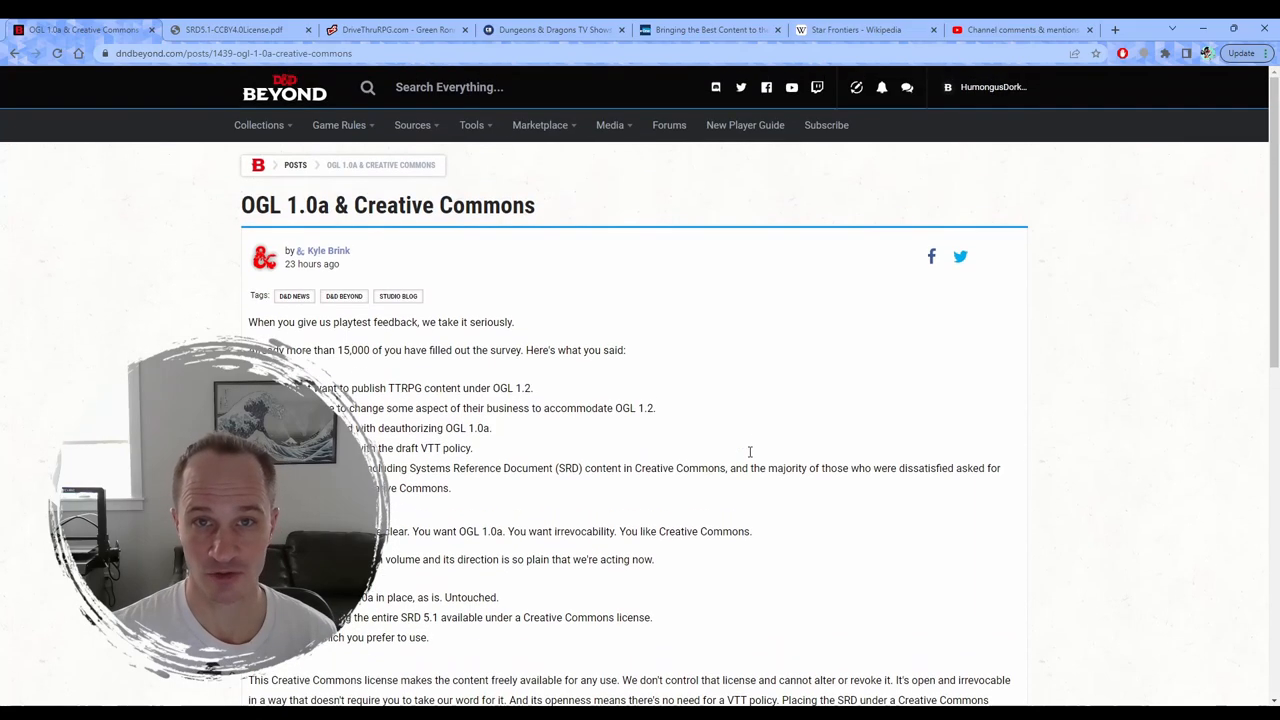
scroll("down", 3)
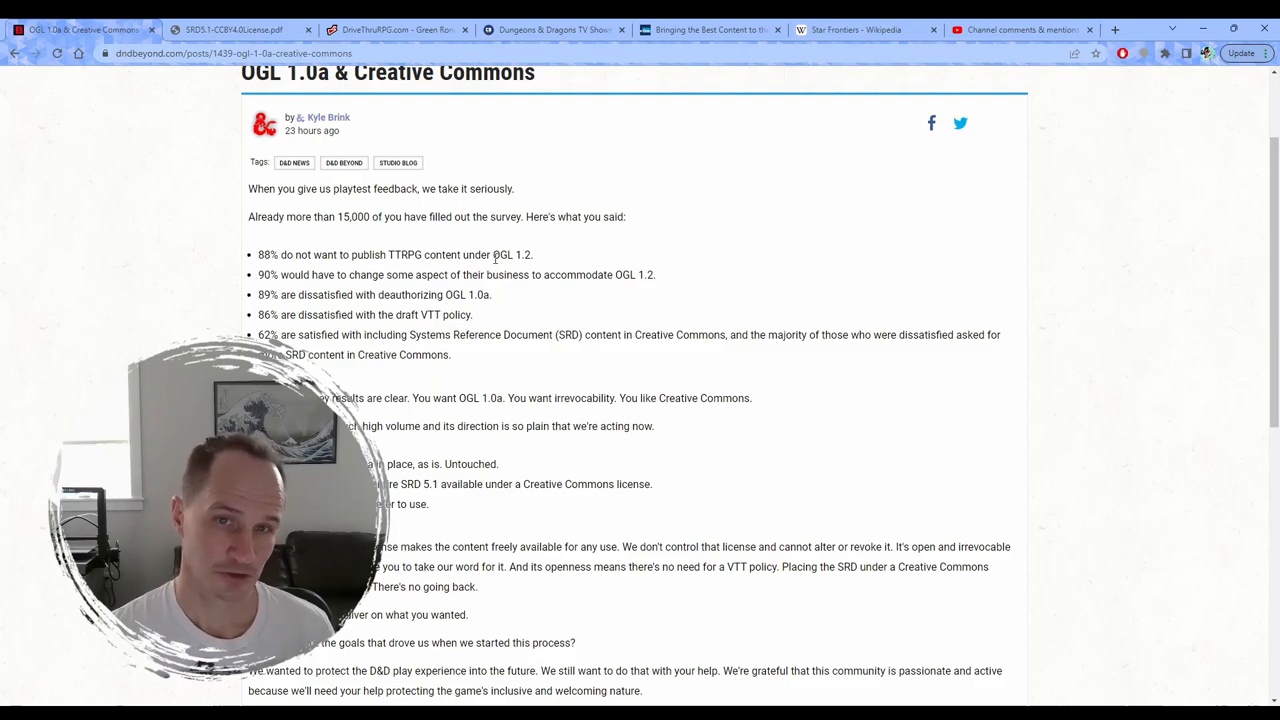
scroll("down", 3)
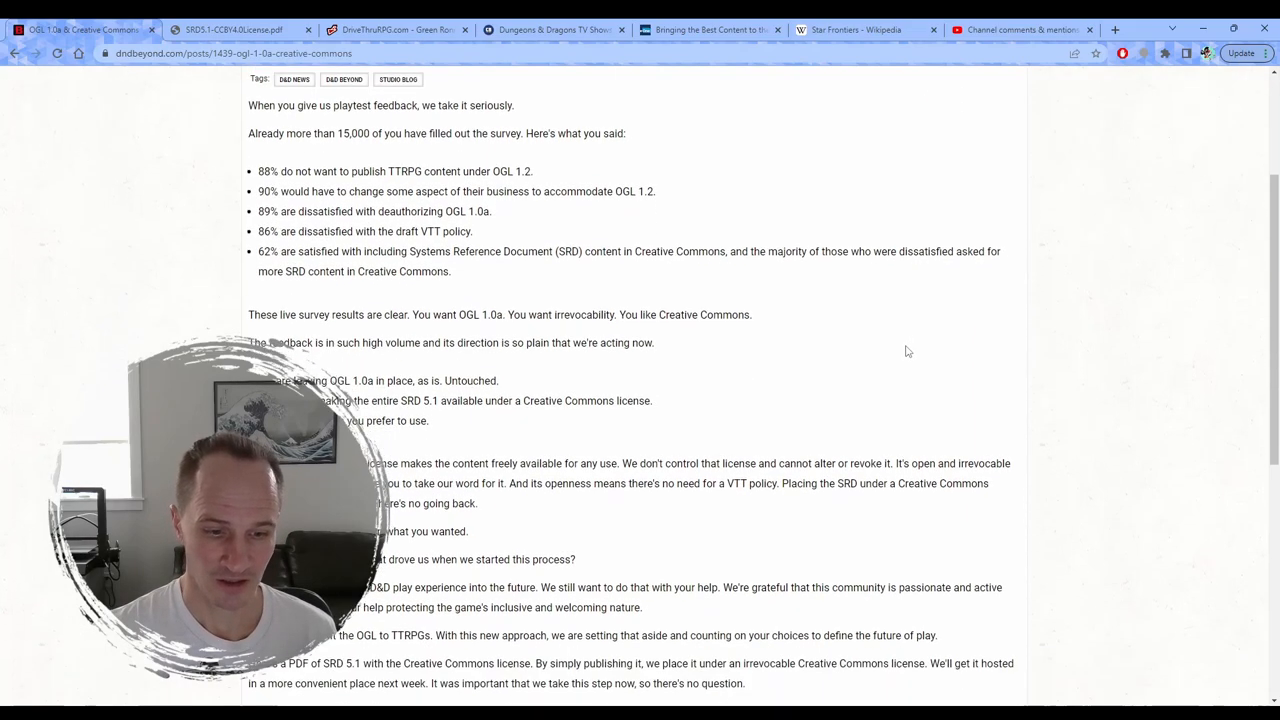
scroll("down", 3)
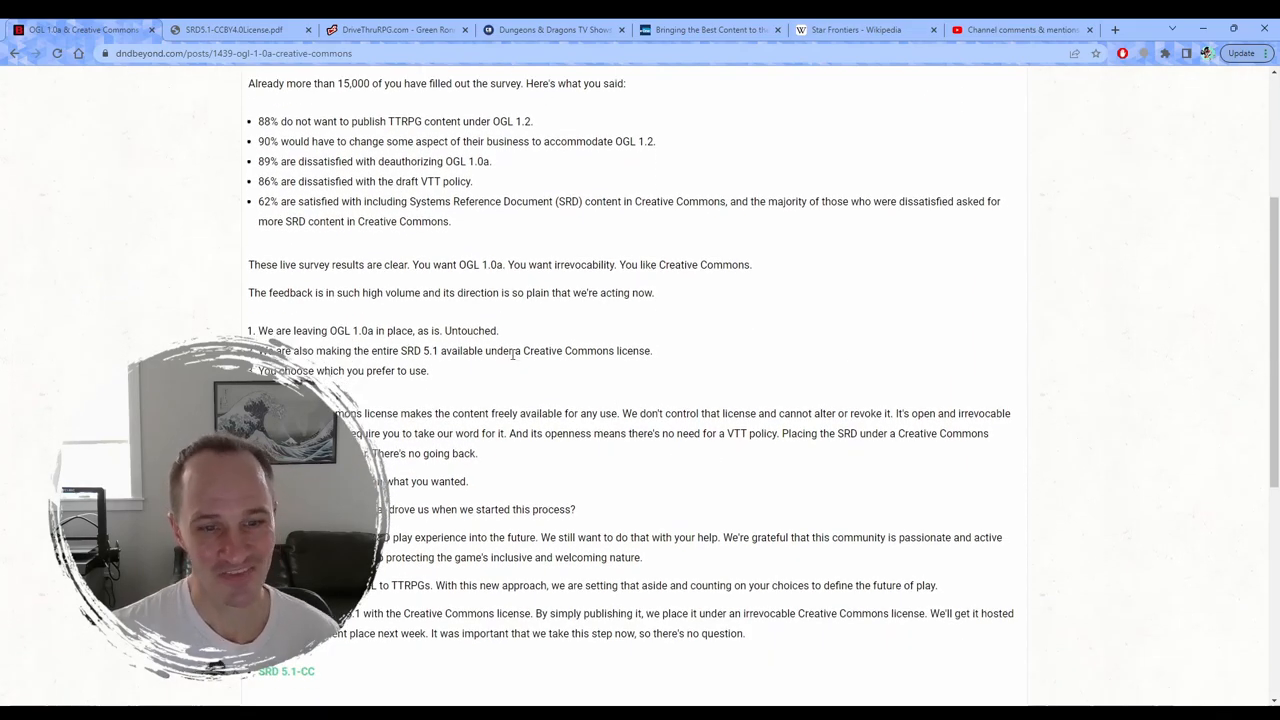
scroll("down", 3)
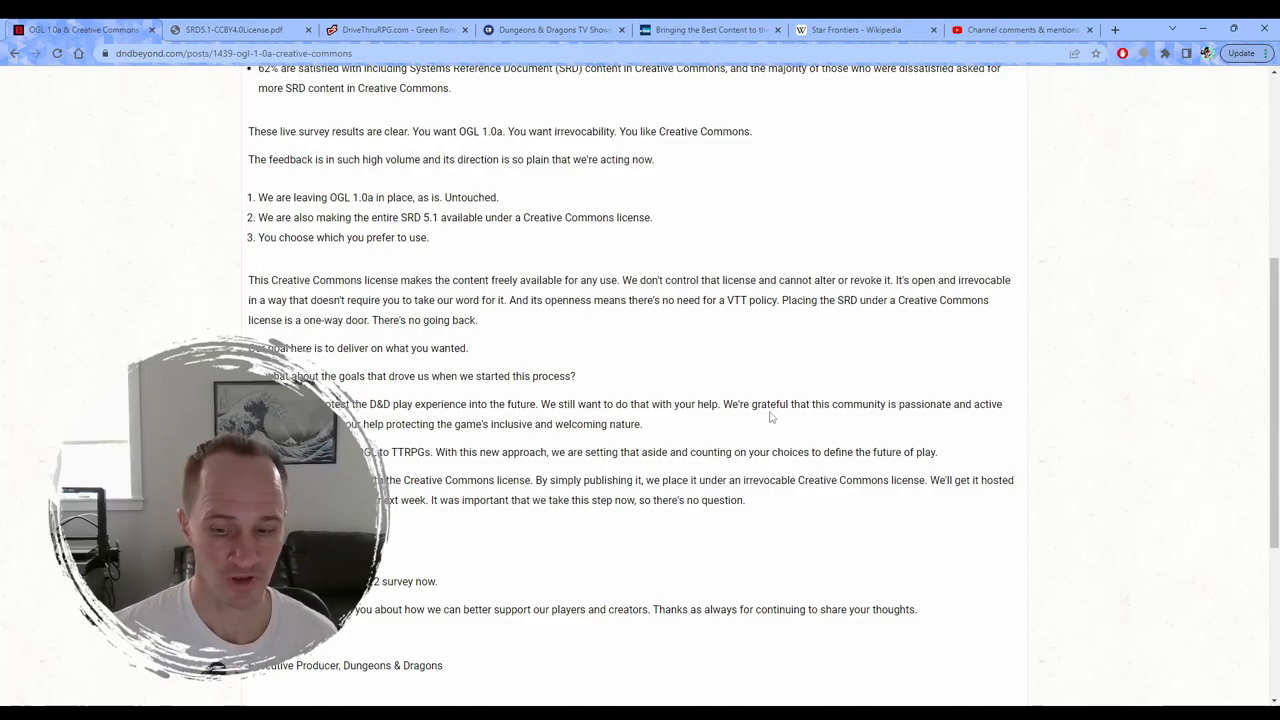
mouse_move(728, 357)
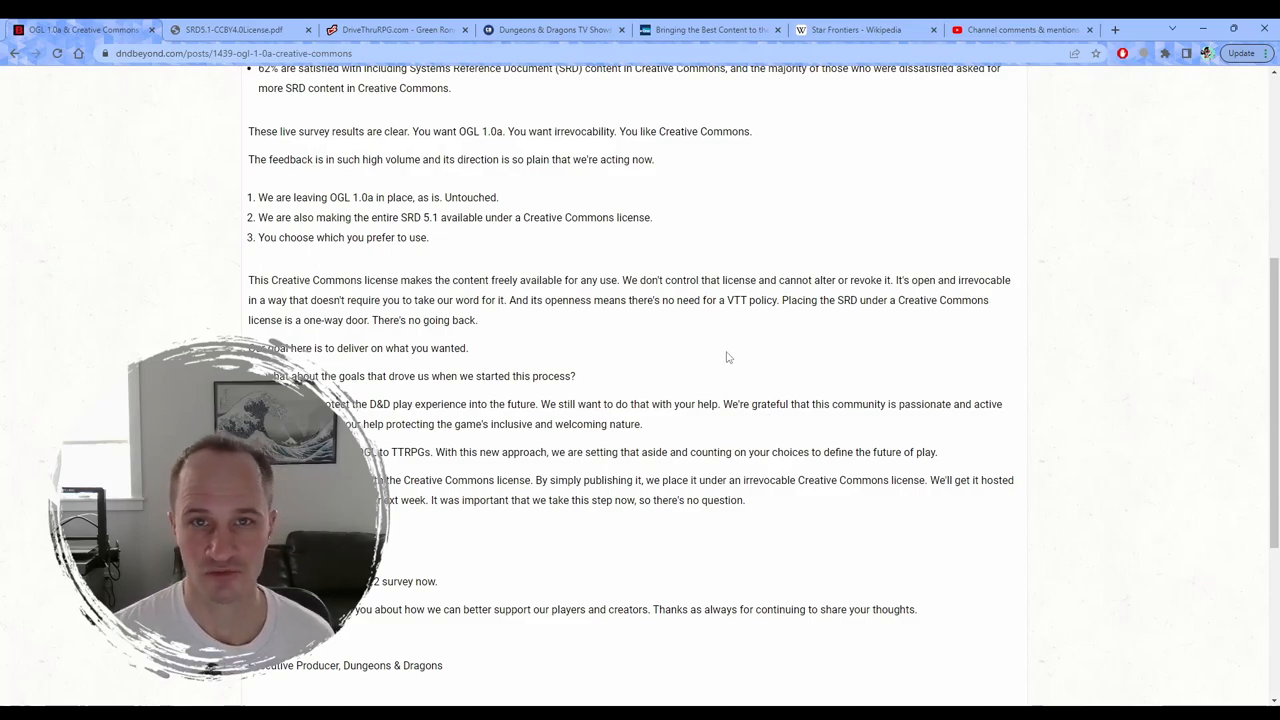
mouse_move(684, 351)
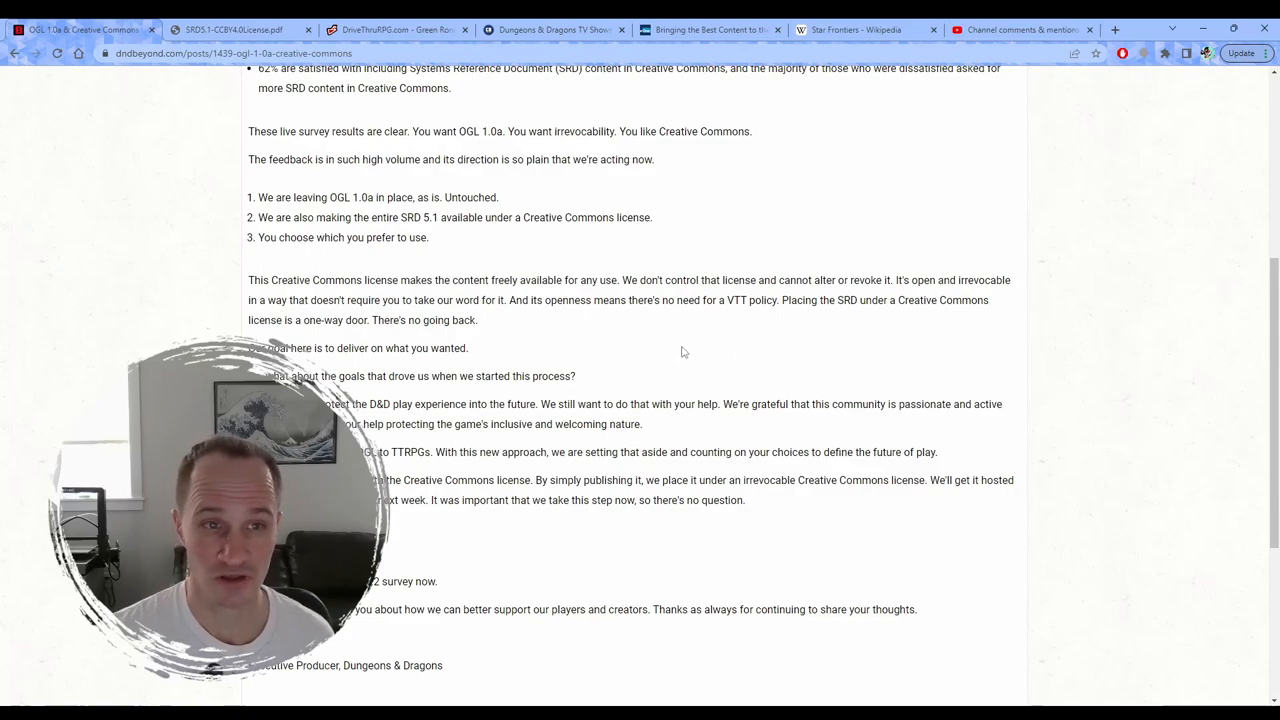
Step: Switch to the DriveThruRPG Green Ronin Publishing tab
left_click(390, 29)
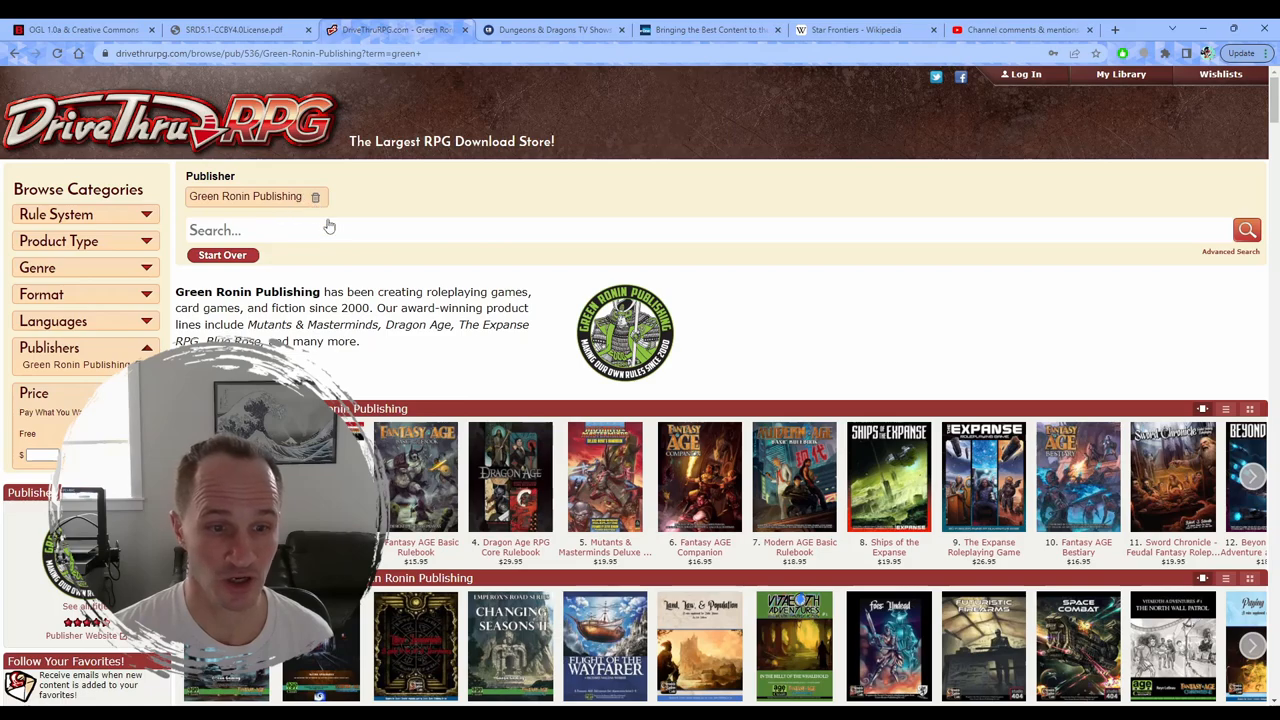
mouse_move(316, 196)
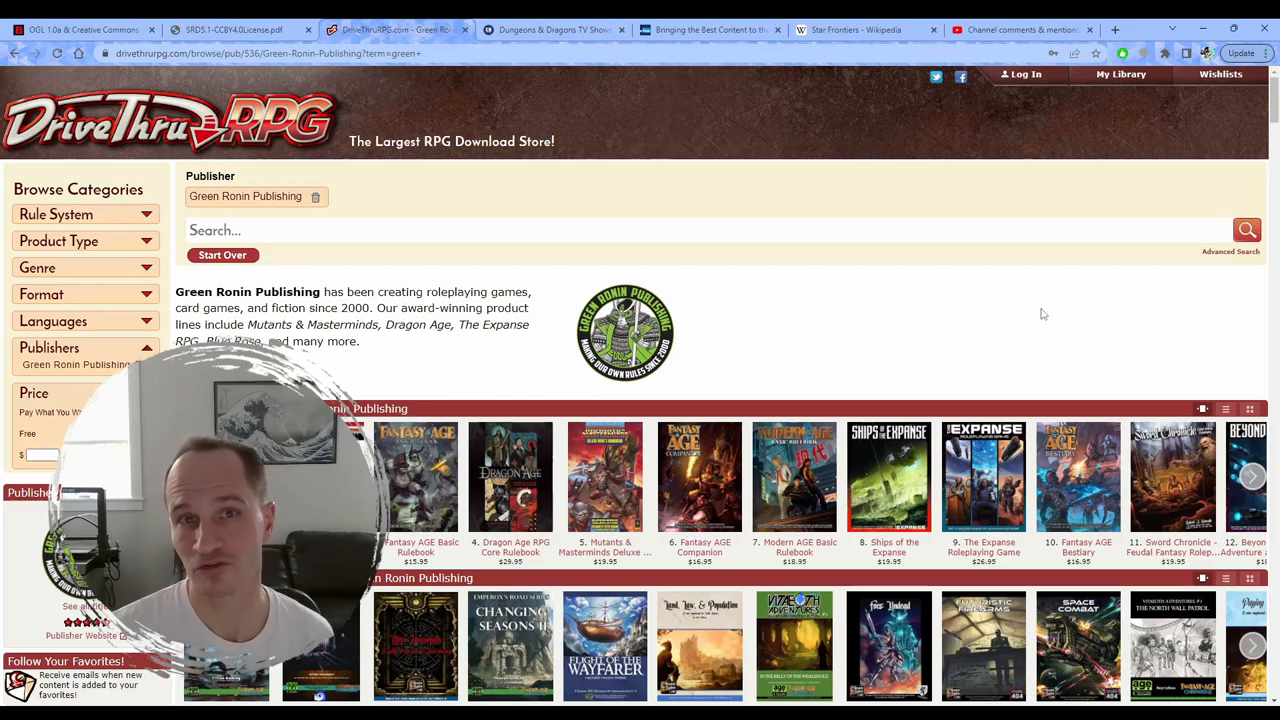
mouse_move(830, 306)
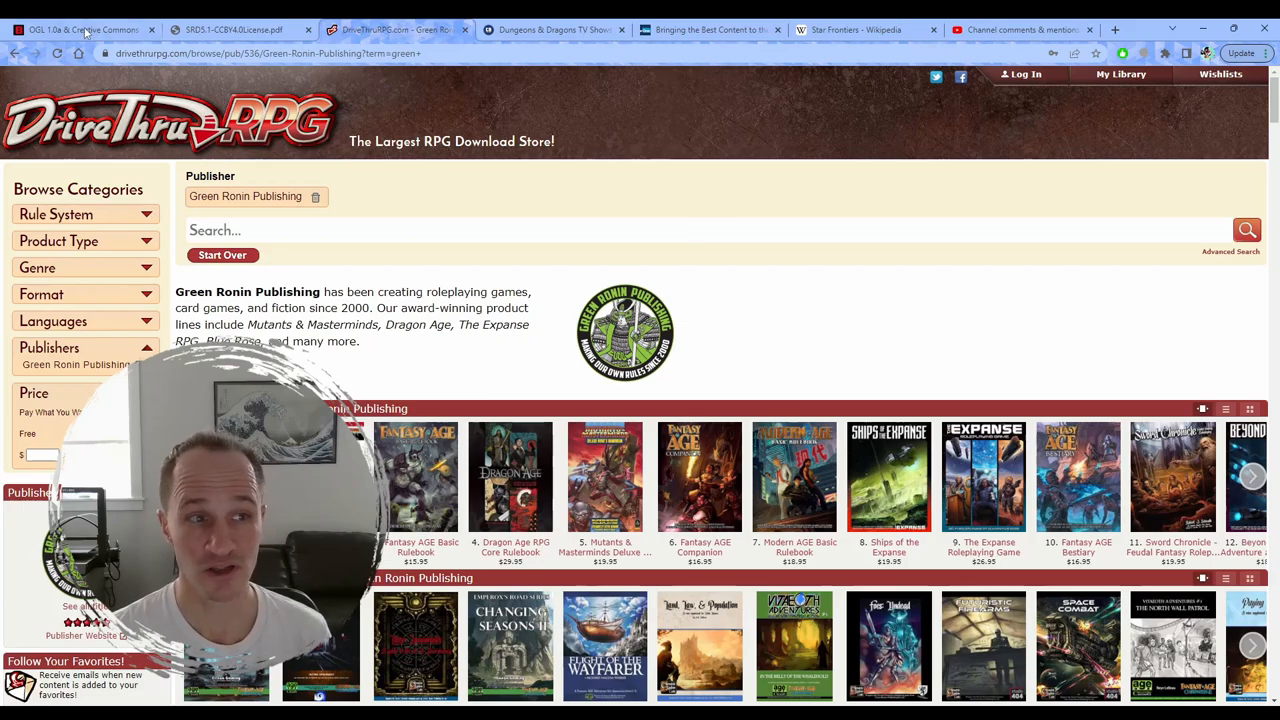
Step: Return to the OGL post and scroll to its numbered commitments and sign-off
left_click(80, 29)
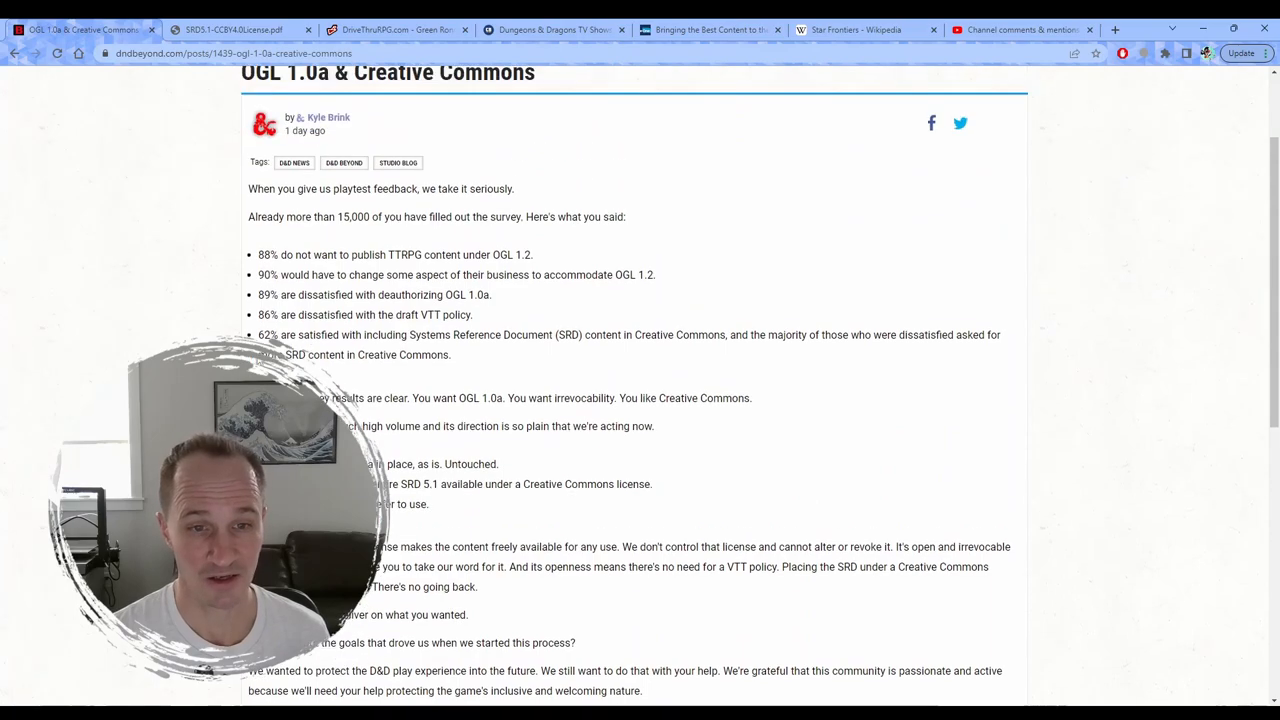
scroll("down", 3)
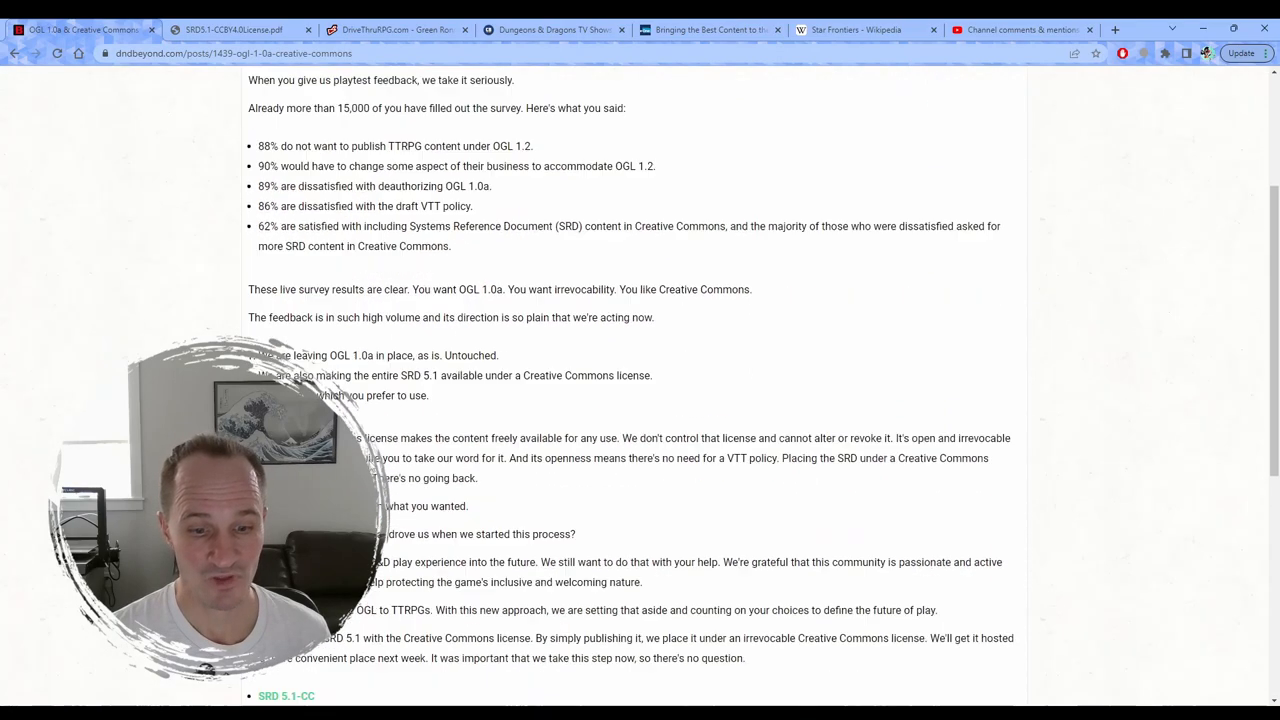
scroll("down", 3)
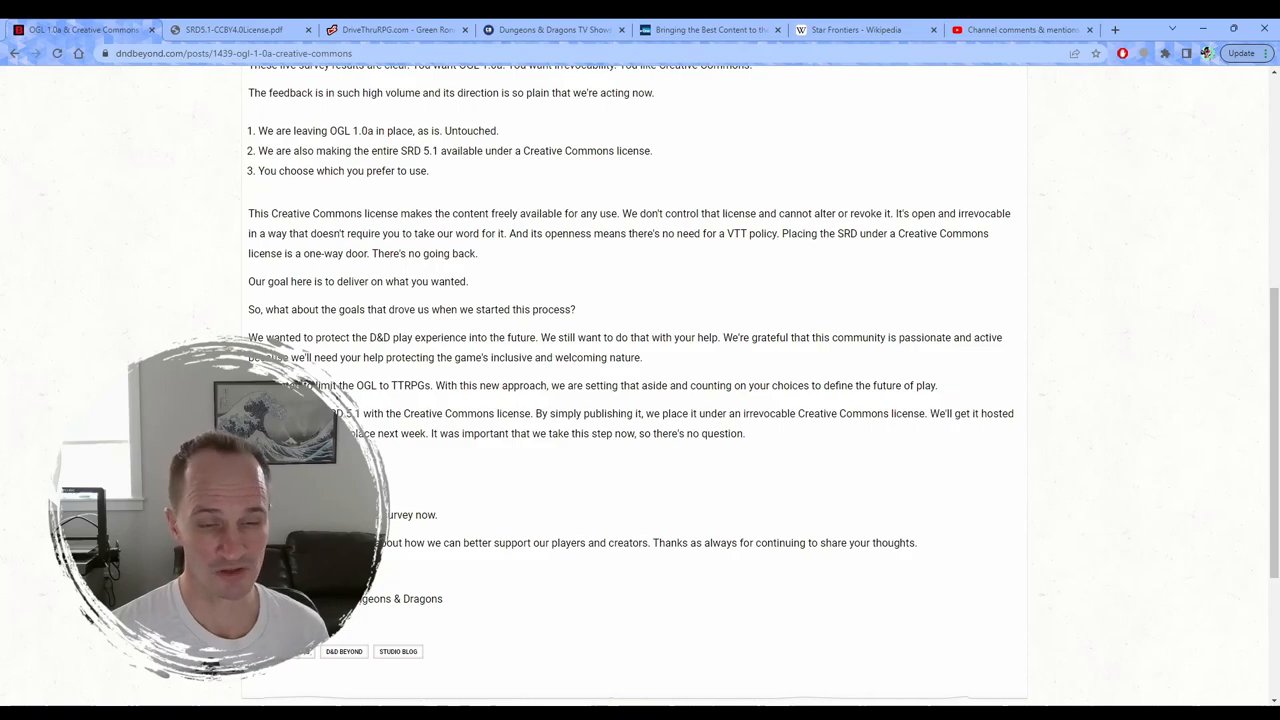
mouse_move(732, 234)
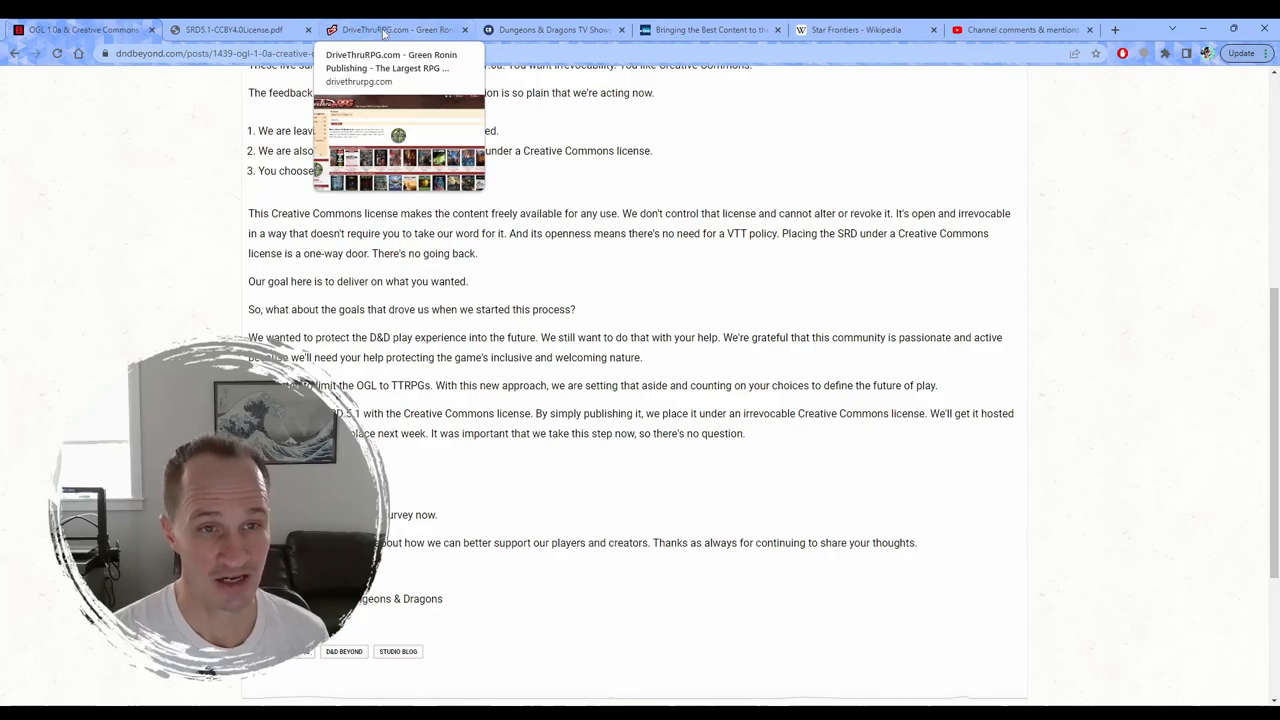
Step: Bring up the SRD5.1-CCBY4.0License.pdf tab and page through the classes to Paladin
left_click(230, 29)
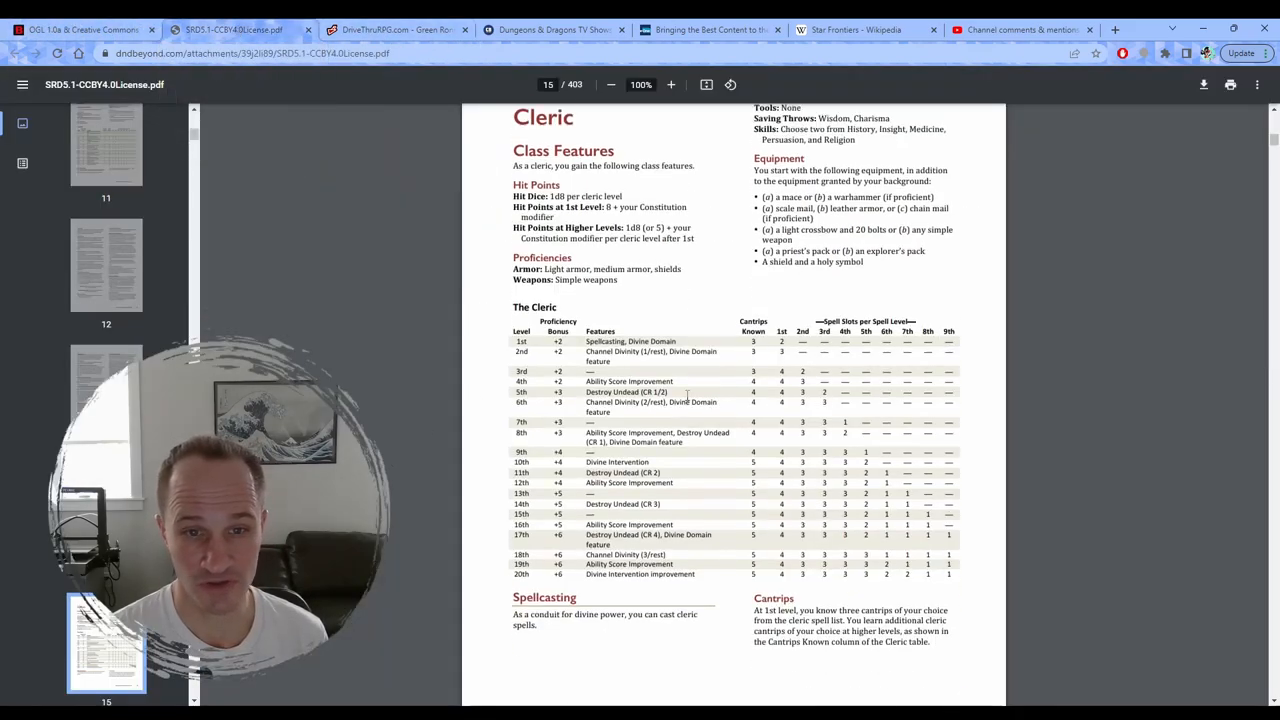
scroll("down", 3)
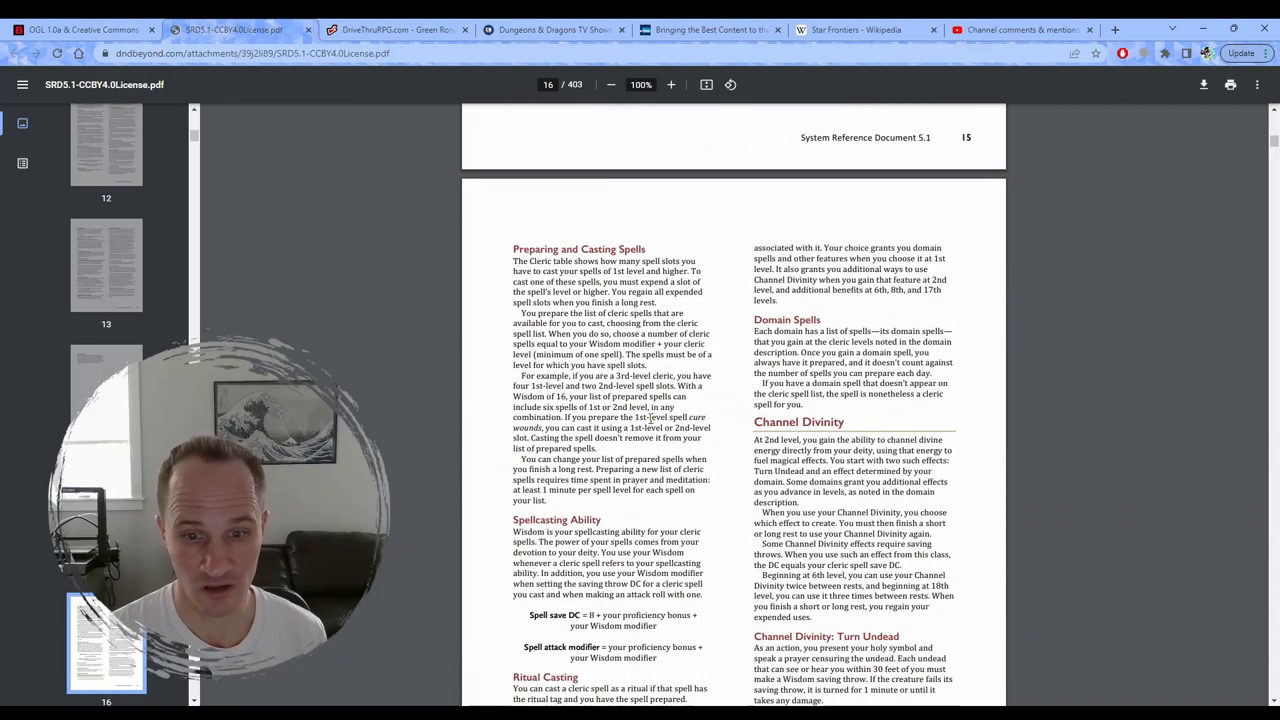
scroll("down", 3)
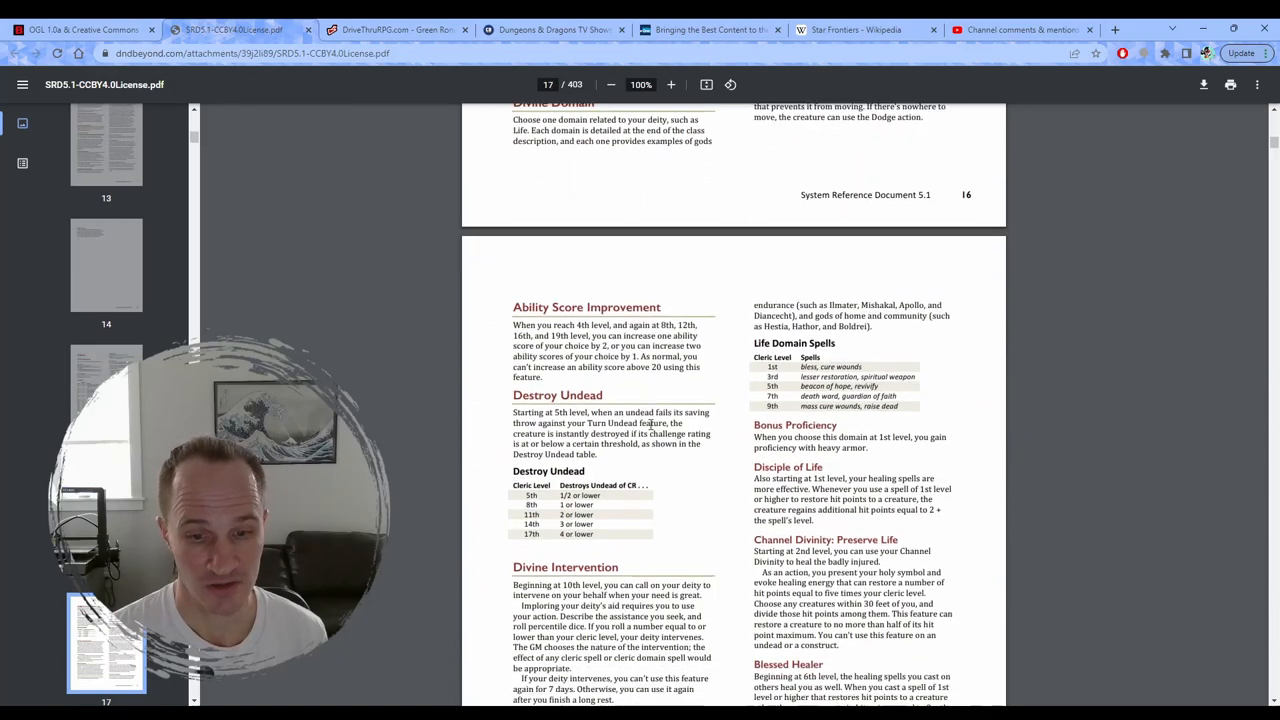
scroll("down", 3)
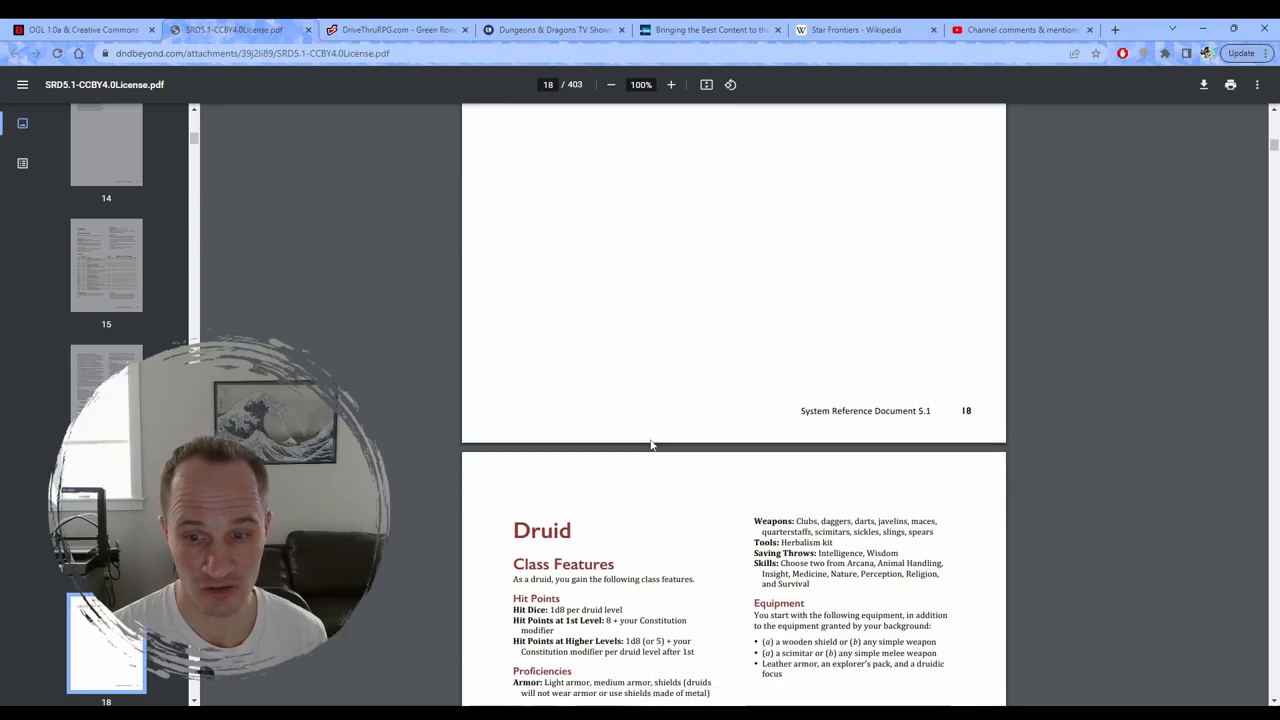
scroll("down", 3)
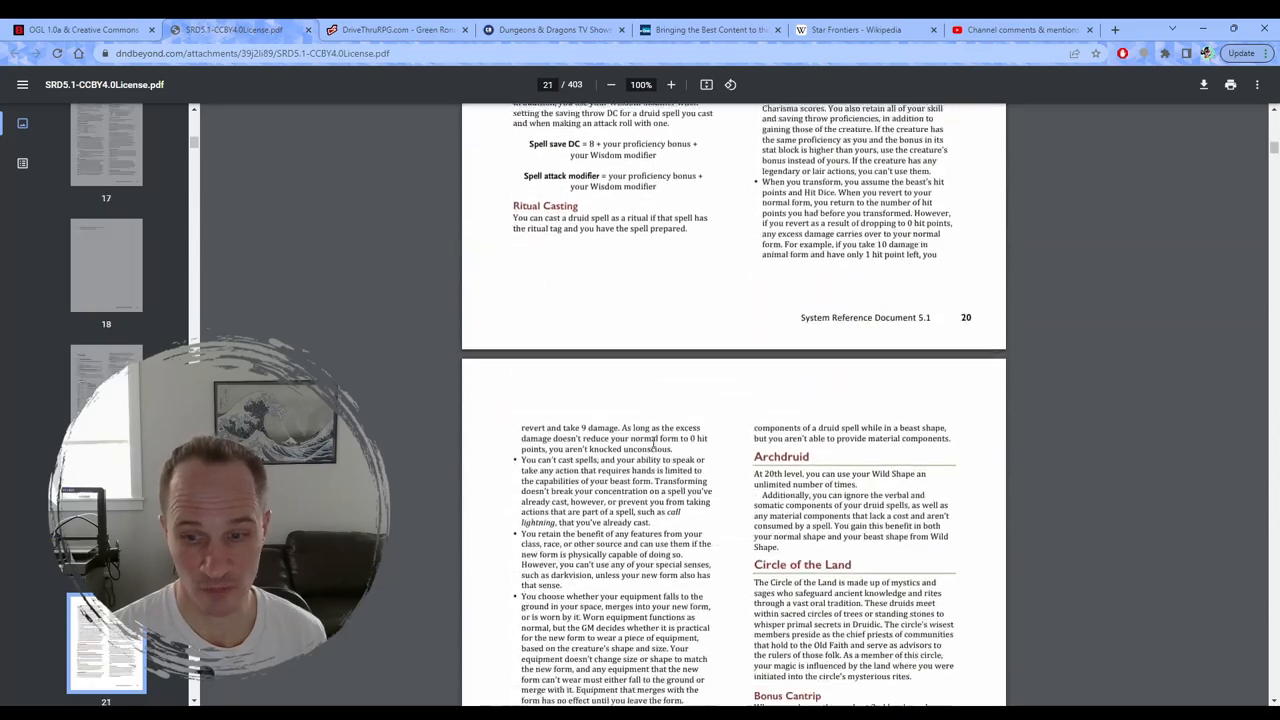
scroll("down", 3)
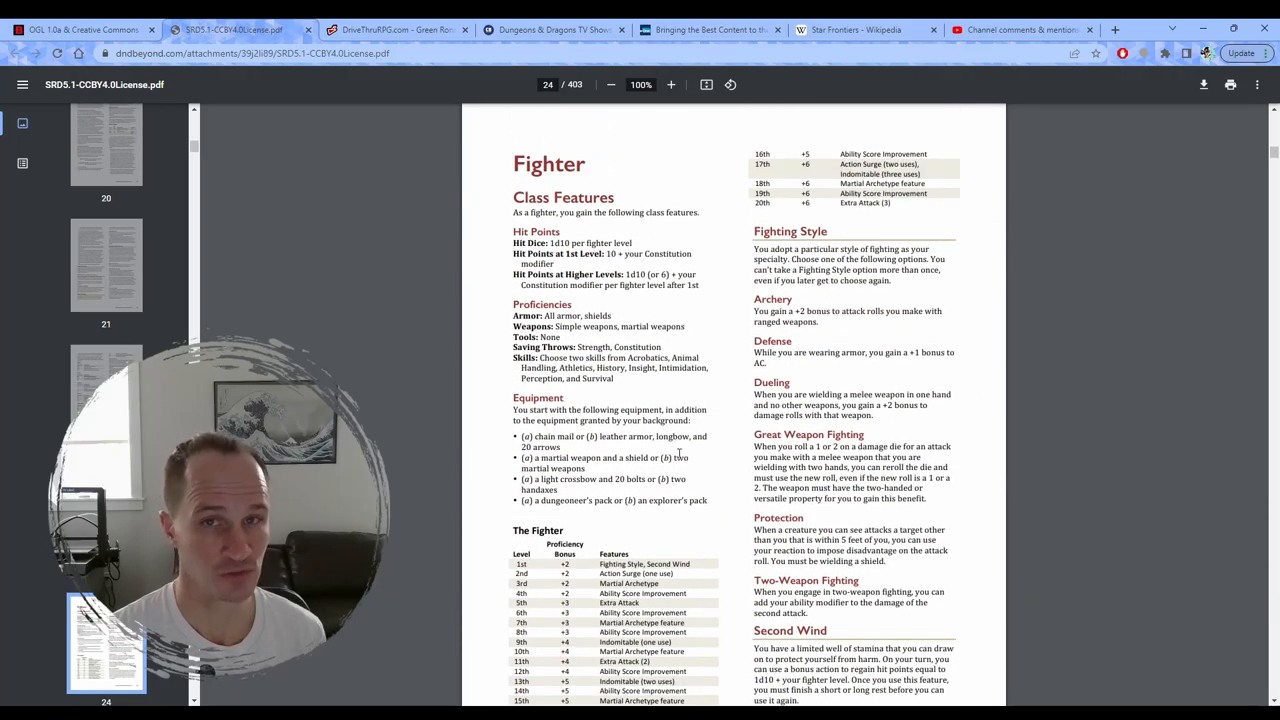
mouse_move(715, 465)
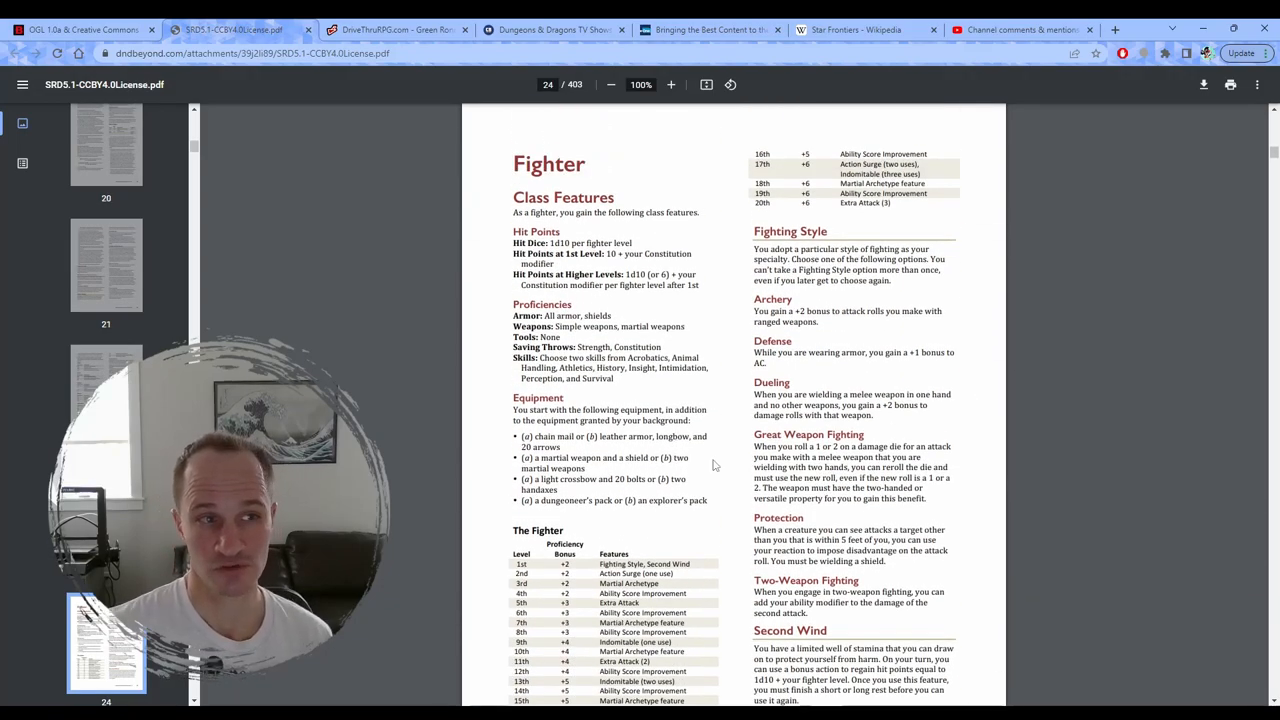
scroll("down", 3)
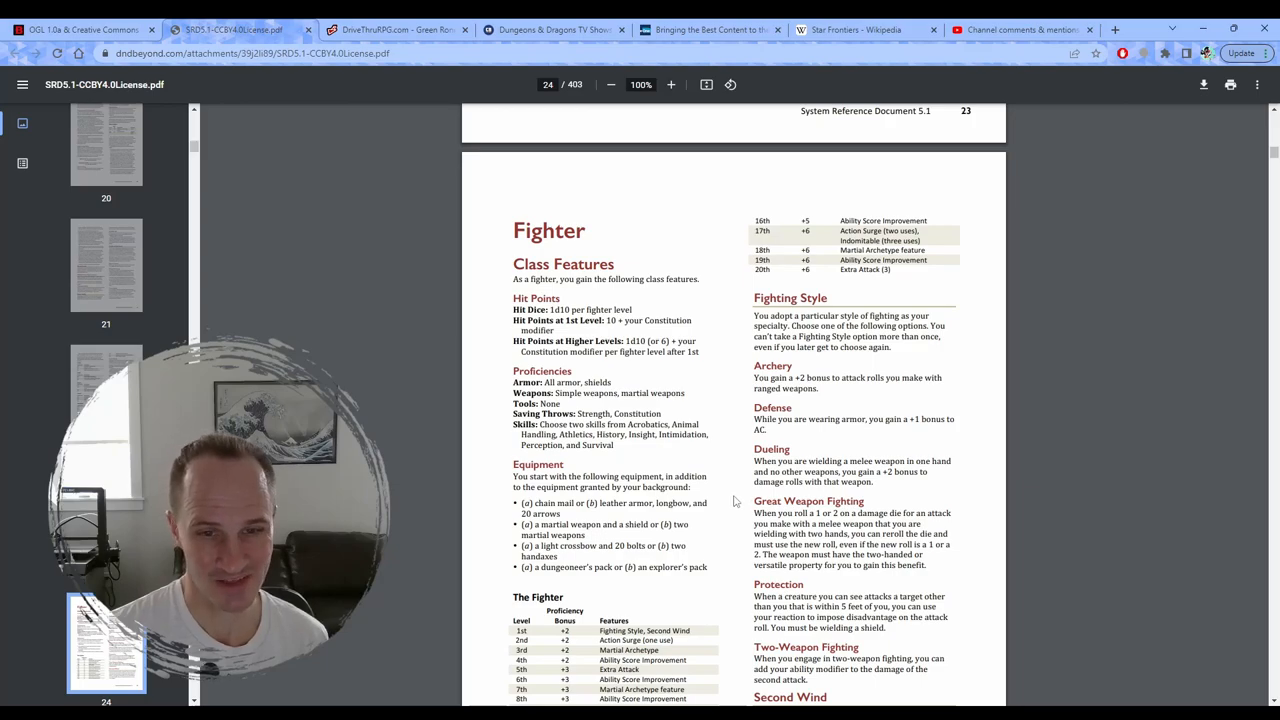
scroll("down", 3)
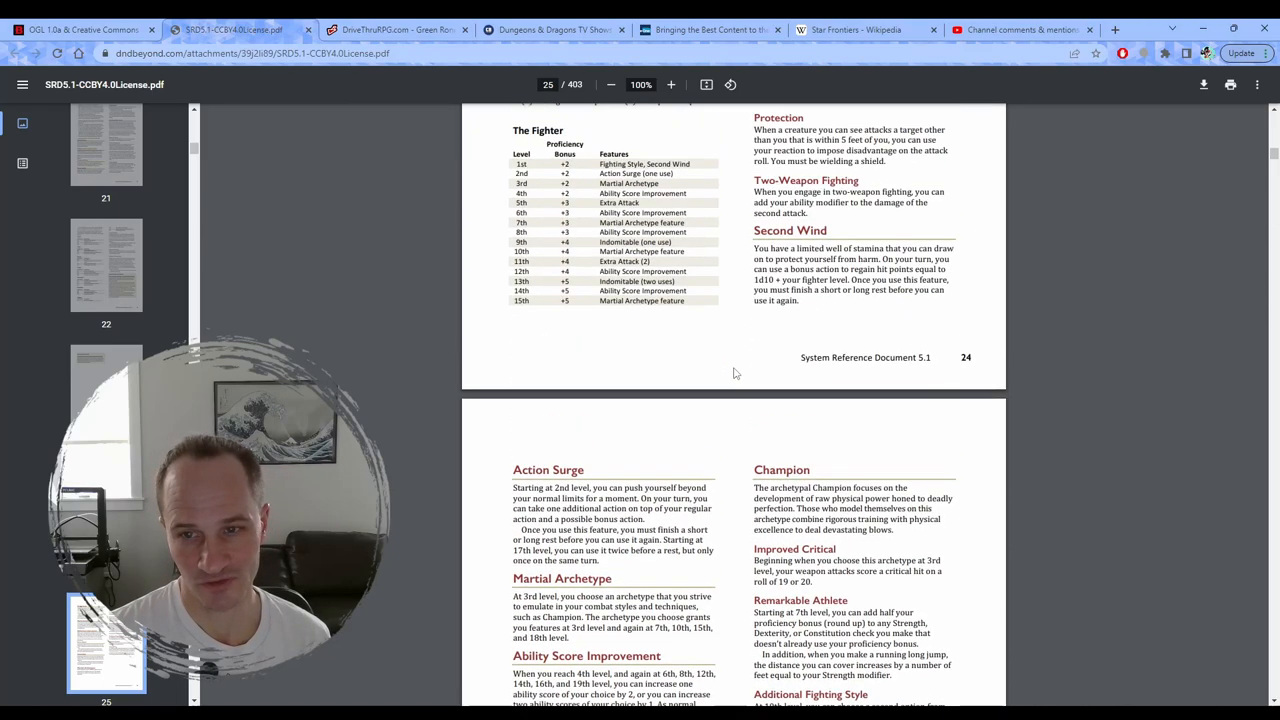
scroll("up", 3)
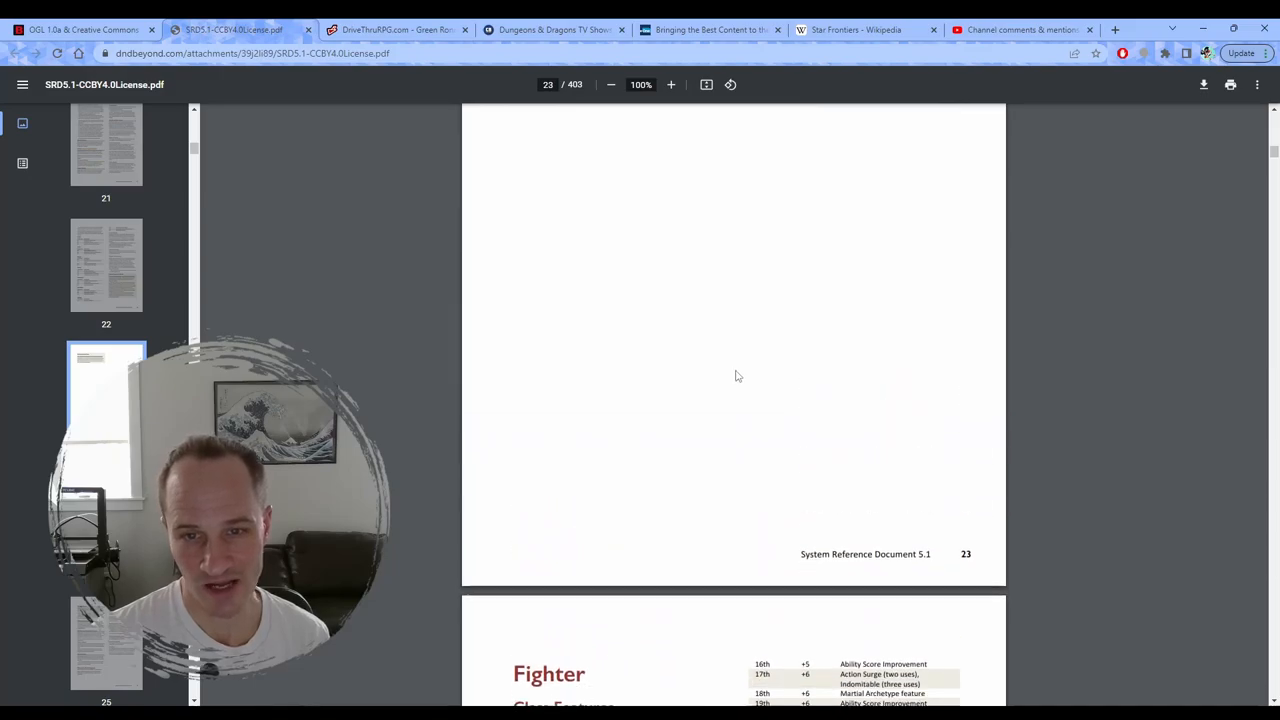
scroll("down", 3)
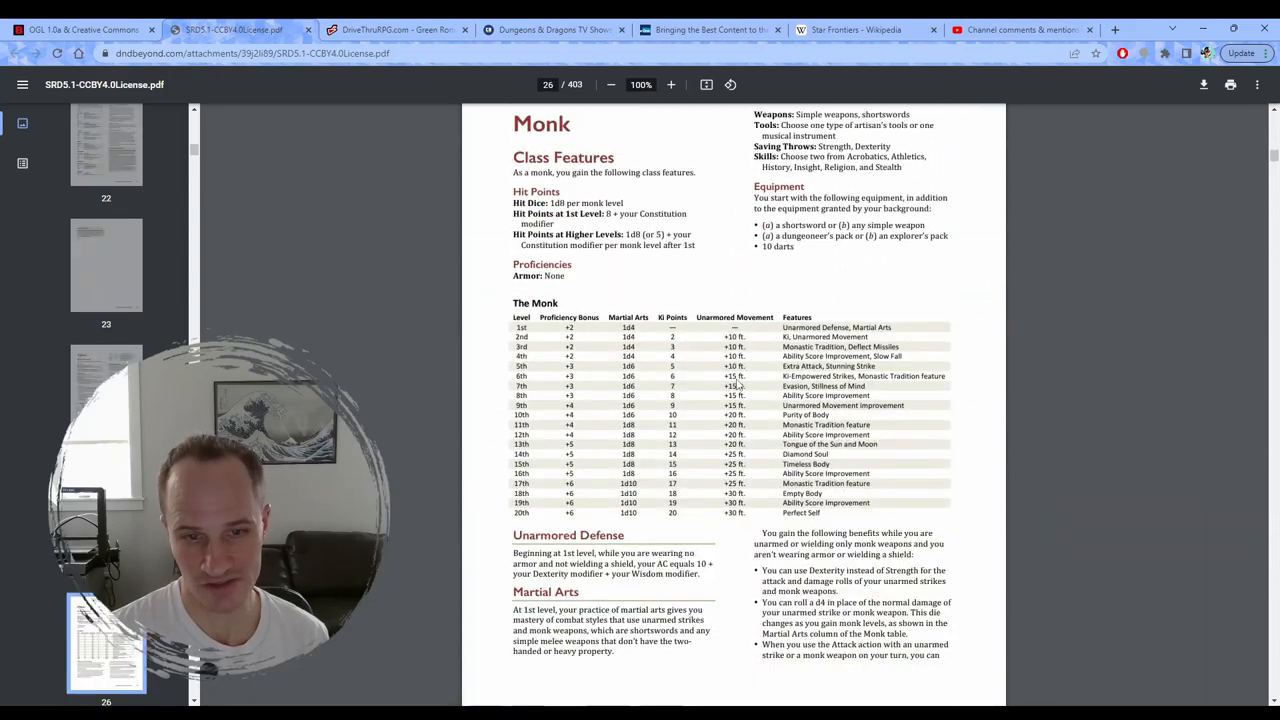
scroll("down", 3)
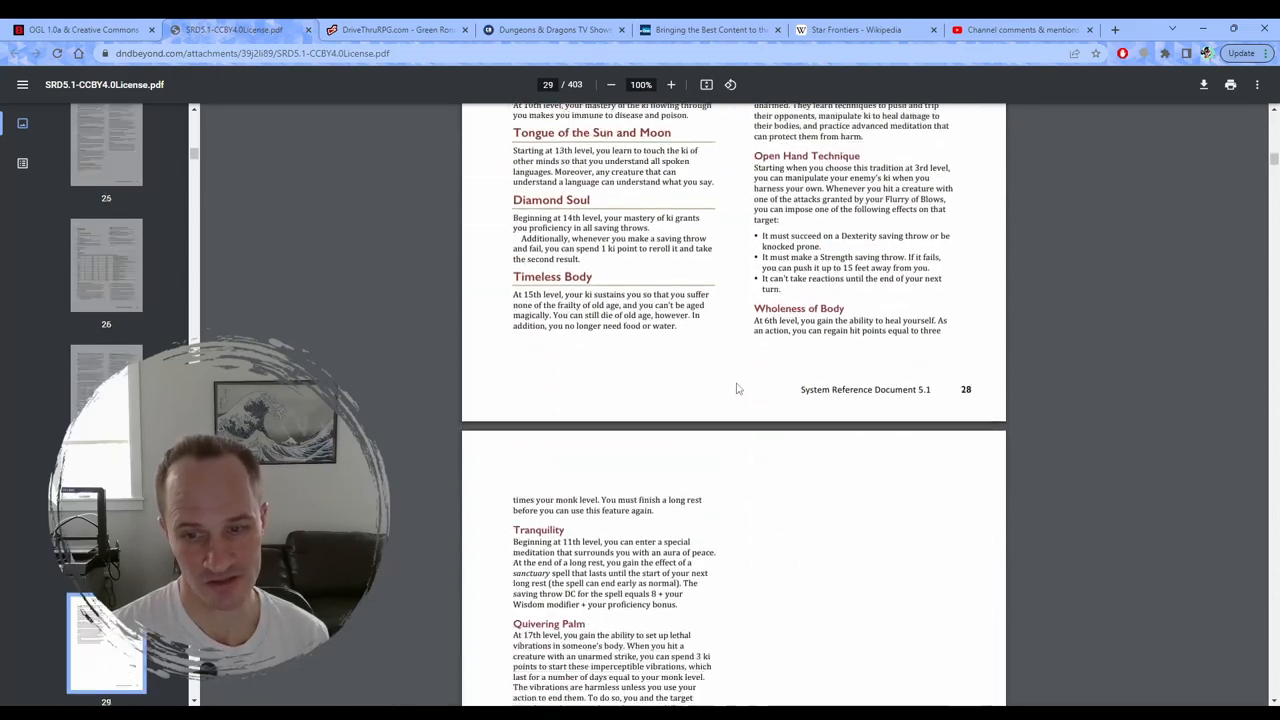
scroll("down", 3)
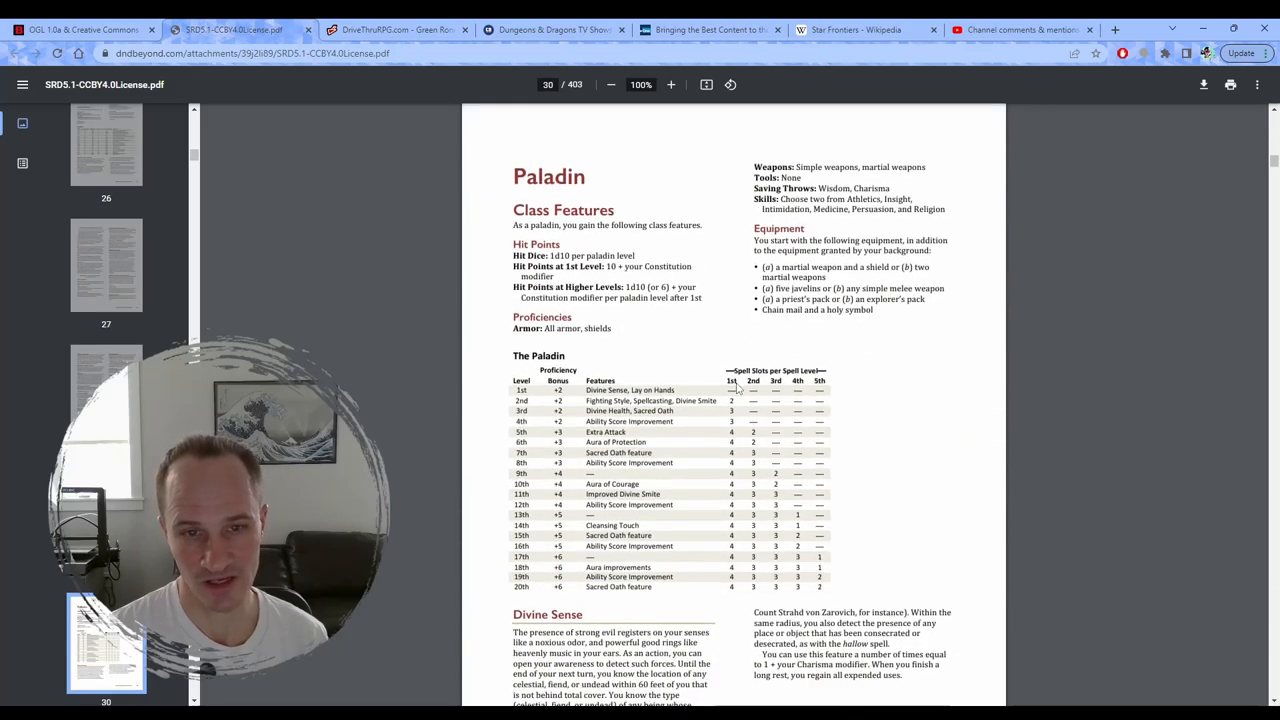
scroll("down", 3)
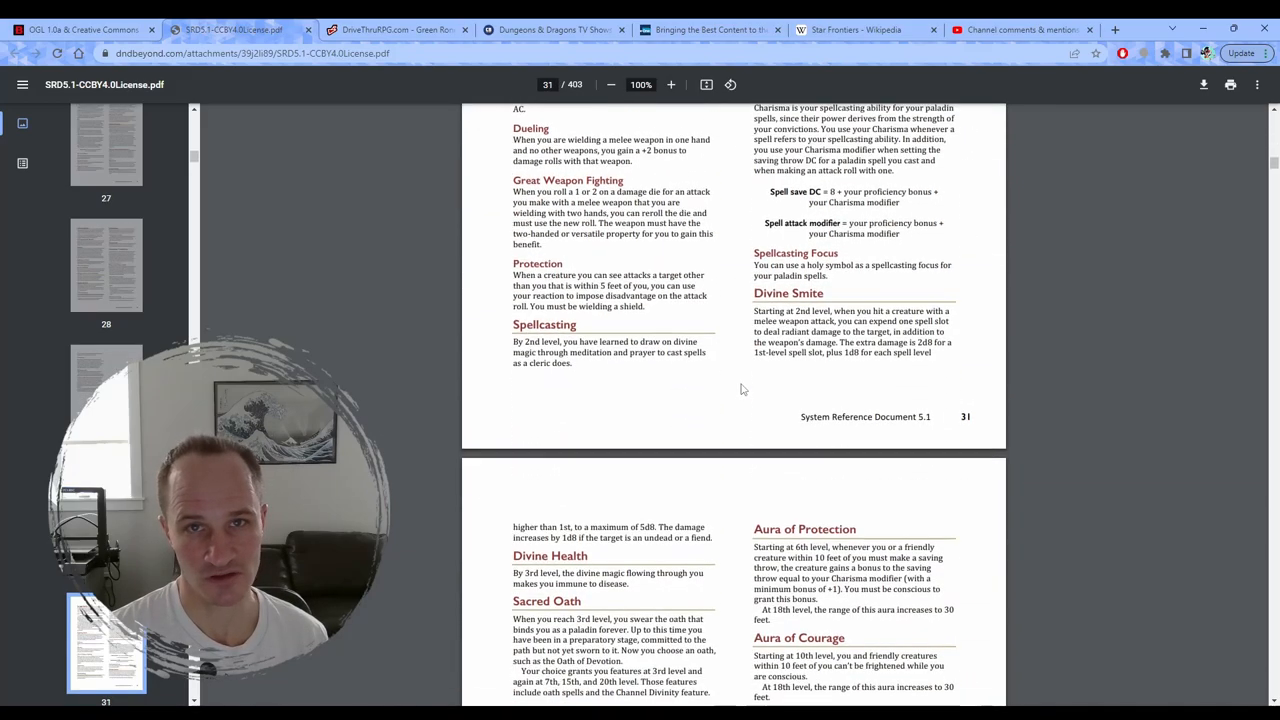
scroll("down", 3)
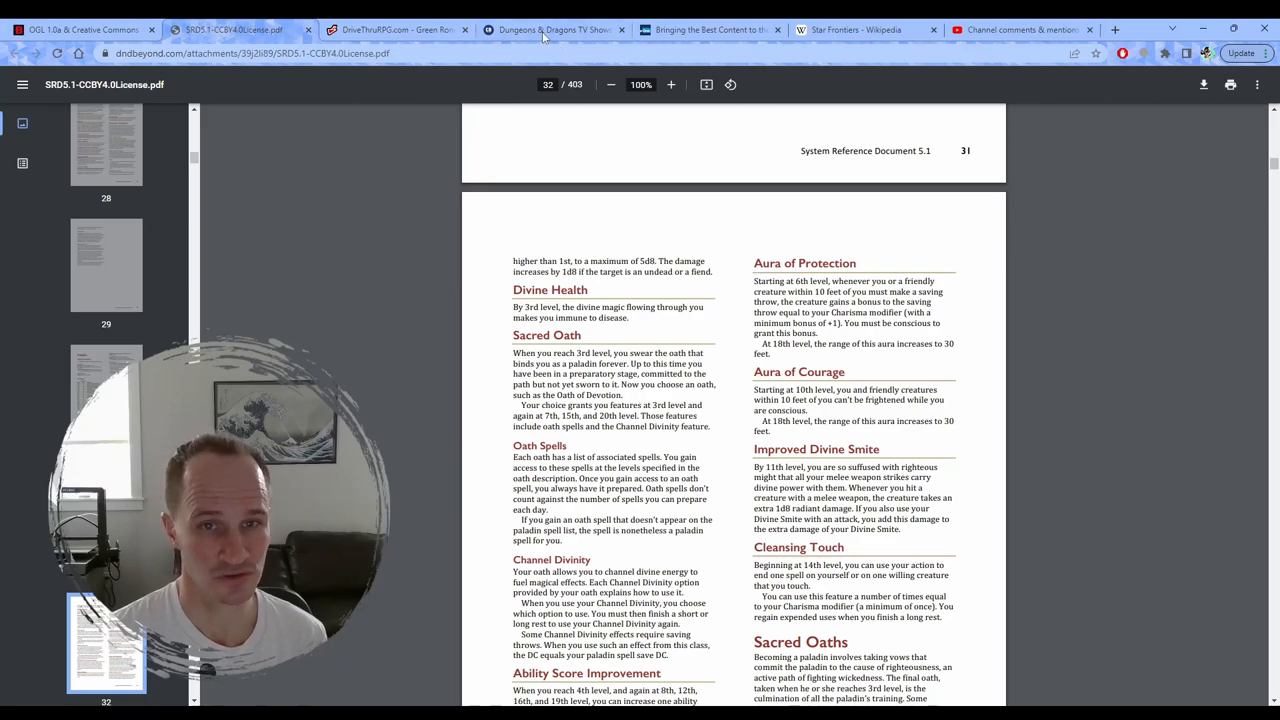
mouse_move(551, 29)
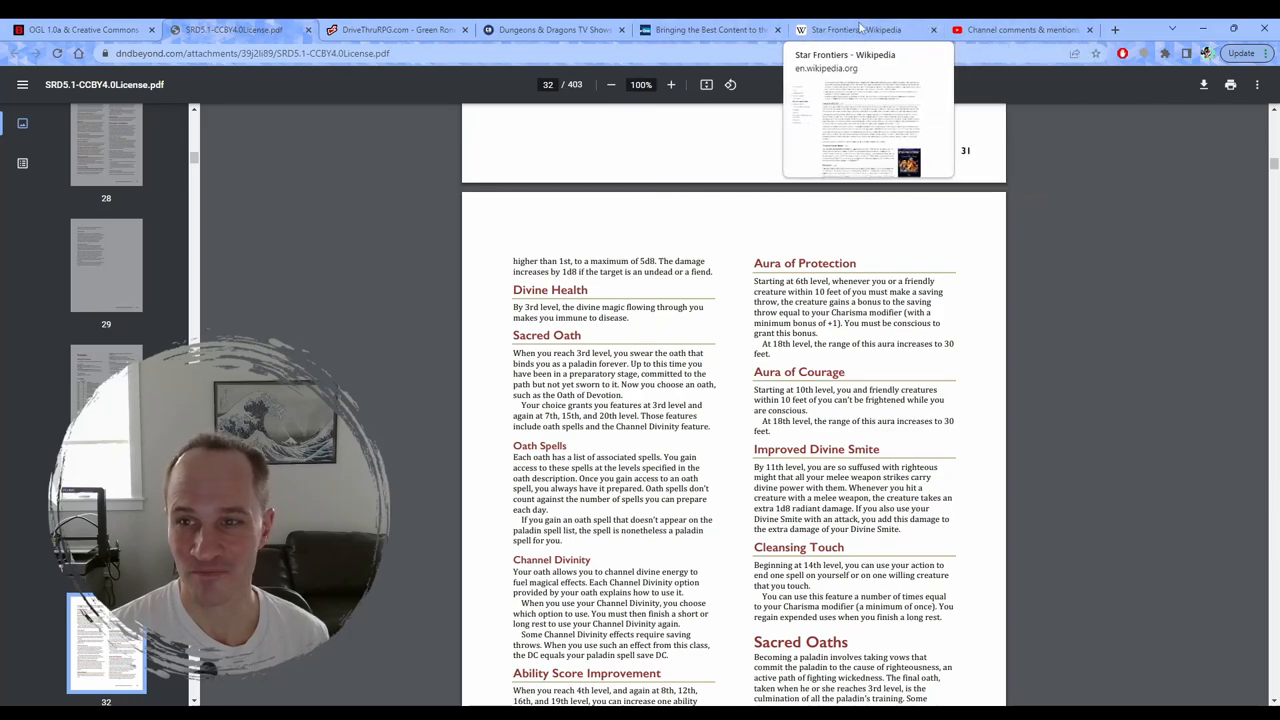
Step: Switch to YouTube Studio's Channel comments & mentions tab and browse the published comments
left_click(1020, 29)
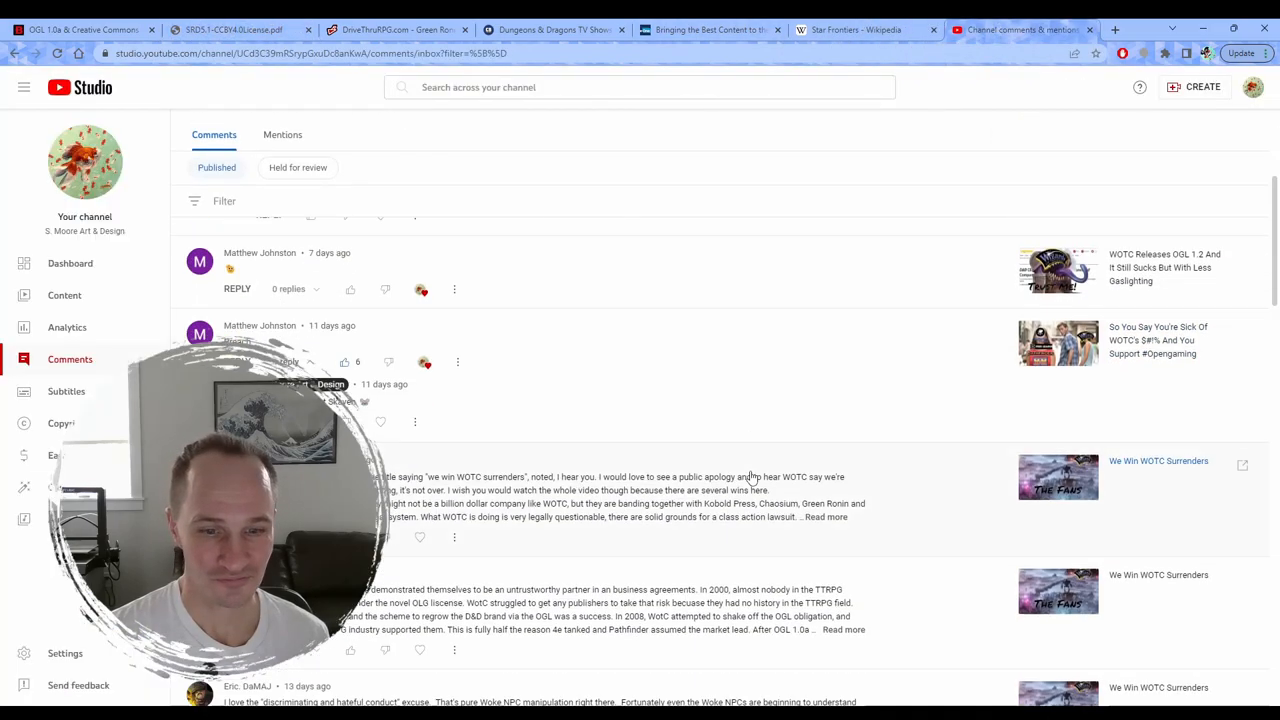
scroll("down", 3)
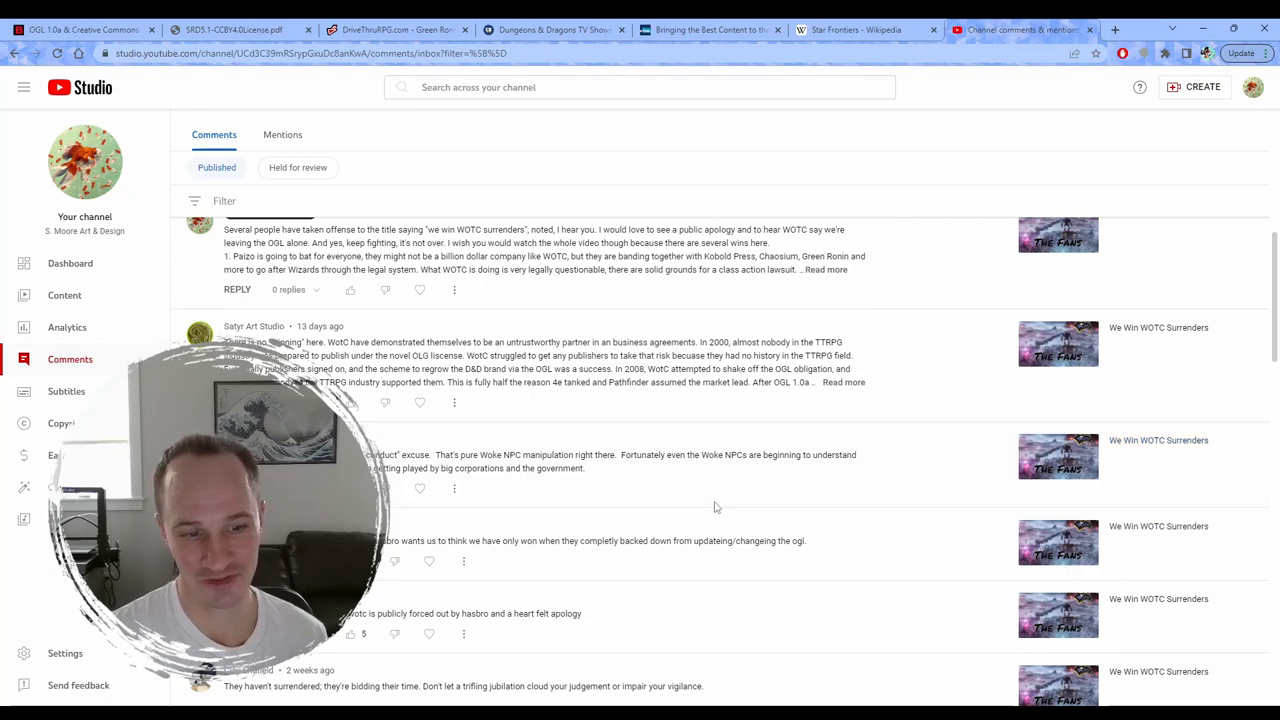
scroll("down", 3)
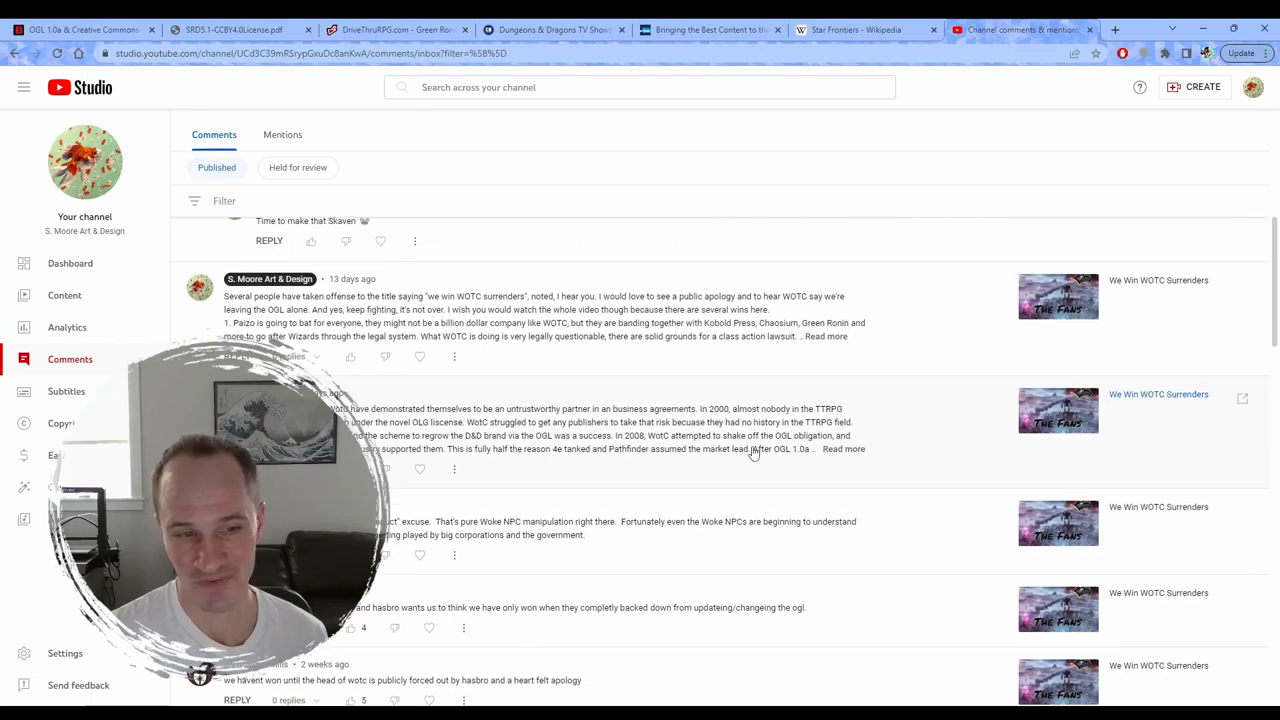
scroll("down", 3)
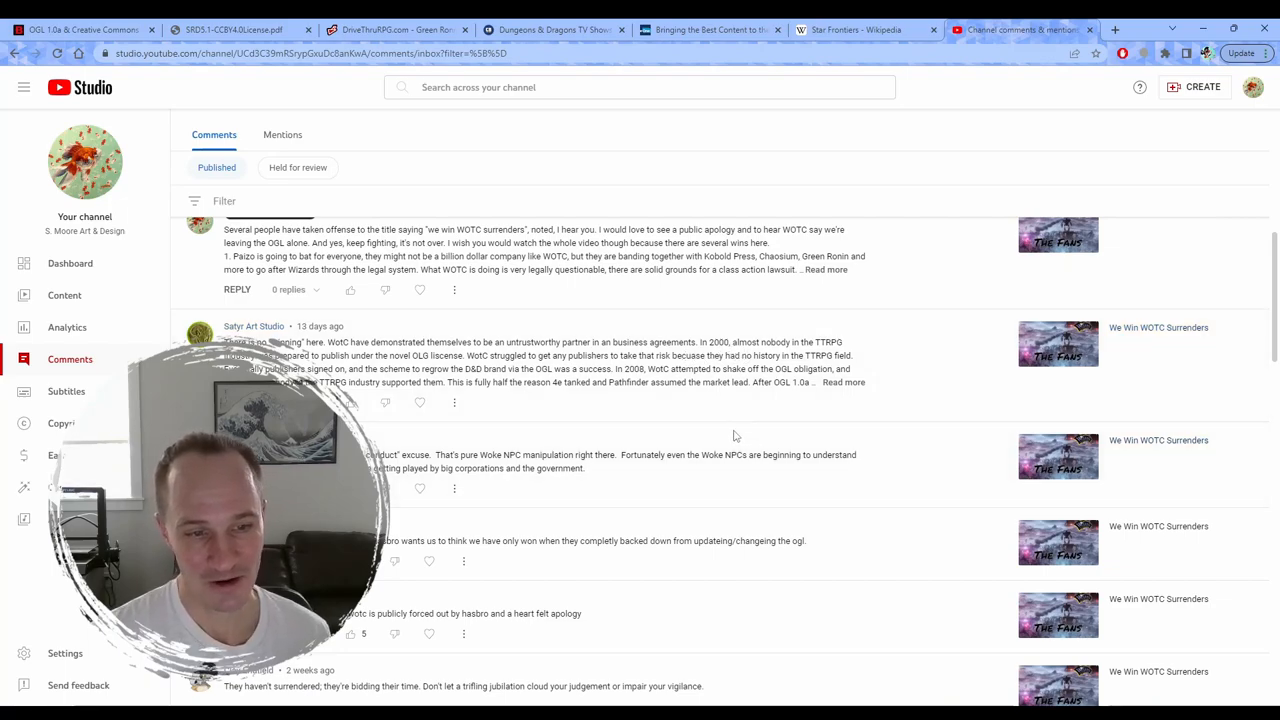
scroll("down", 3)
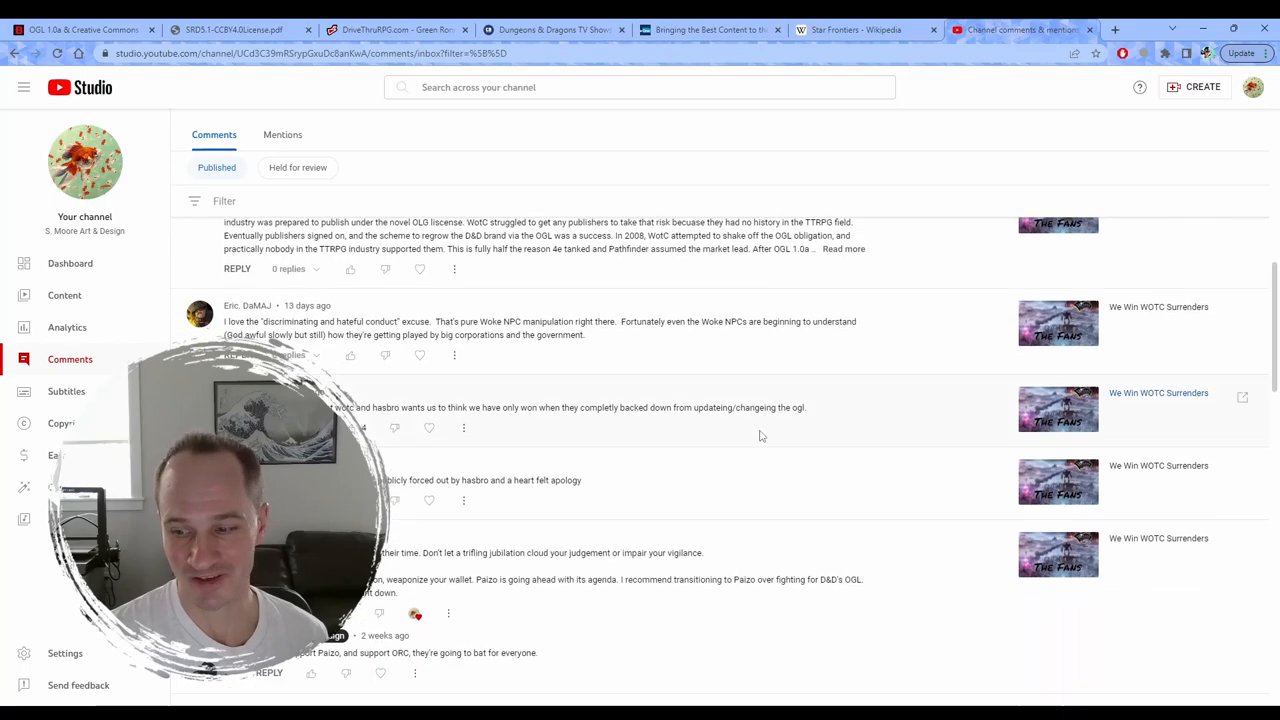
mouse_move(726, 456)
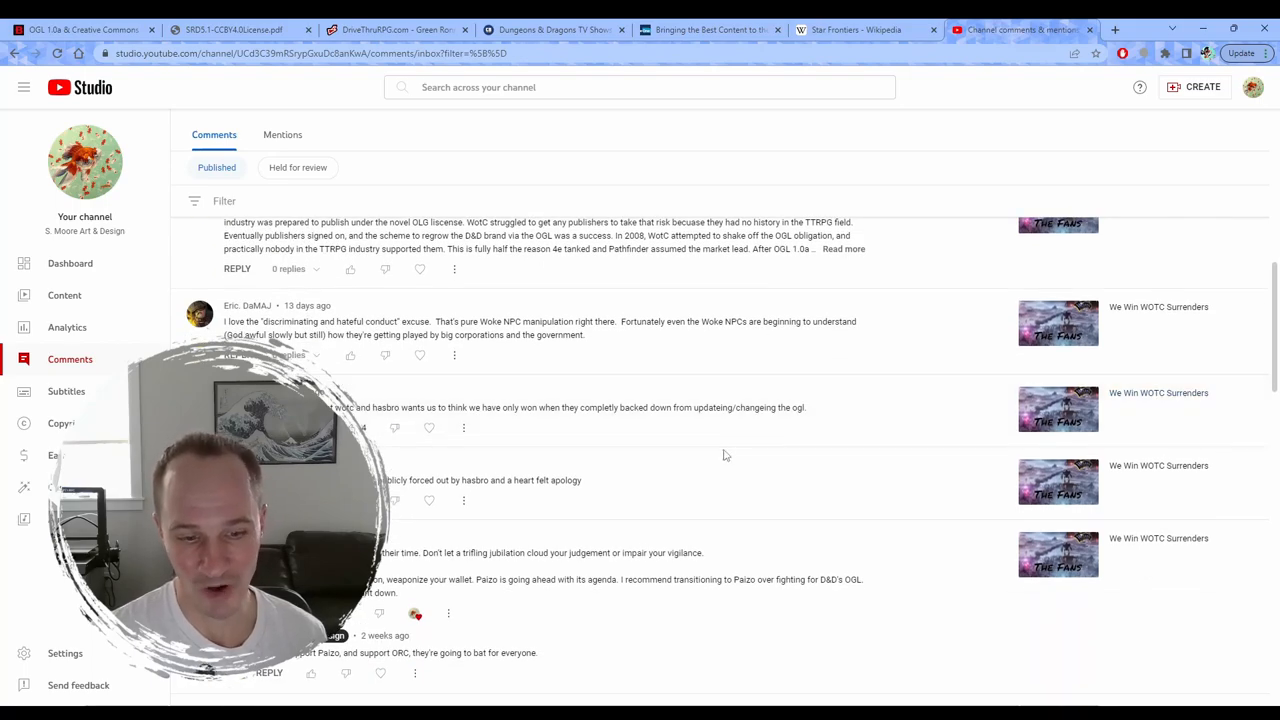
scroll("down", 3)
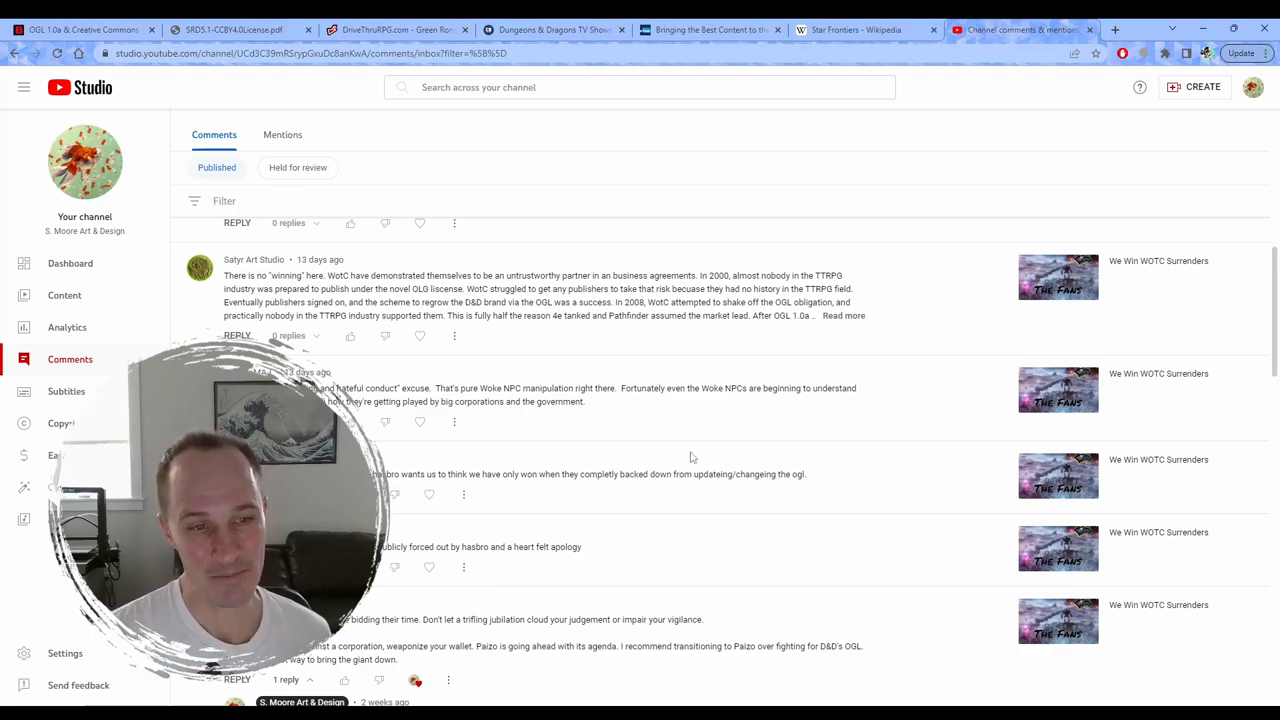
scroll("down", 3)
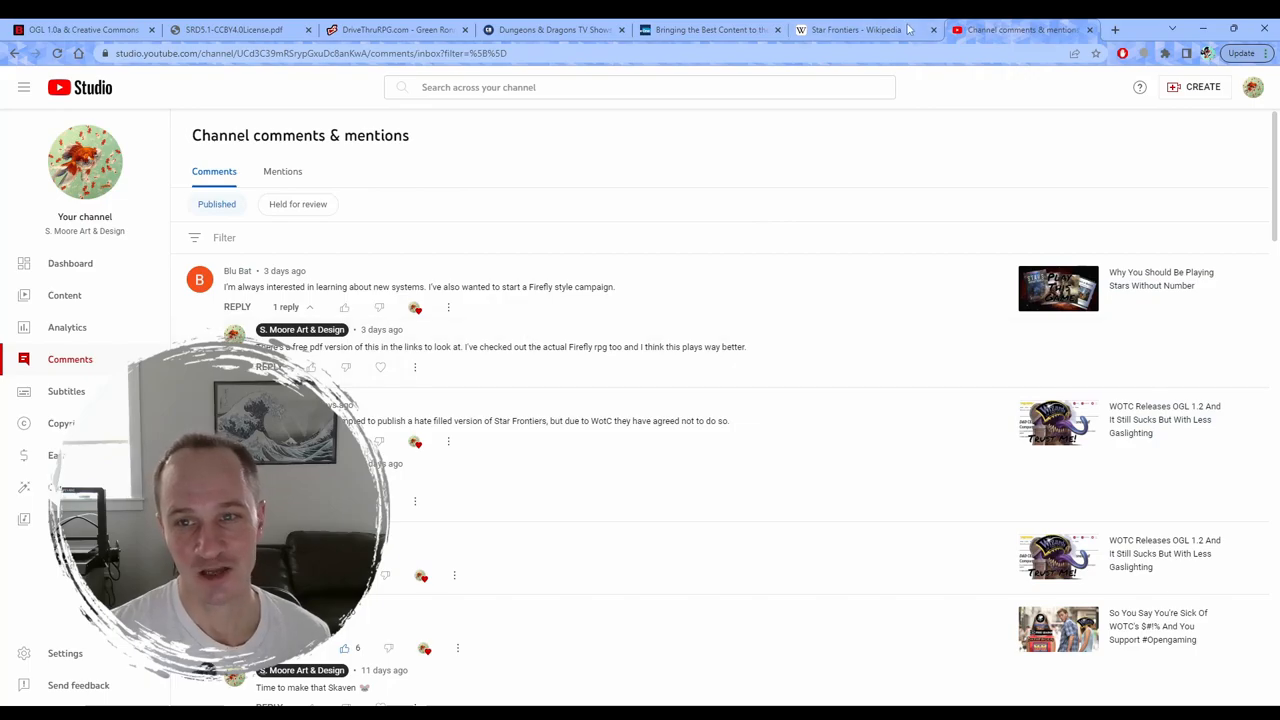
Step: Switch to the Star Frontiers Wikipedia tab and browse its publication history and races
left_click(855, 29)
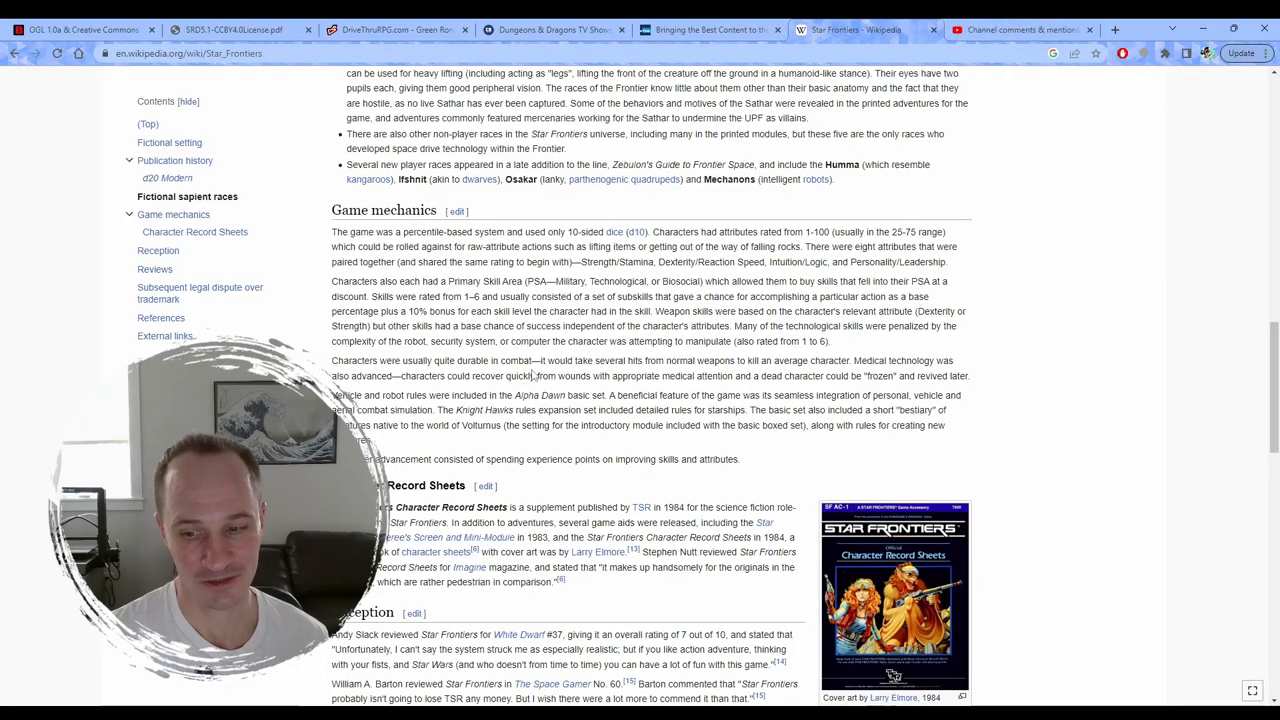
scroll("down", 3)
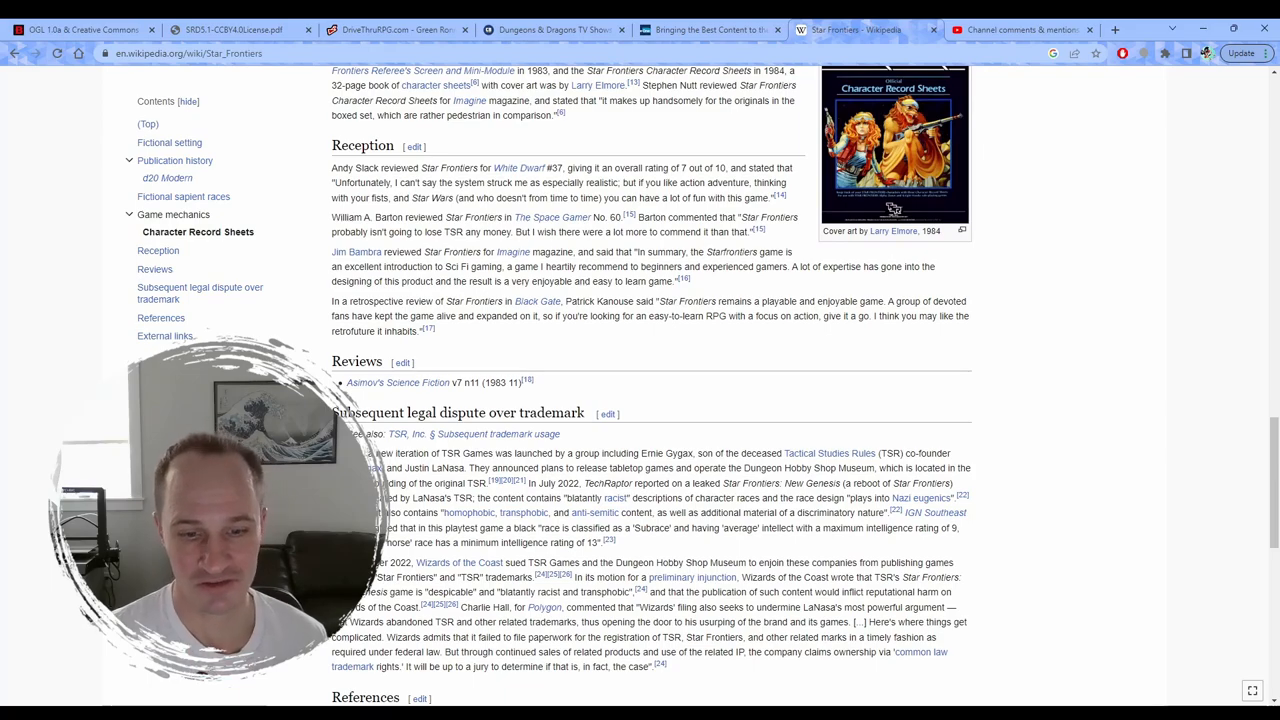
scroll("down", 3)
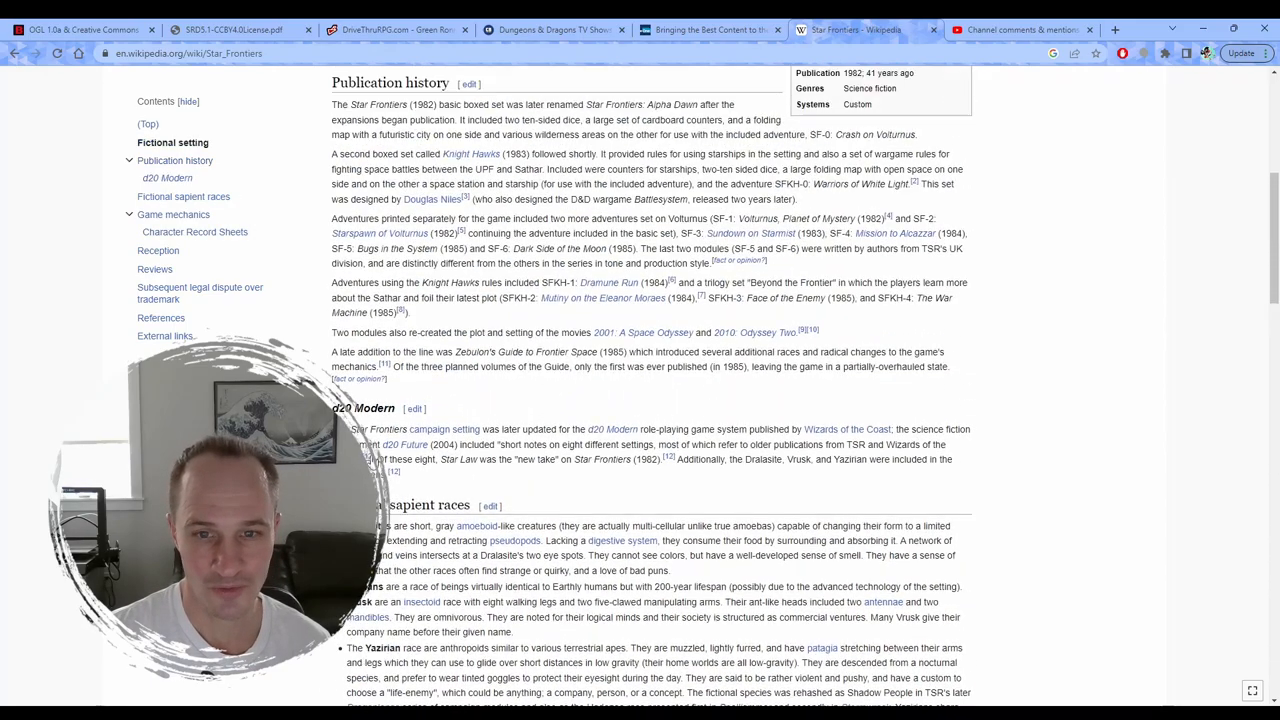
scroll("up", 3)
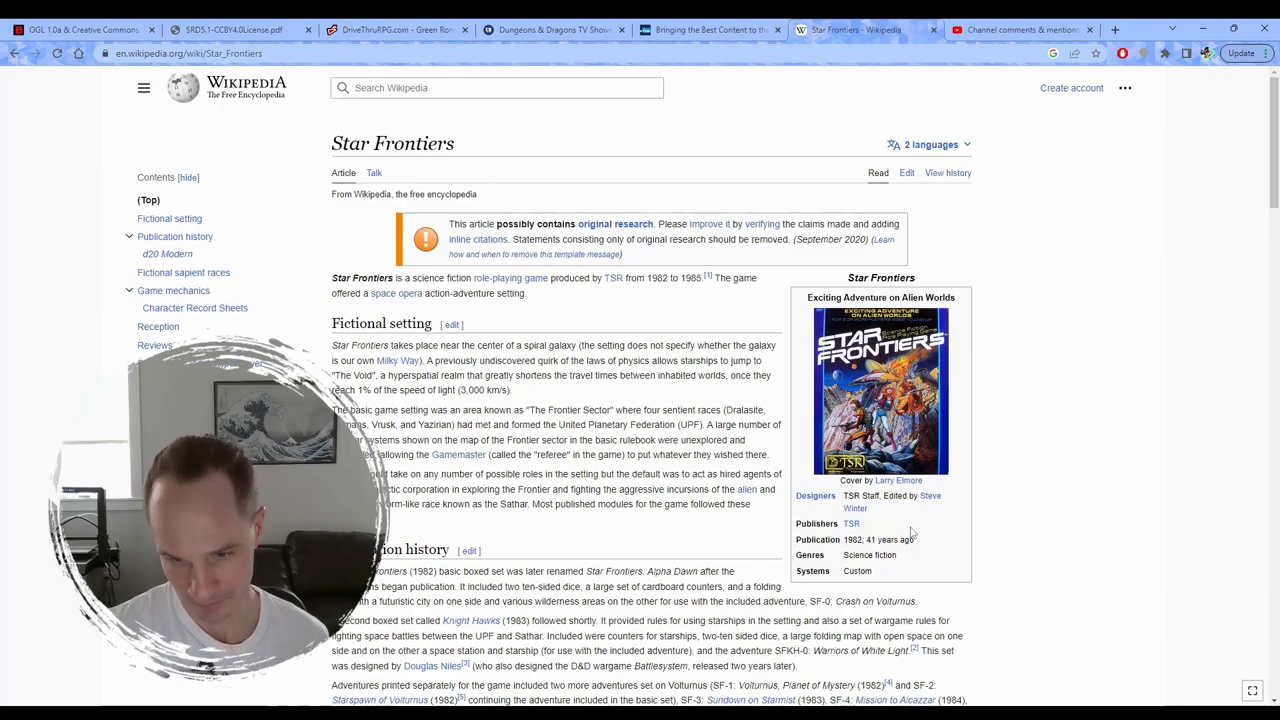
scroll("down", 3)
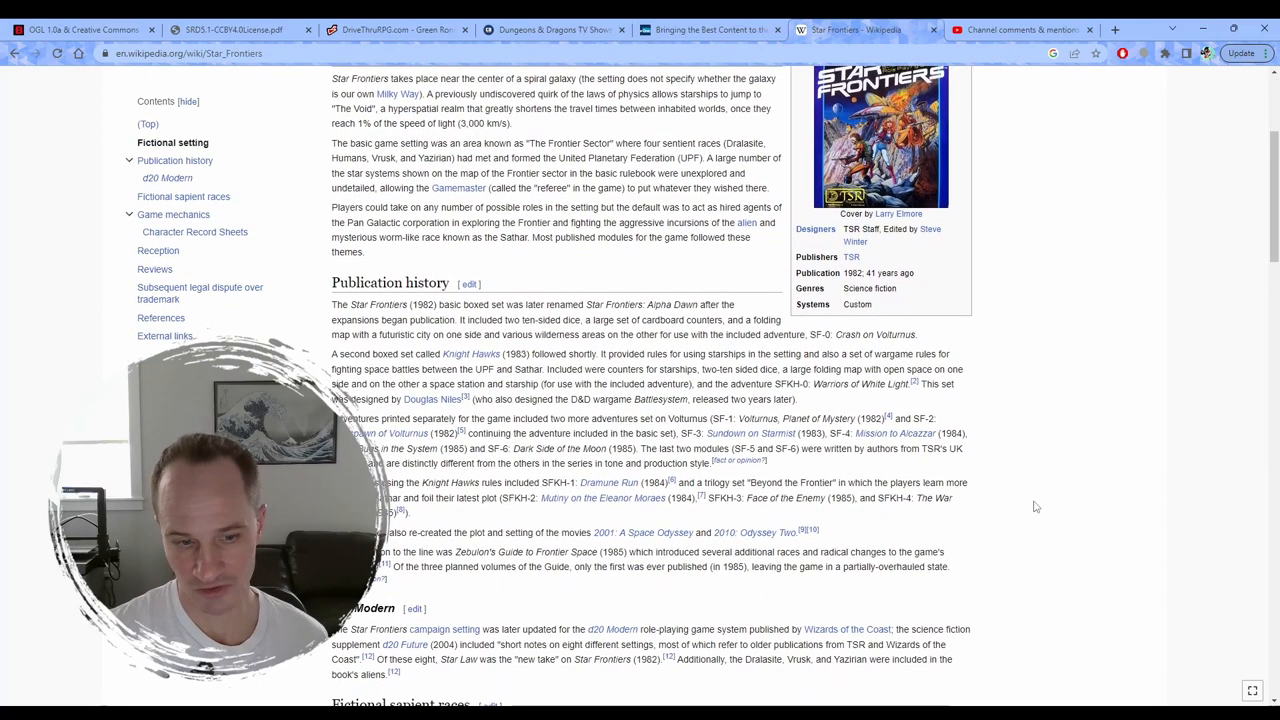
scroll("down", 3)
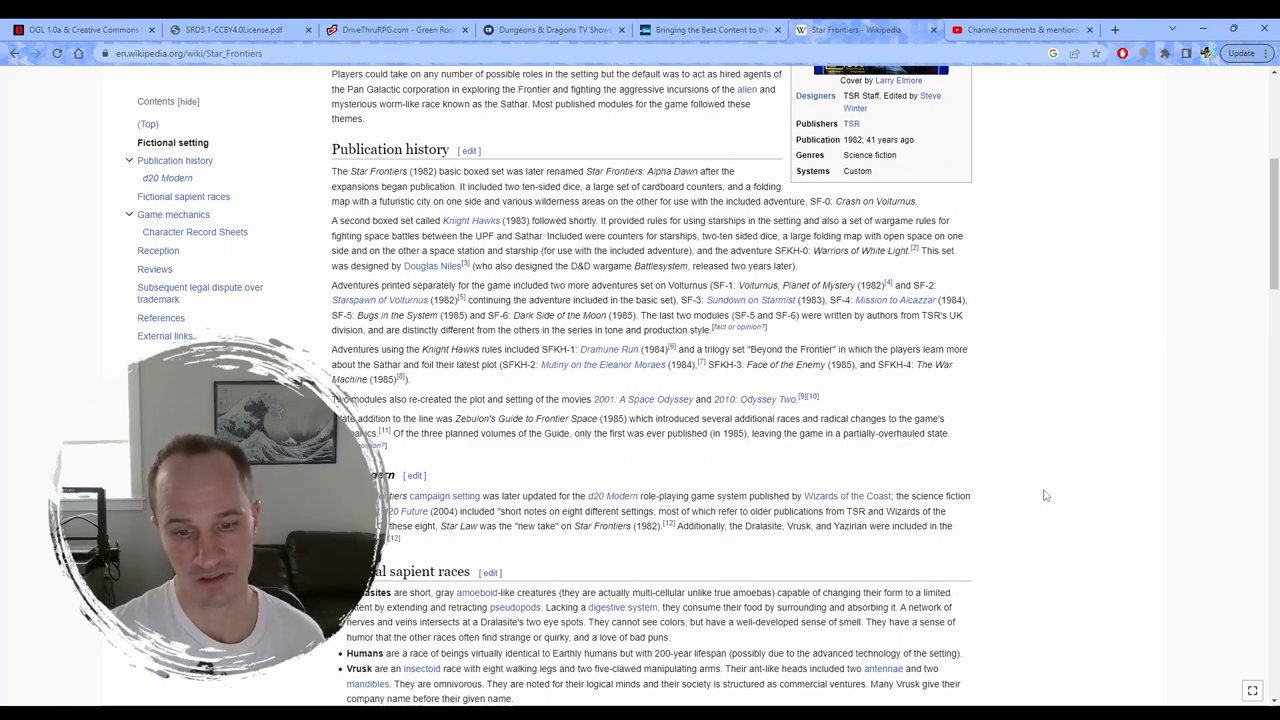
scroll("down", 3)
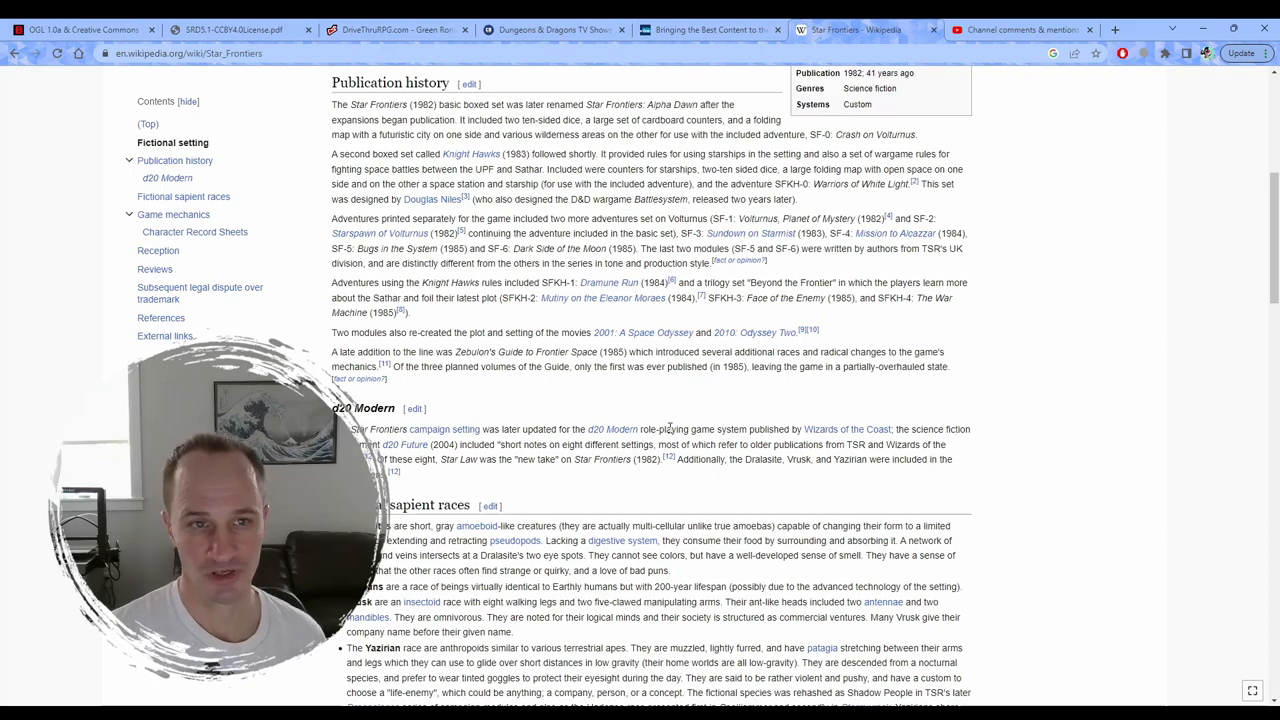
left_click(395, 29)
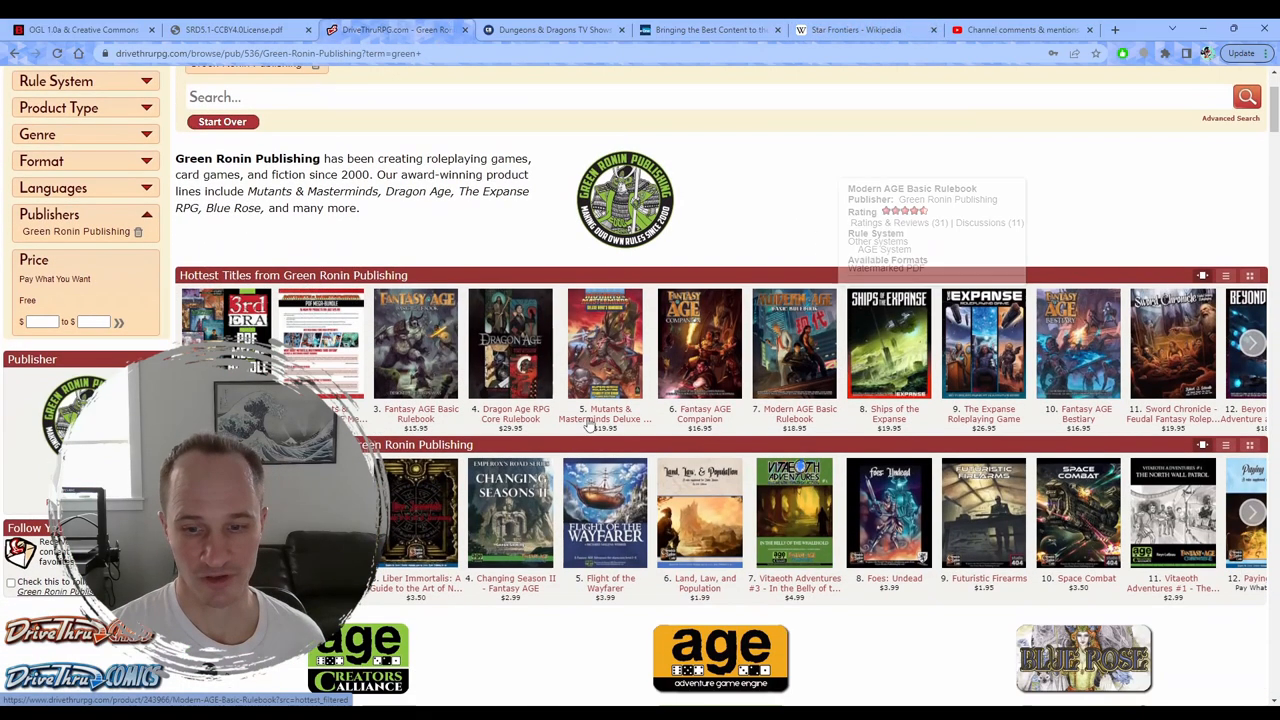
mouse_move(1007, 204)
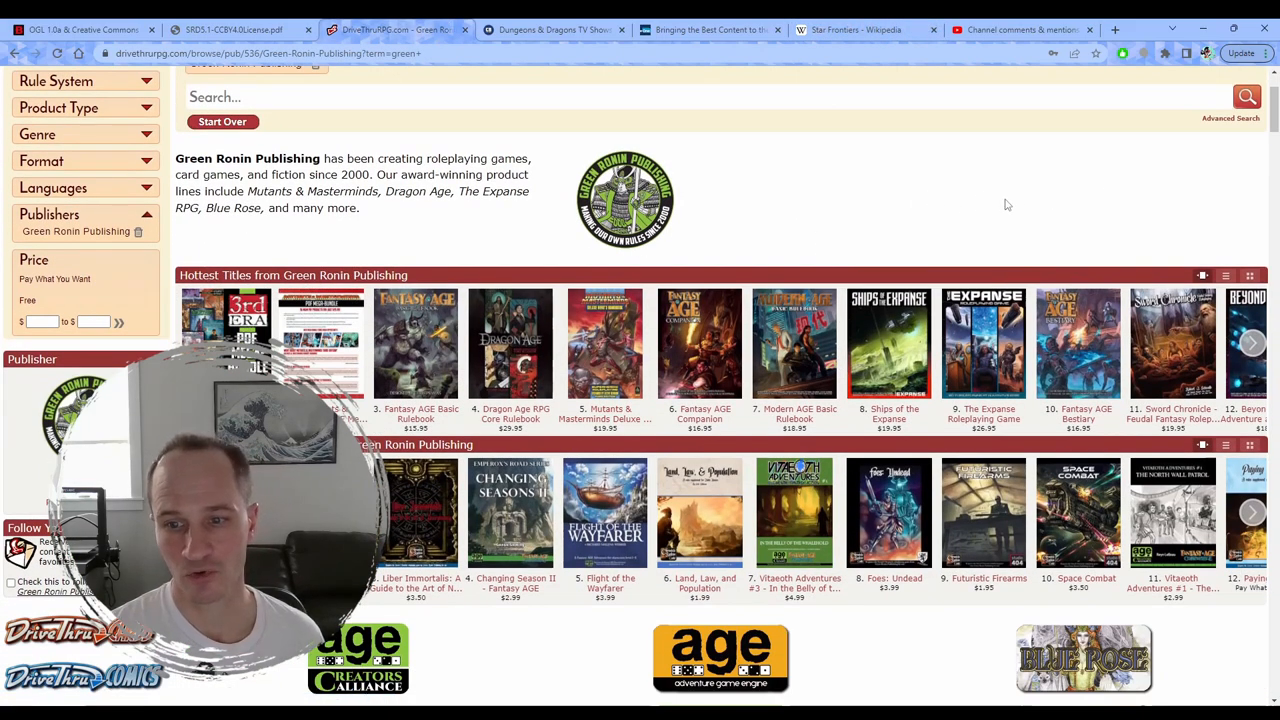
mouse_move(872, 212)
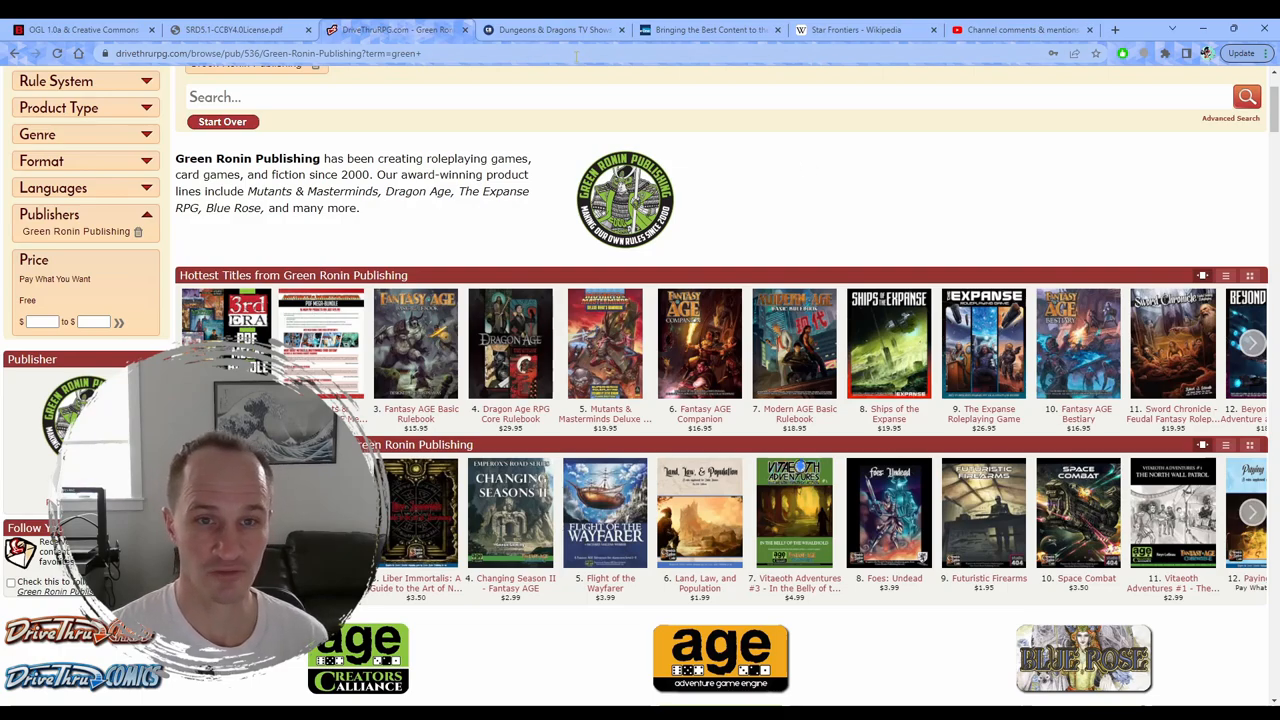
left_click(865, 29)
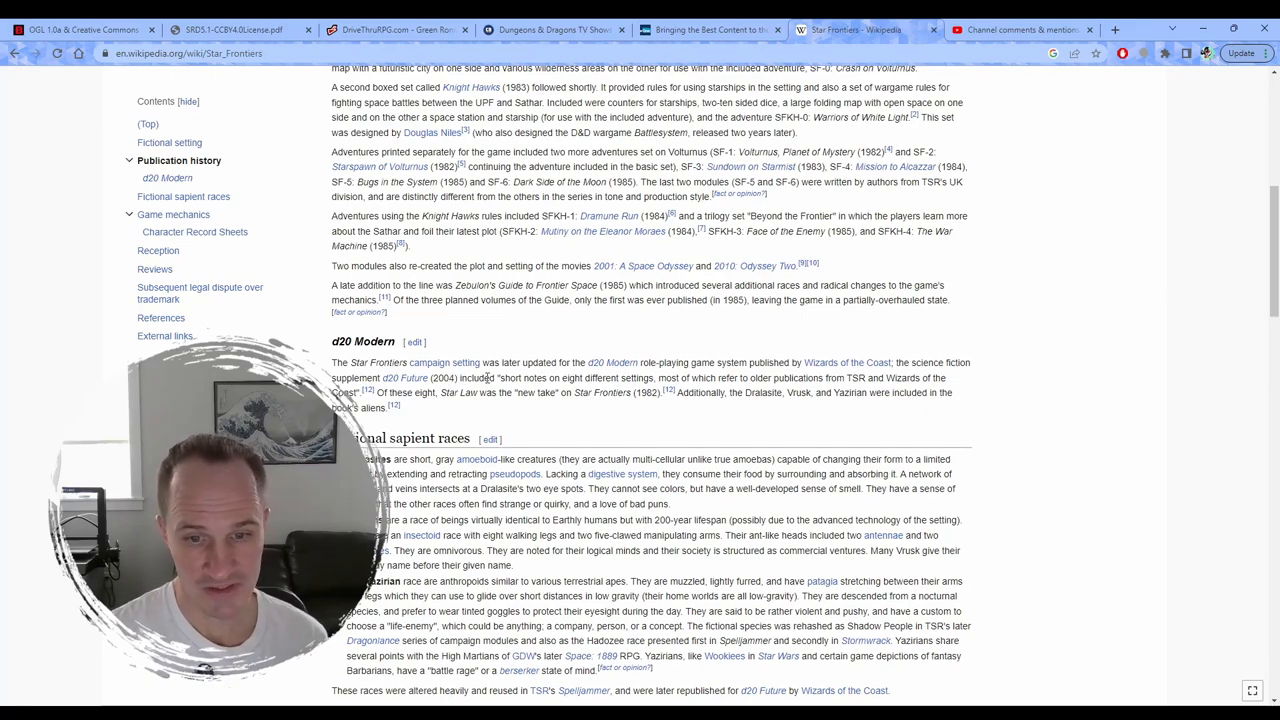
Step: Scroll the Star Frontiers article down to Reviews and the trademark dispute section
scroll("down", 3)
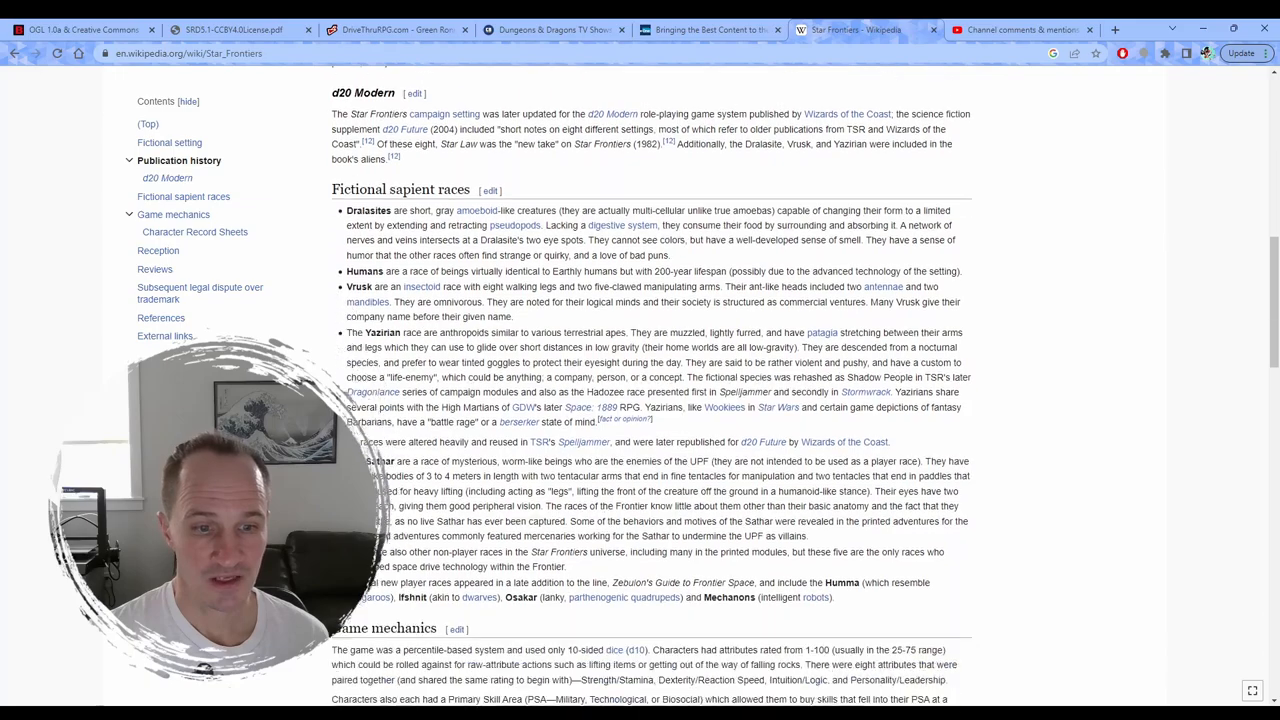
scroll("down", 3)
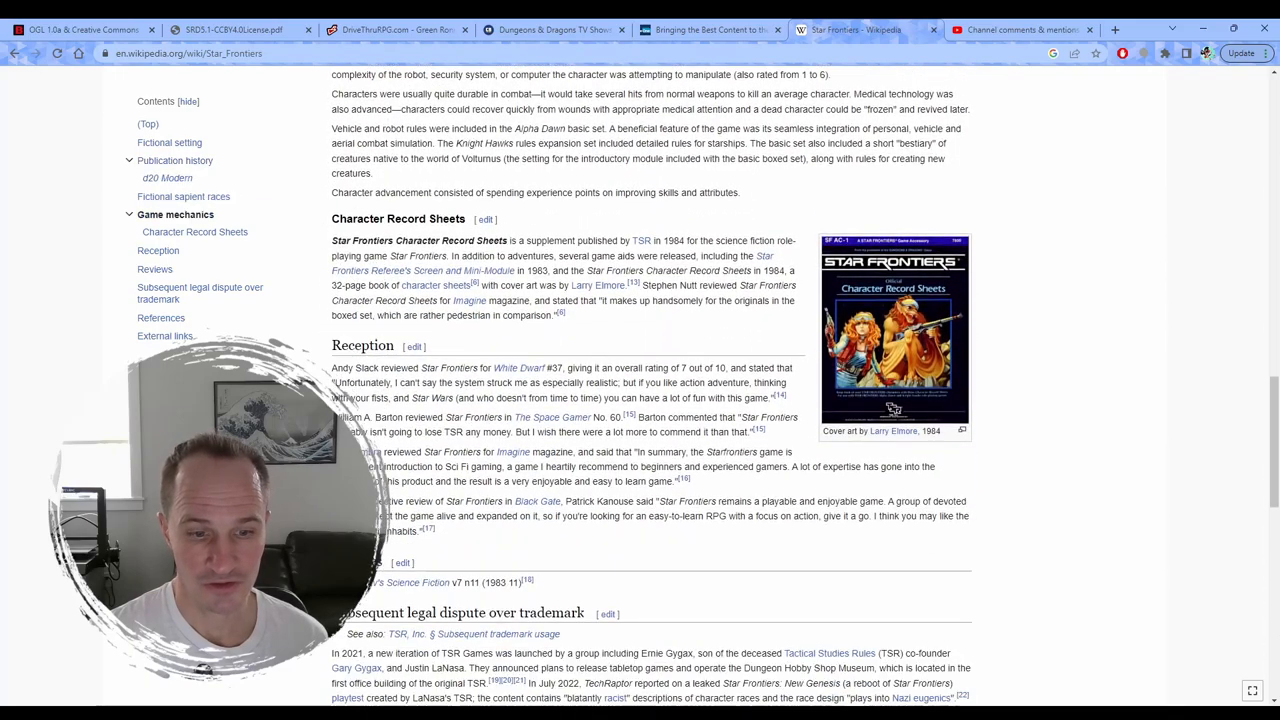
scroll("down", 3)
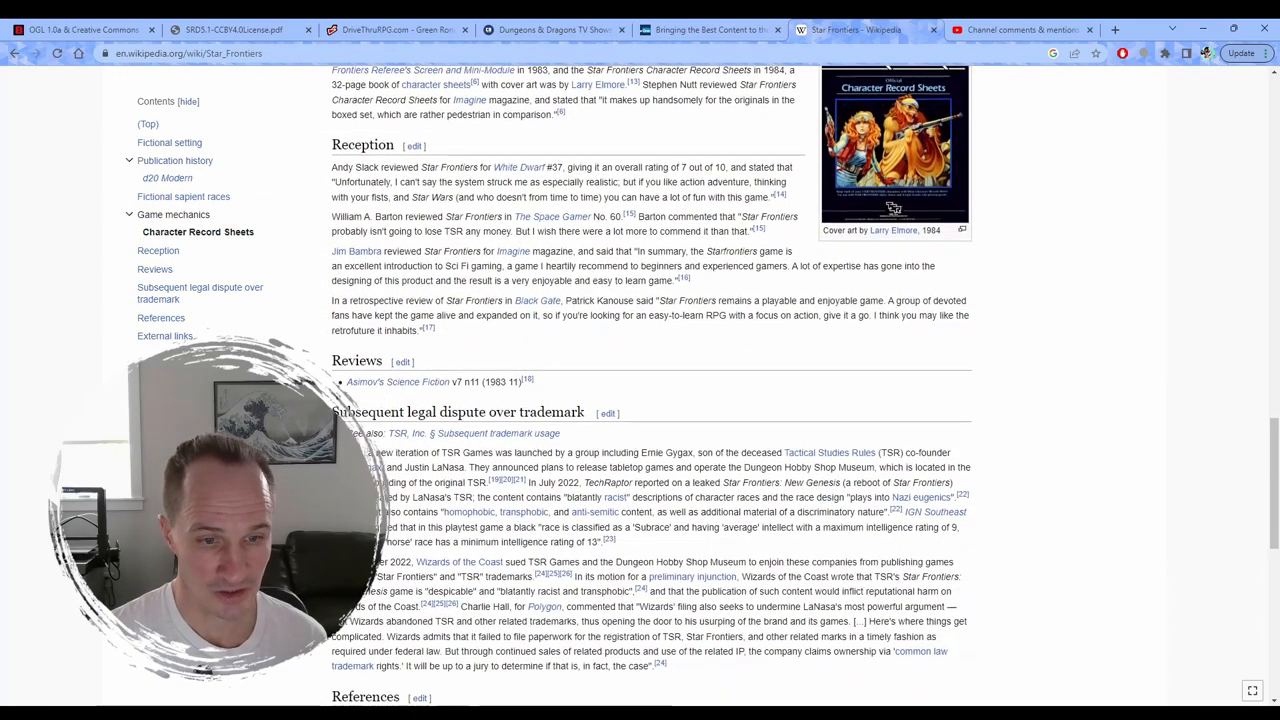
scroll("down", 3)
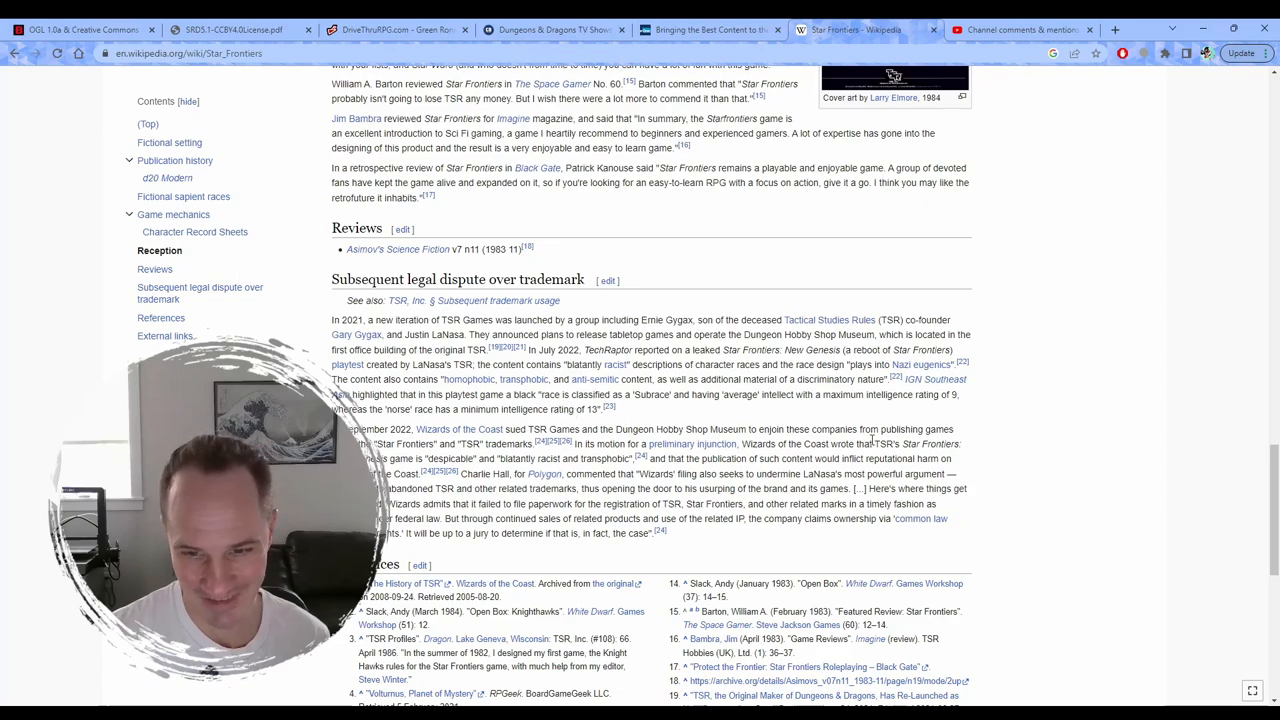
mouse_move(1020, 464)
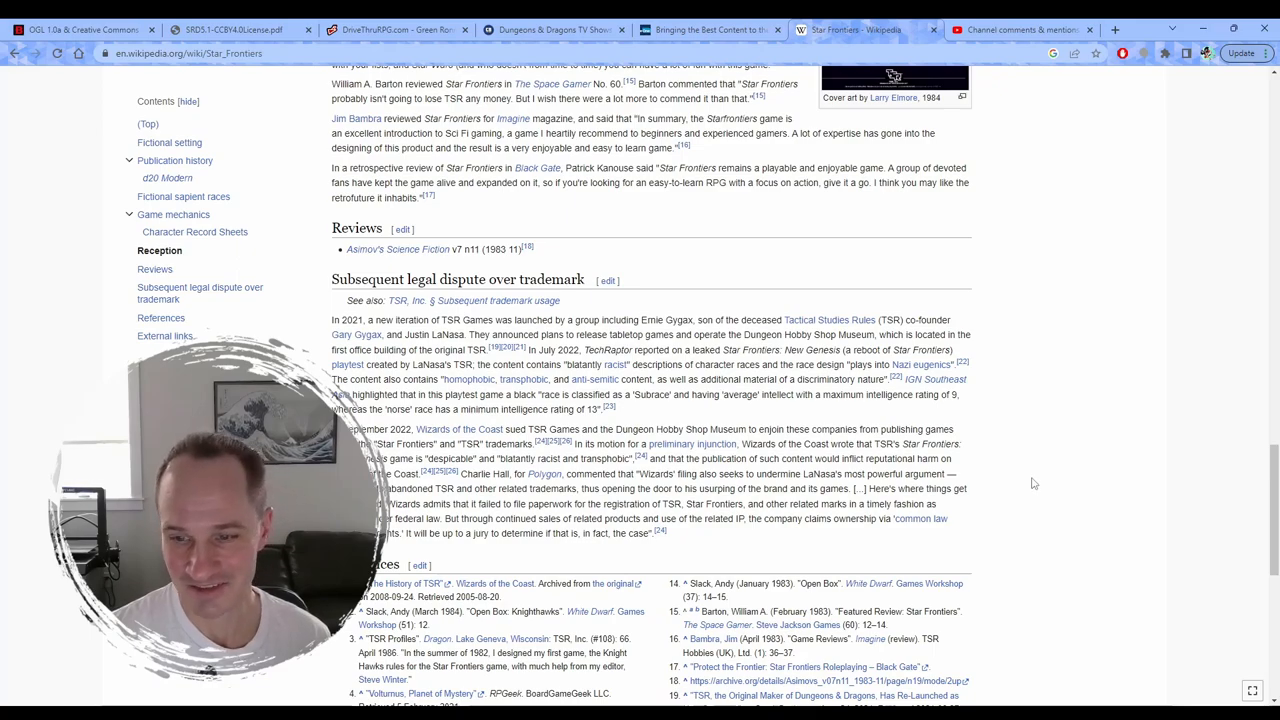
mouse_move(843, 421)
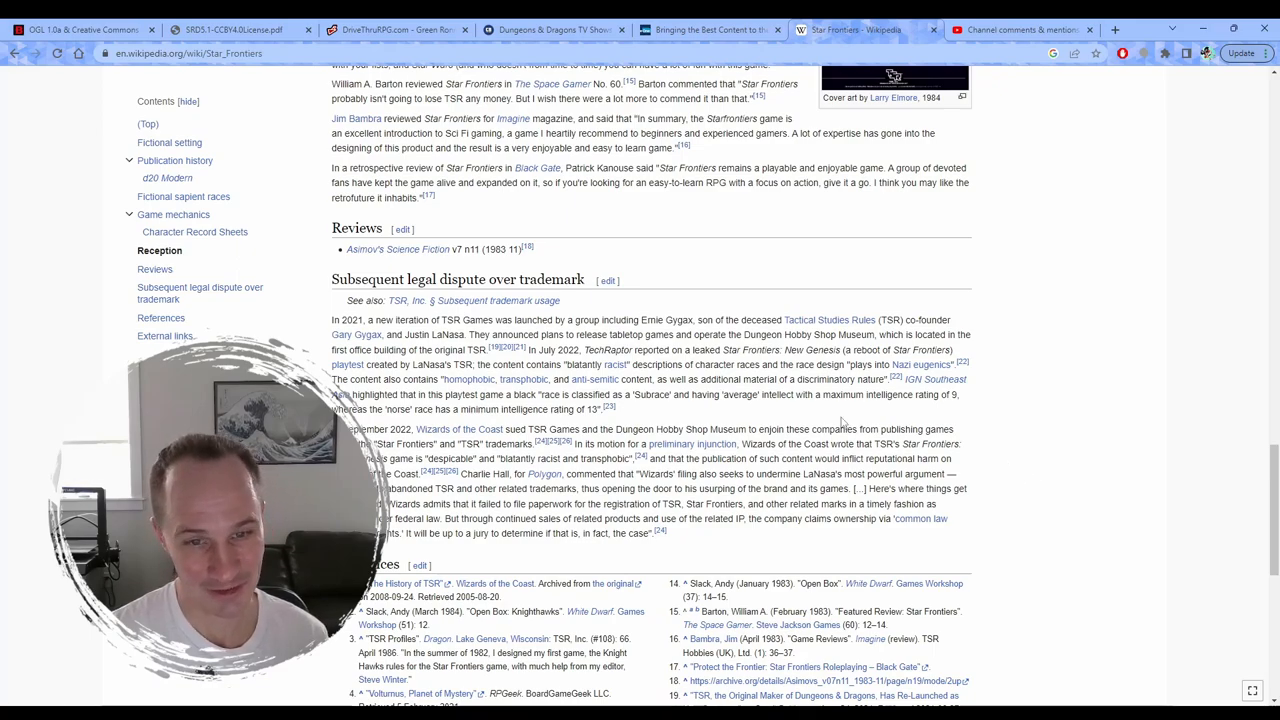
mouse_move(840, 423)
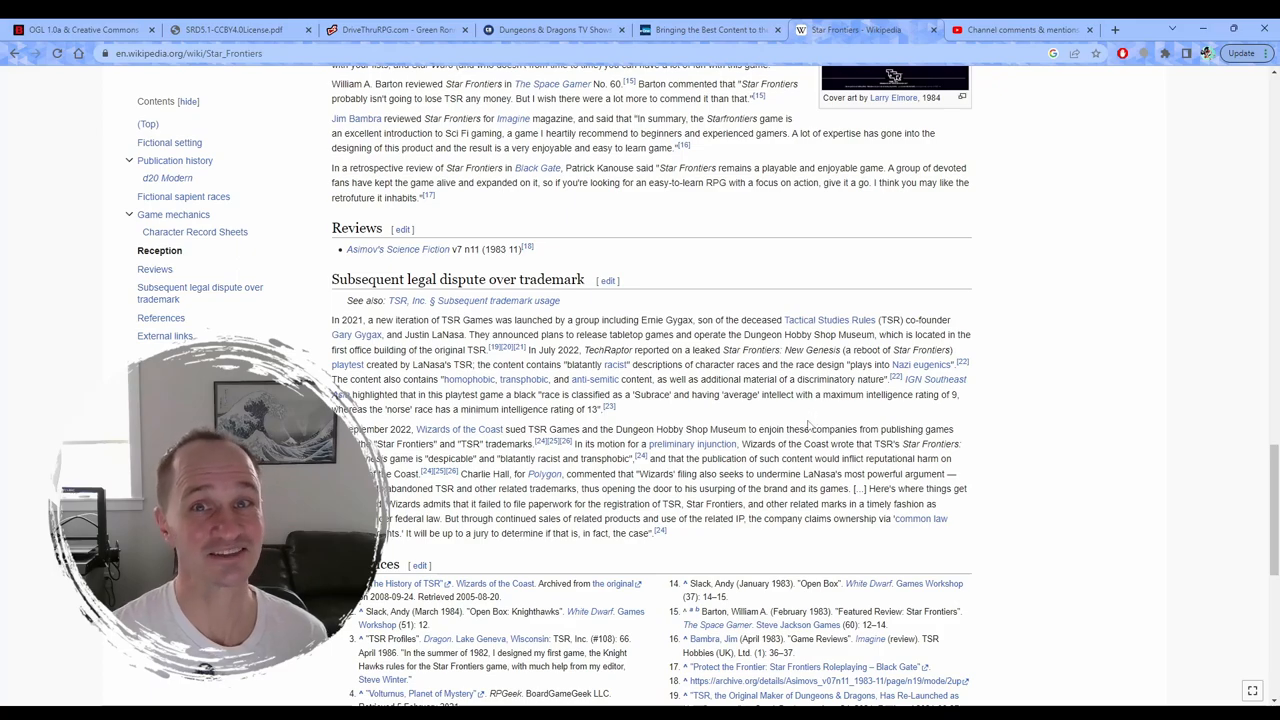
scroll("down", 3)
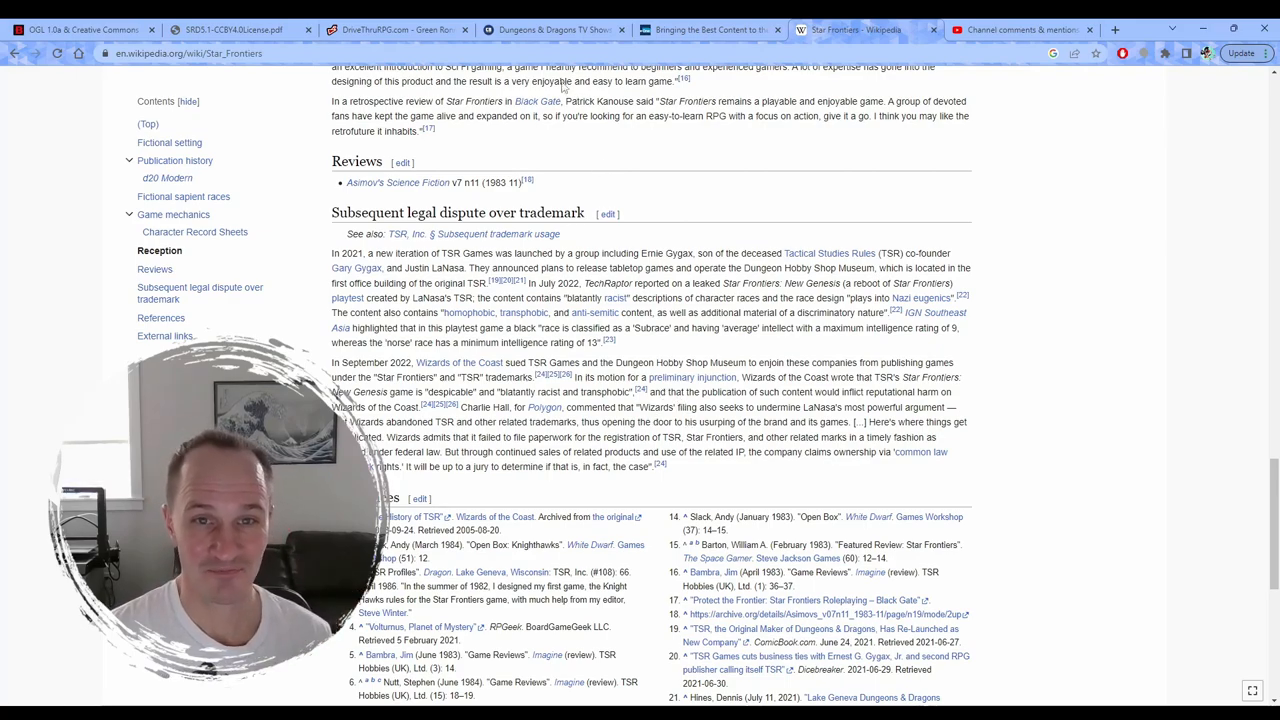
mouse_move(548, 29)
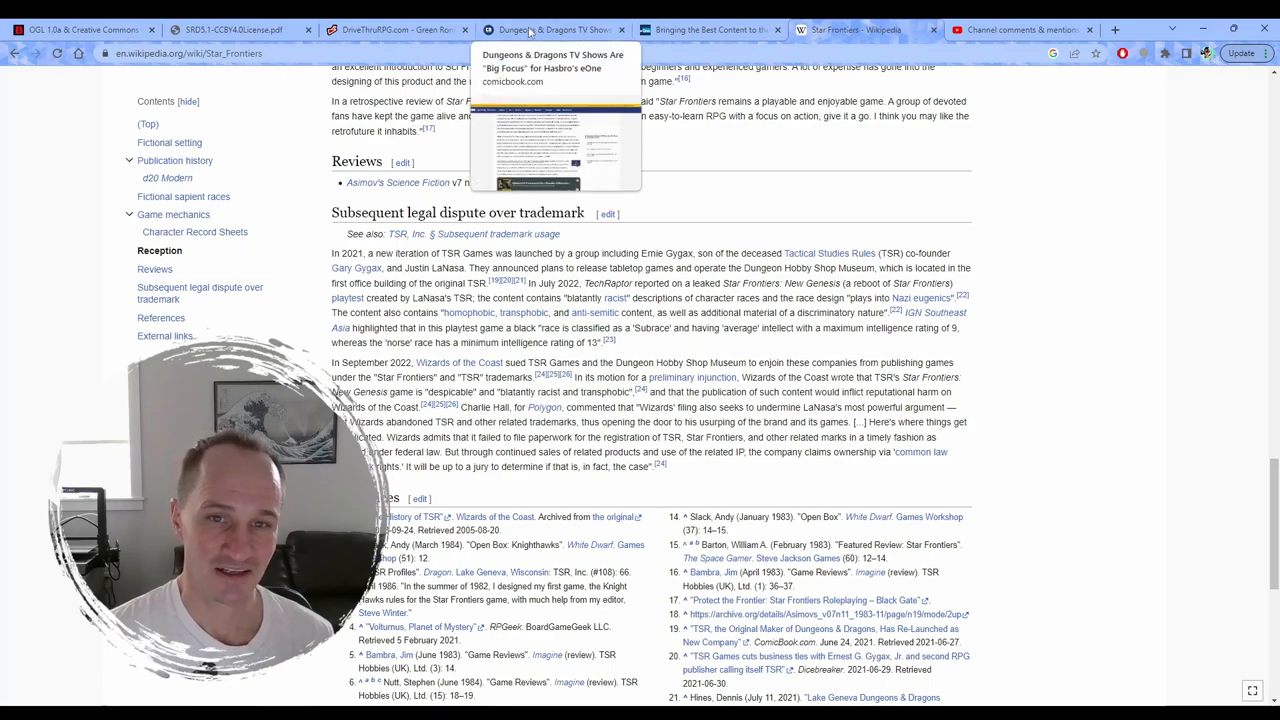
Step: Switch to the ComicBook.com article on D&D TV shows for eOne and scroll it
left_click(550, 29)
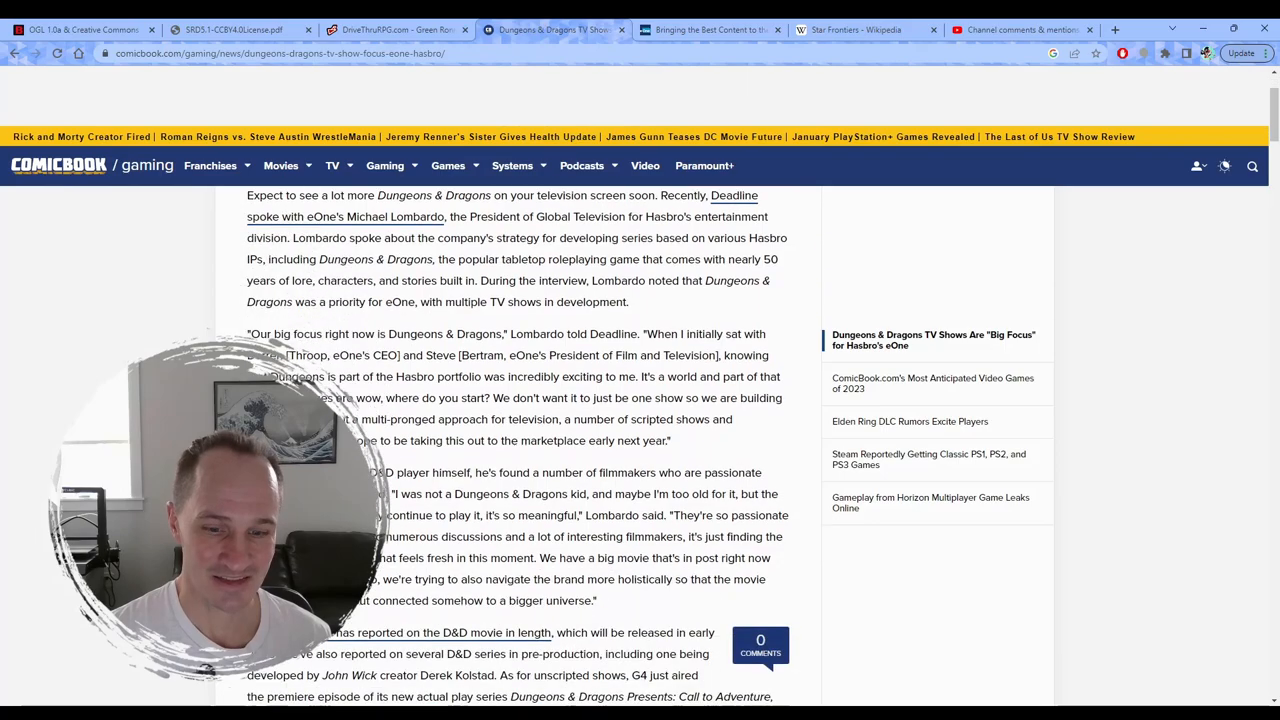
scroll("down", 3)
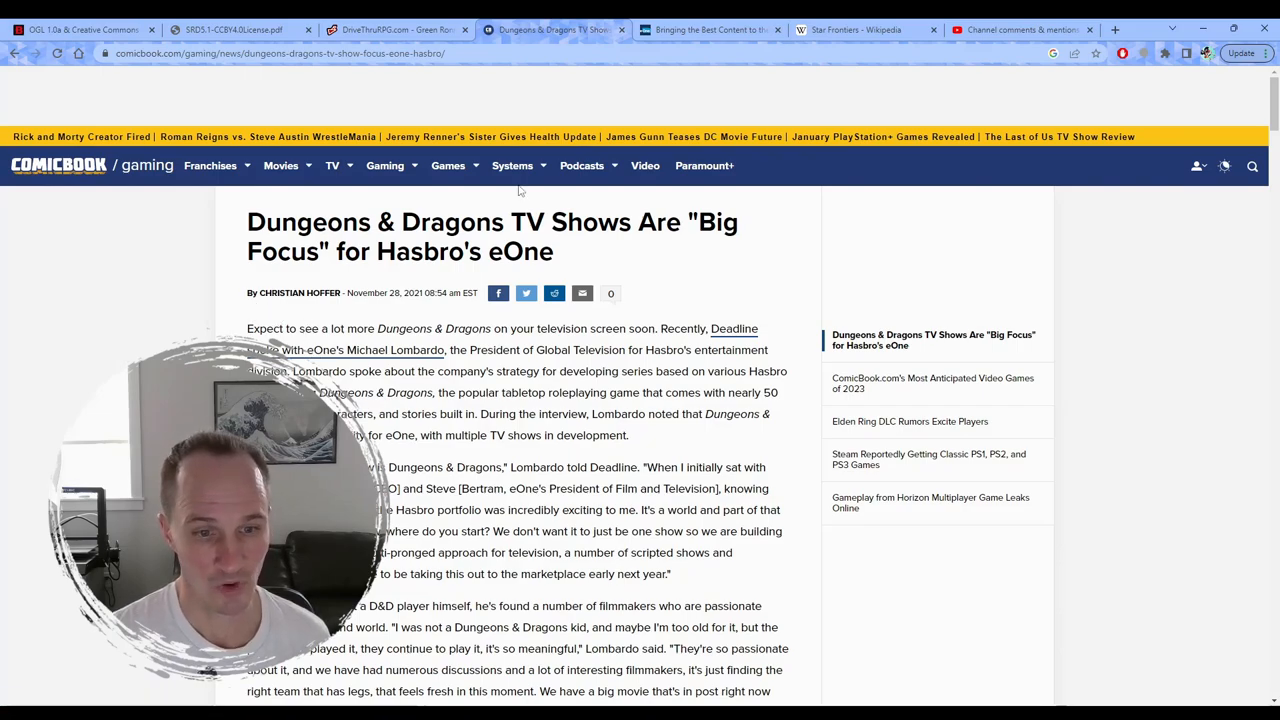
mouse_move(710, 29)
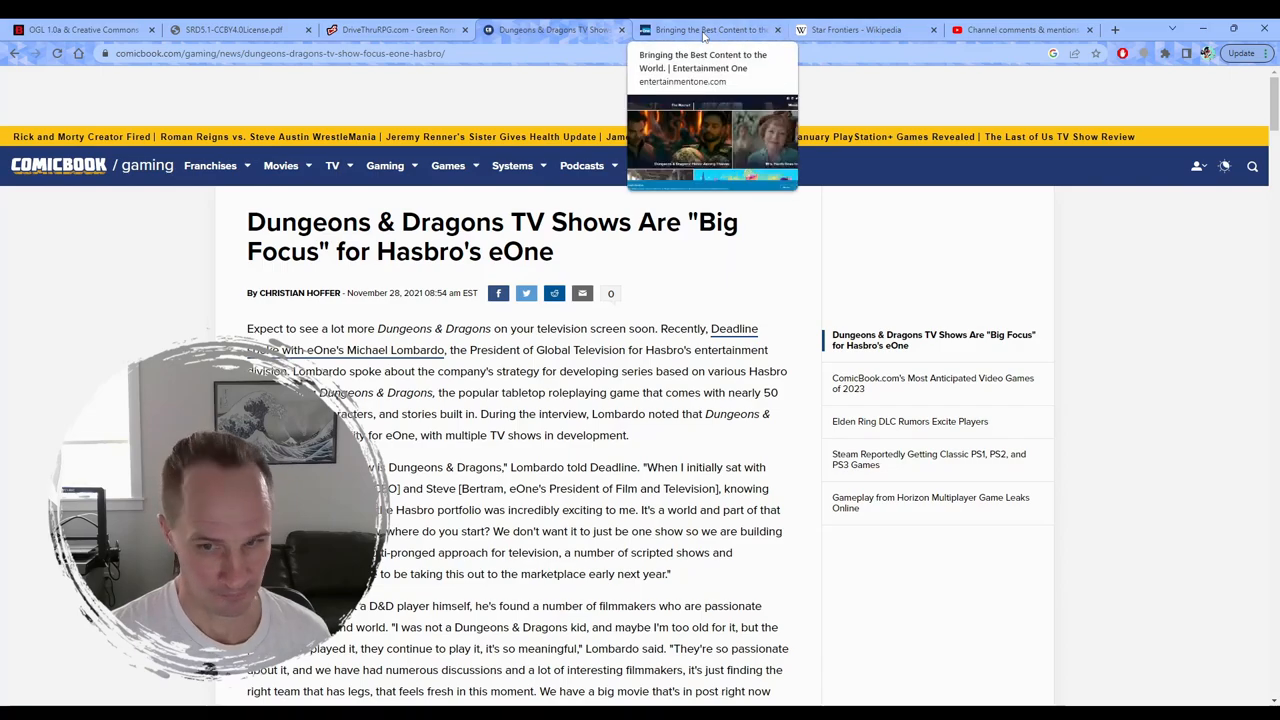
Step: Switch to the eOne homepage and scroll its title tiles down to Peppa Pig
left_click(710, 29)
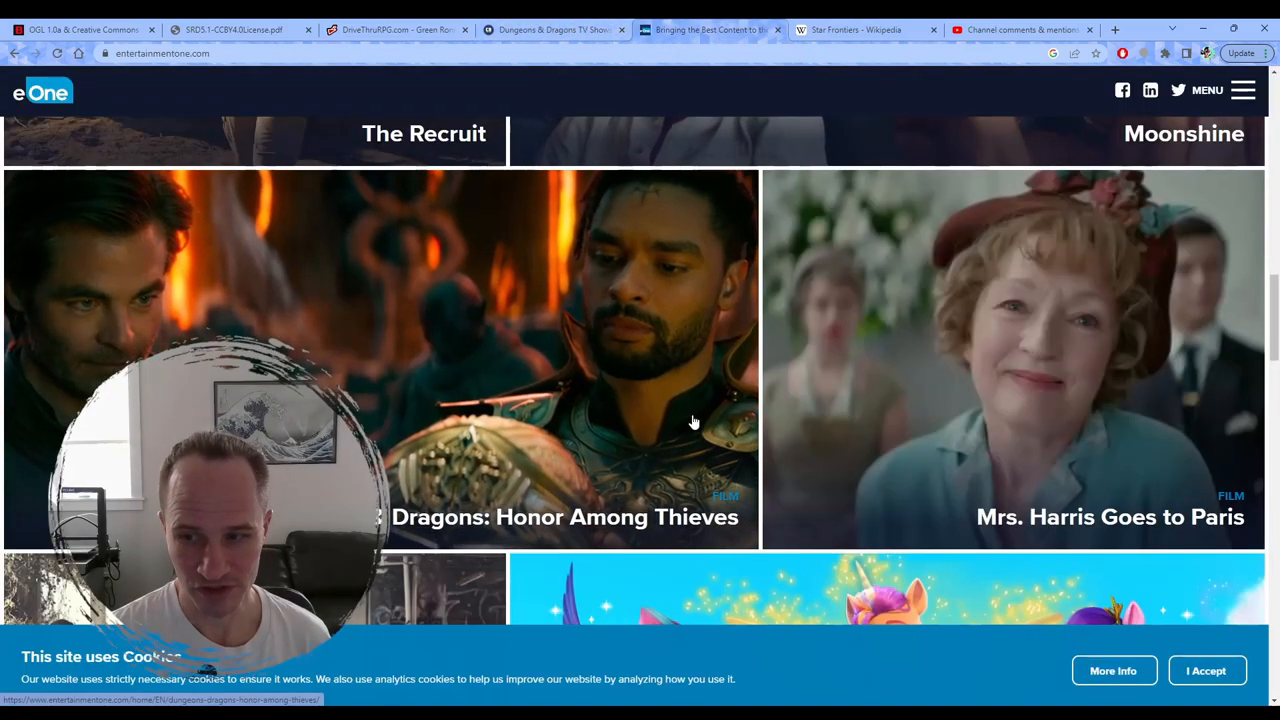
mouse_move(558, 413)
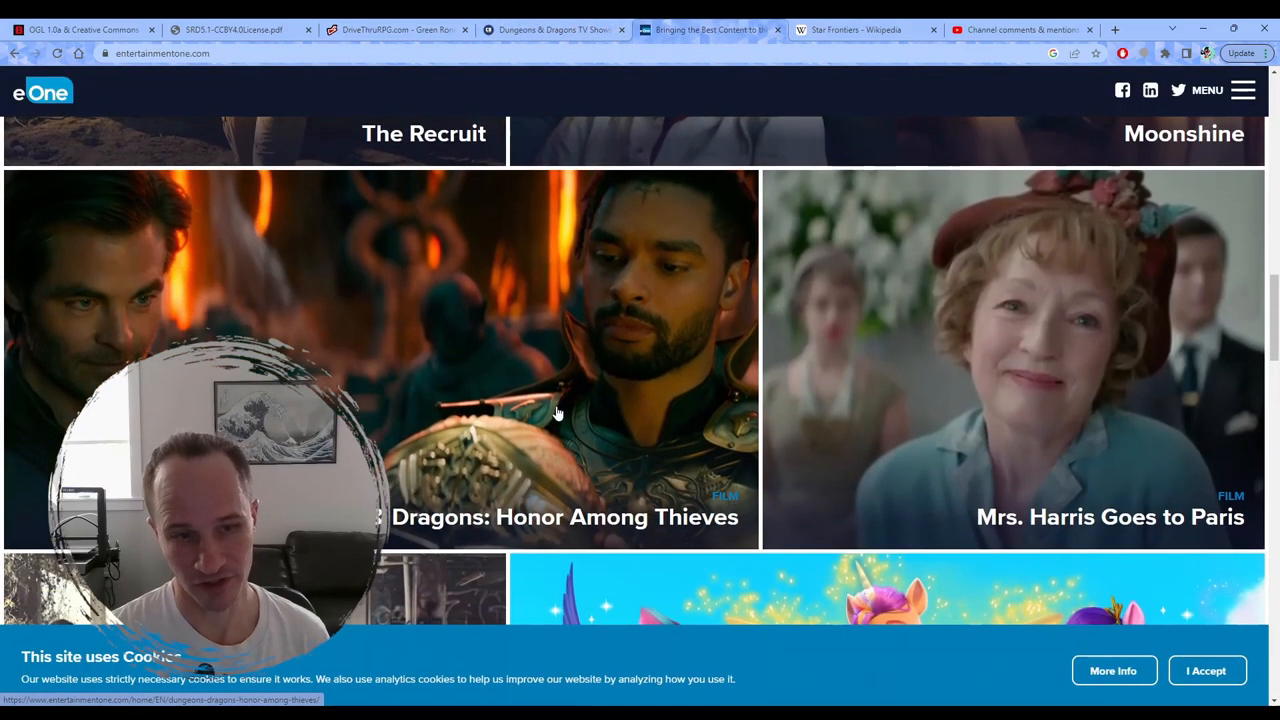
scroll("down", 3)
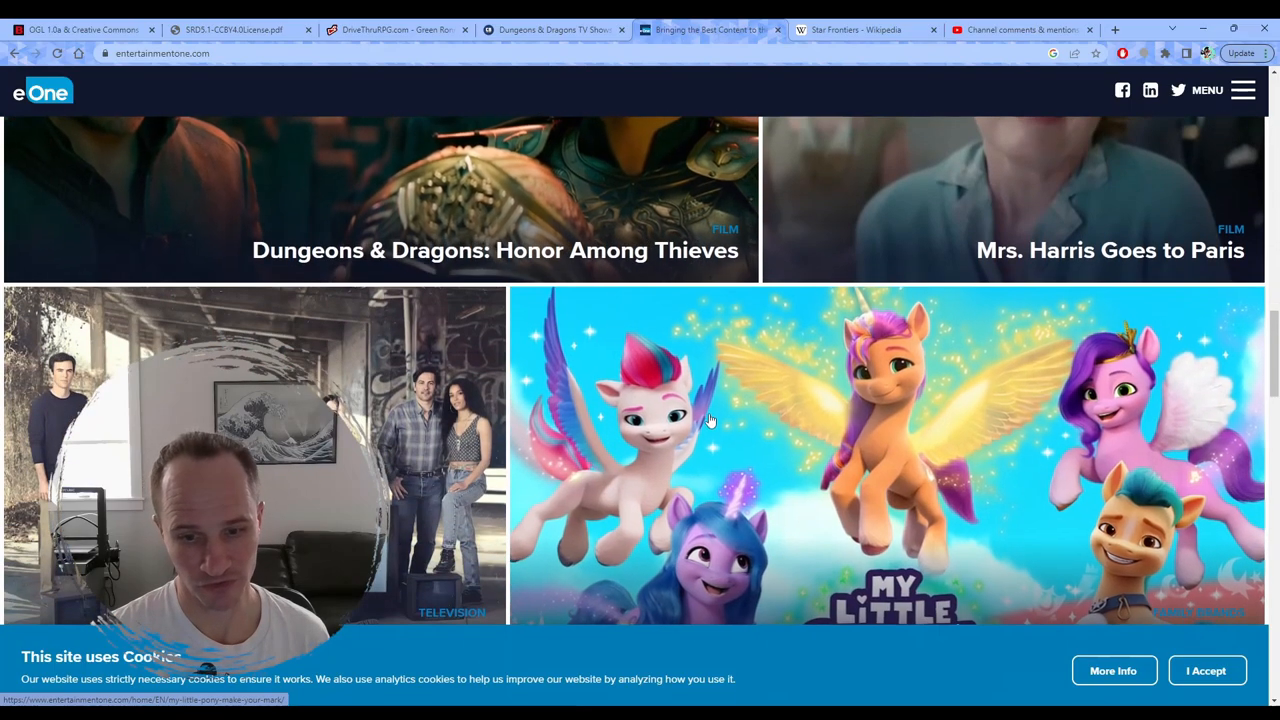
scroll("down", 3)
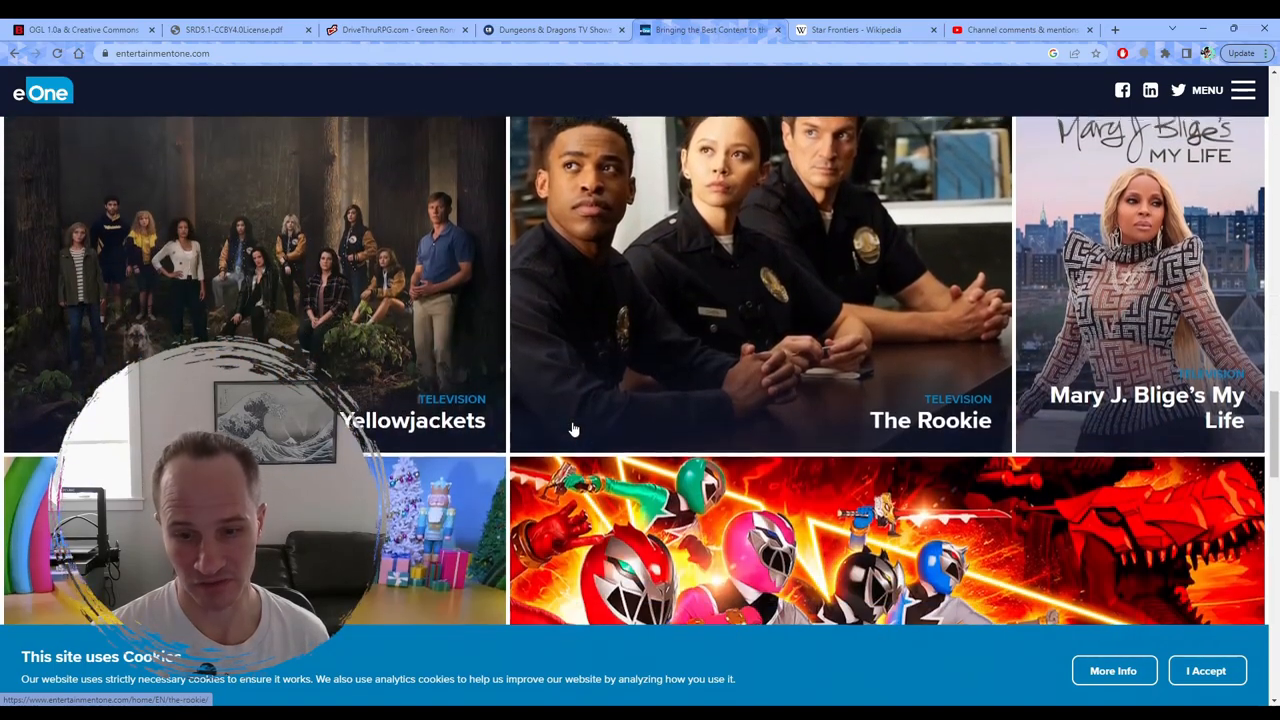
scroll("down", 3)
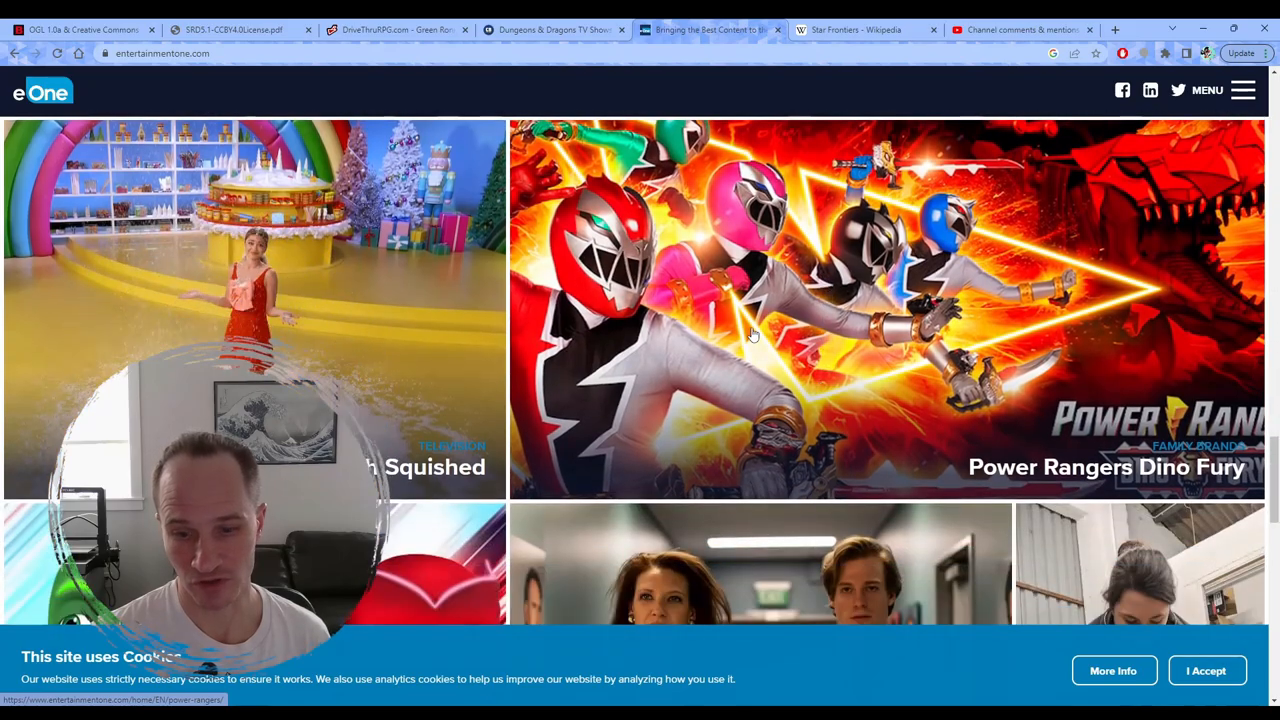
scroll("down", 3)
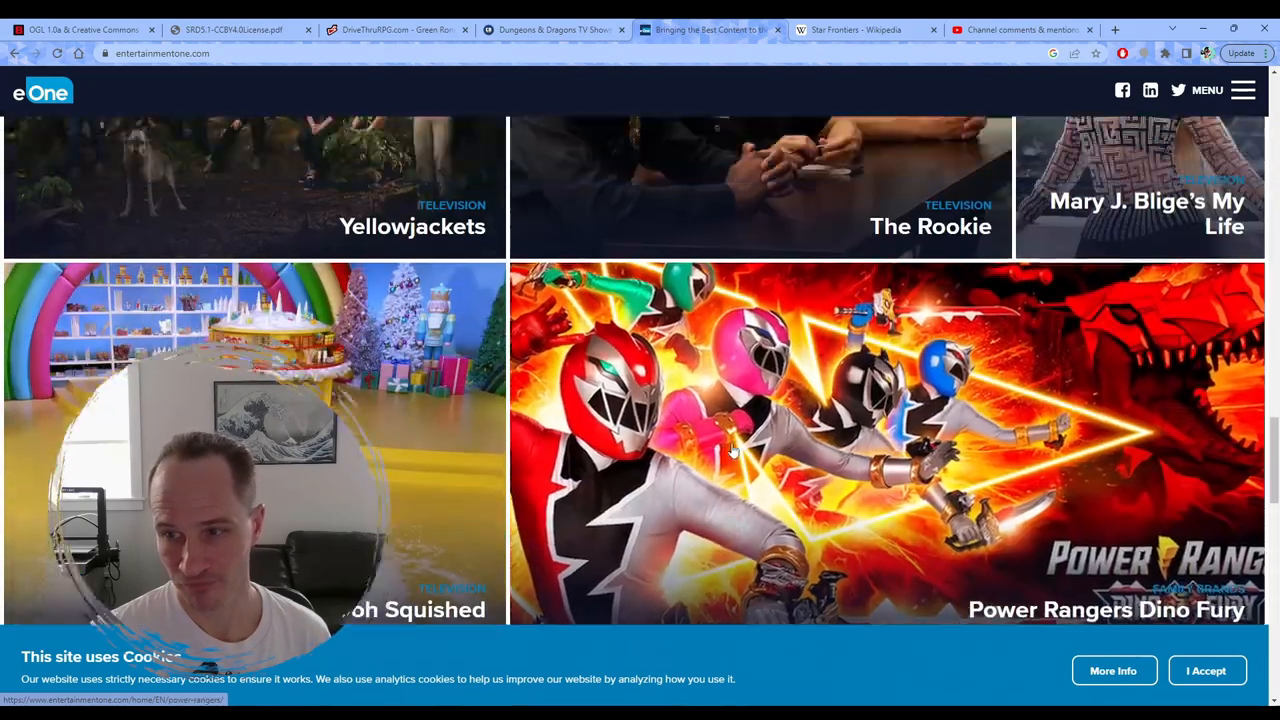
scroll("down", 3)
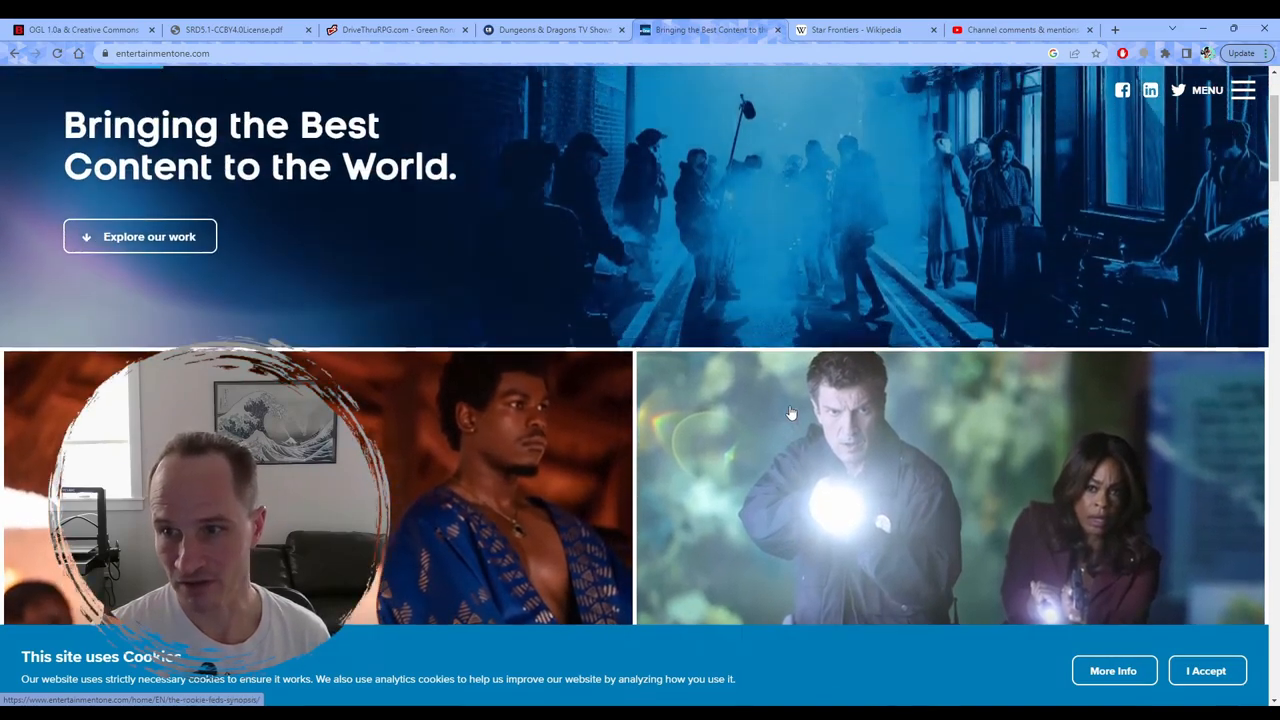
scroll("down", 3)
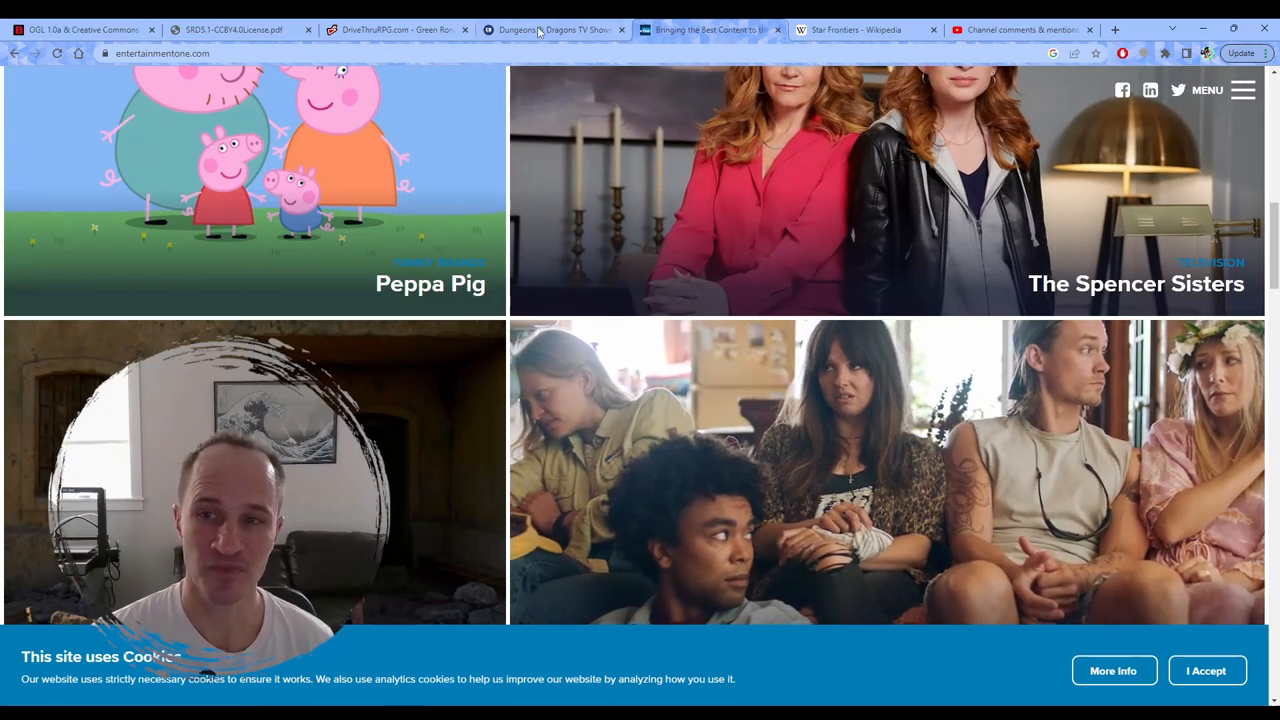
Step: Return to the ComicBook.com D&D TV shows article and scroll through Lombardo's quotes back to the headline
left_click(553, 29)
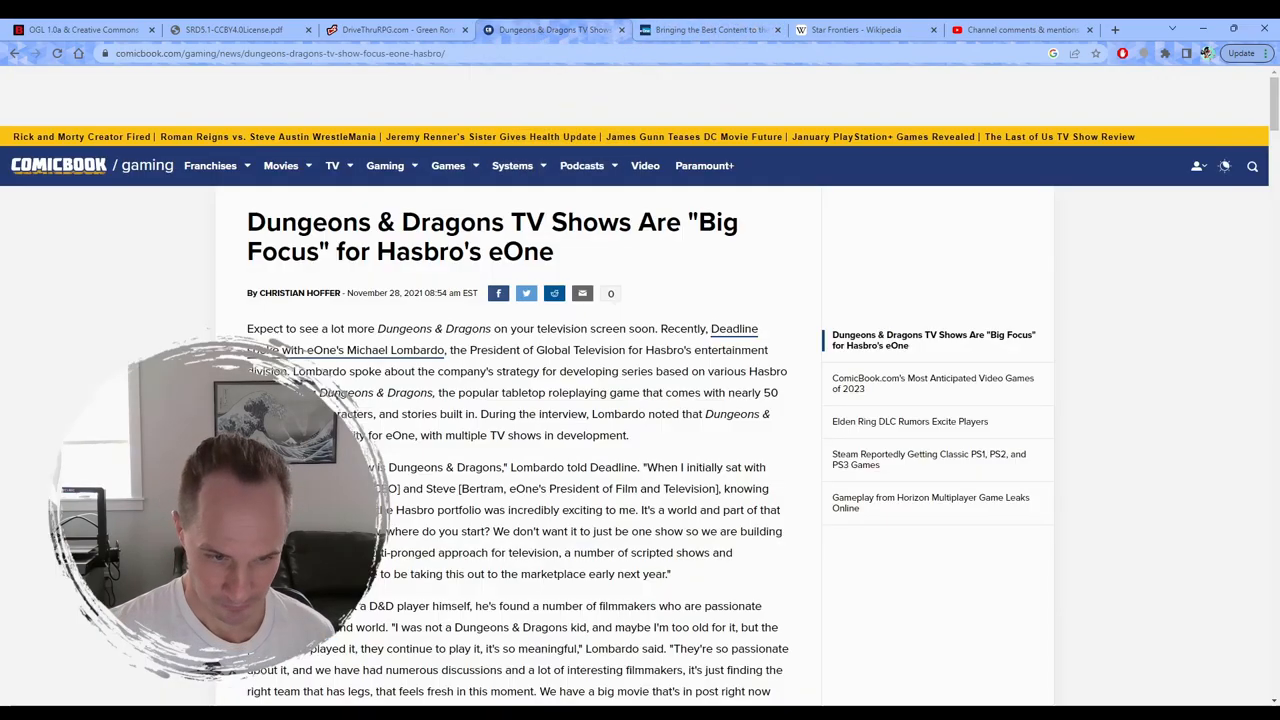
scroll("down", 3)
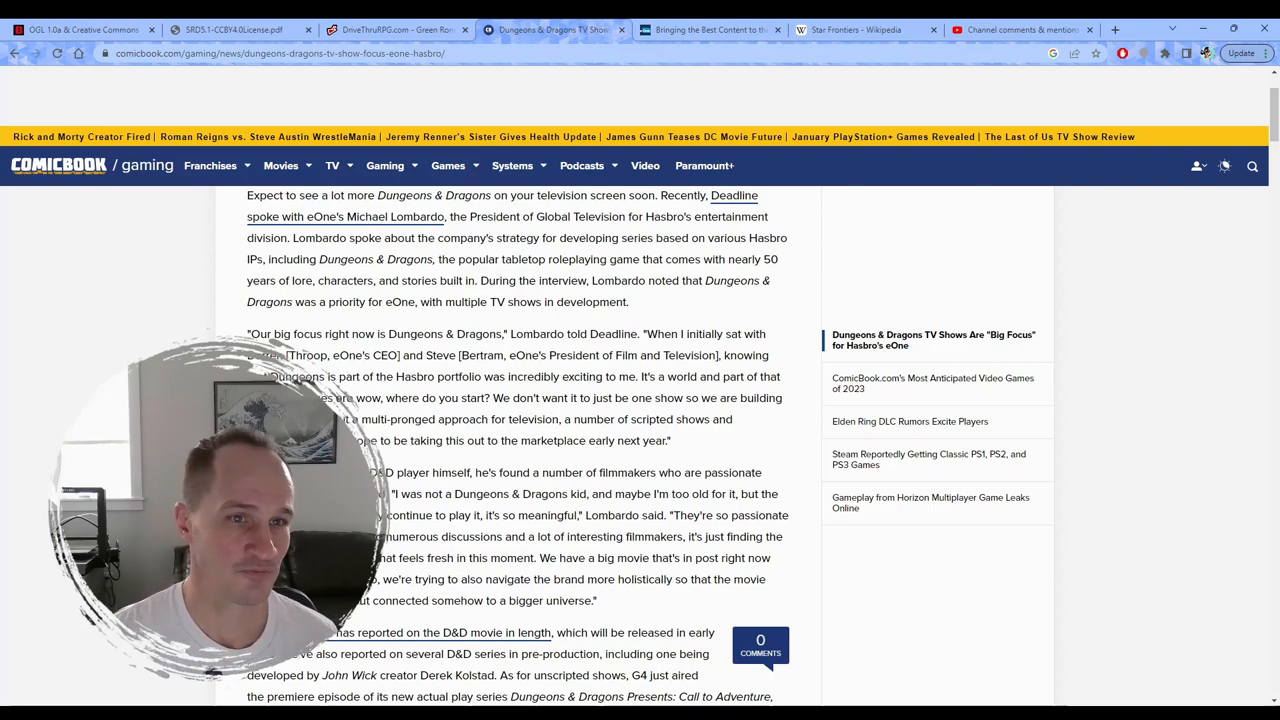
scroll("down", 3)
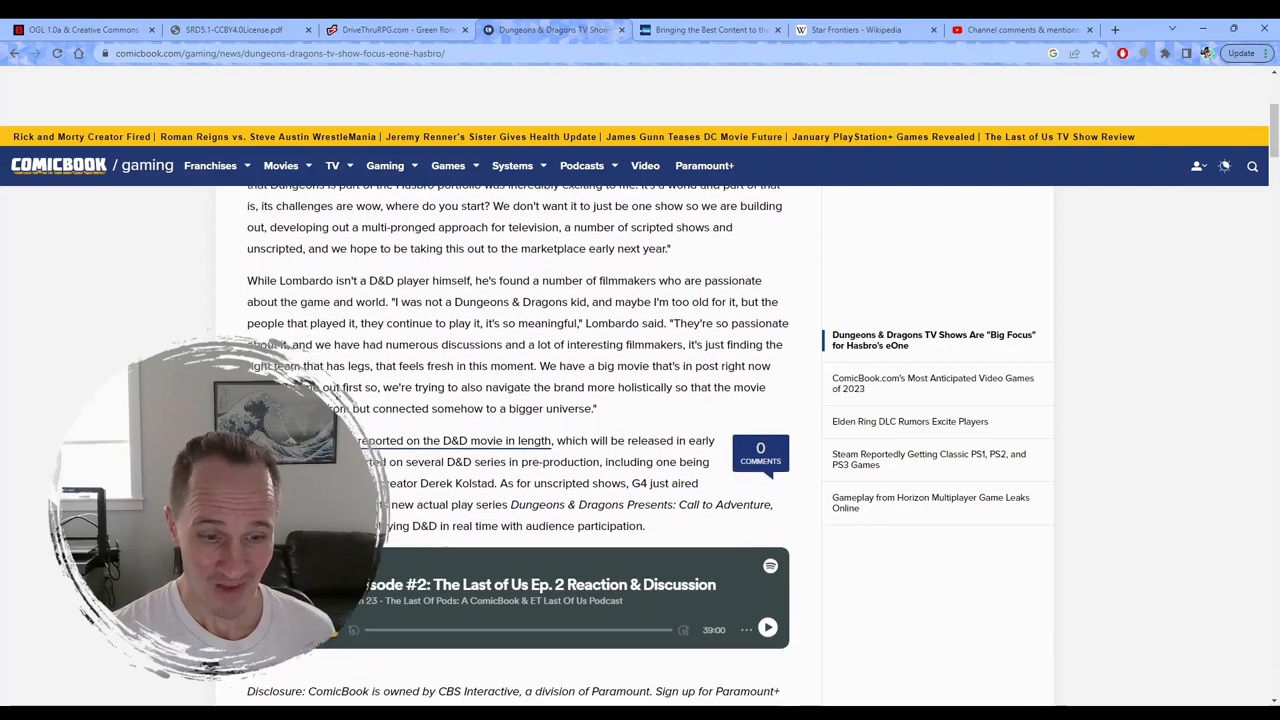
scroll("up", 3)
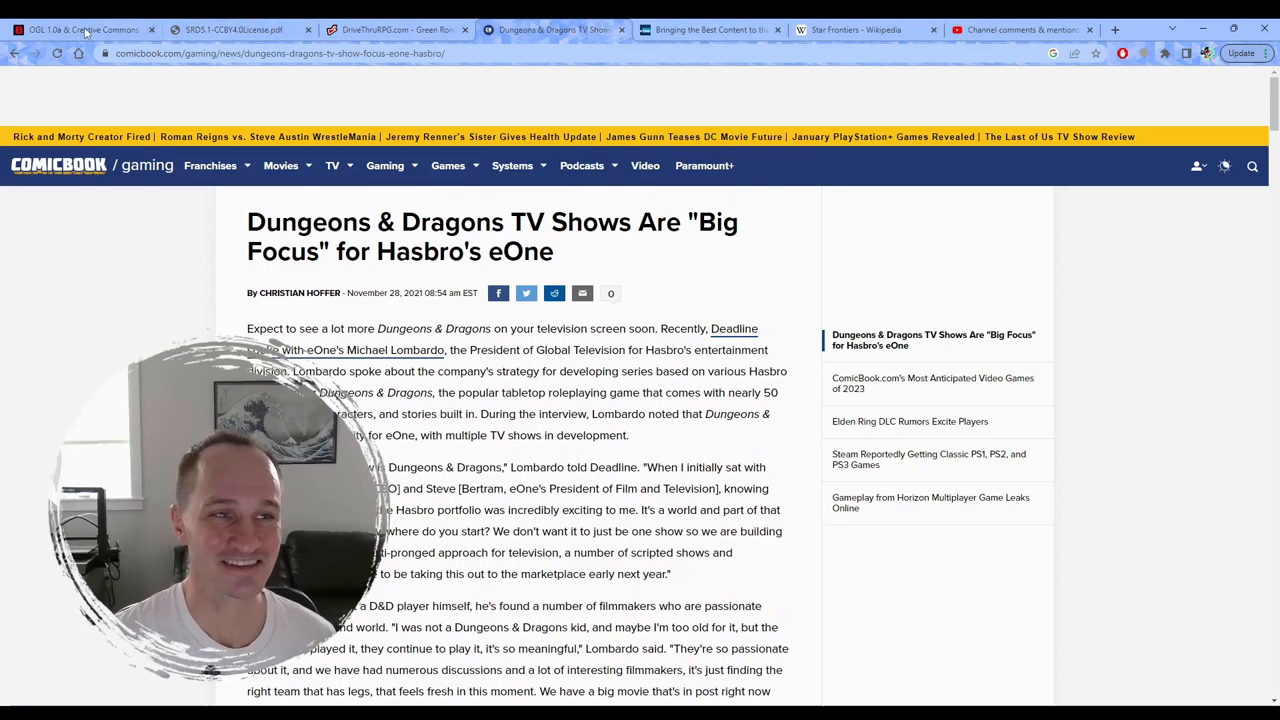
Step: Switch to the D&D Beyond OGL post tab, scroll to its closing section, then return to the title
left_click(80, 29)
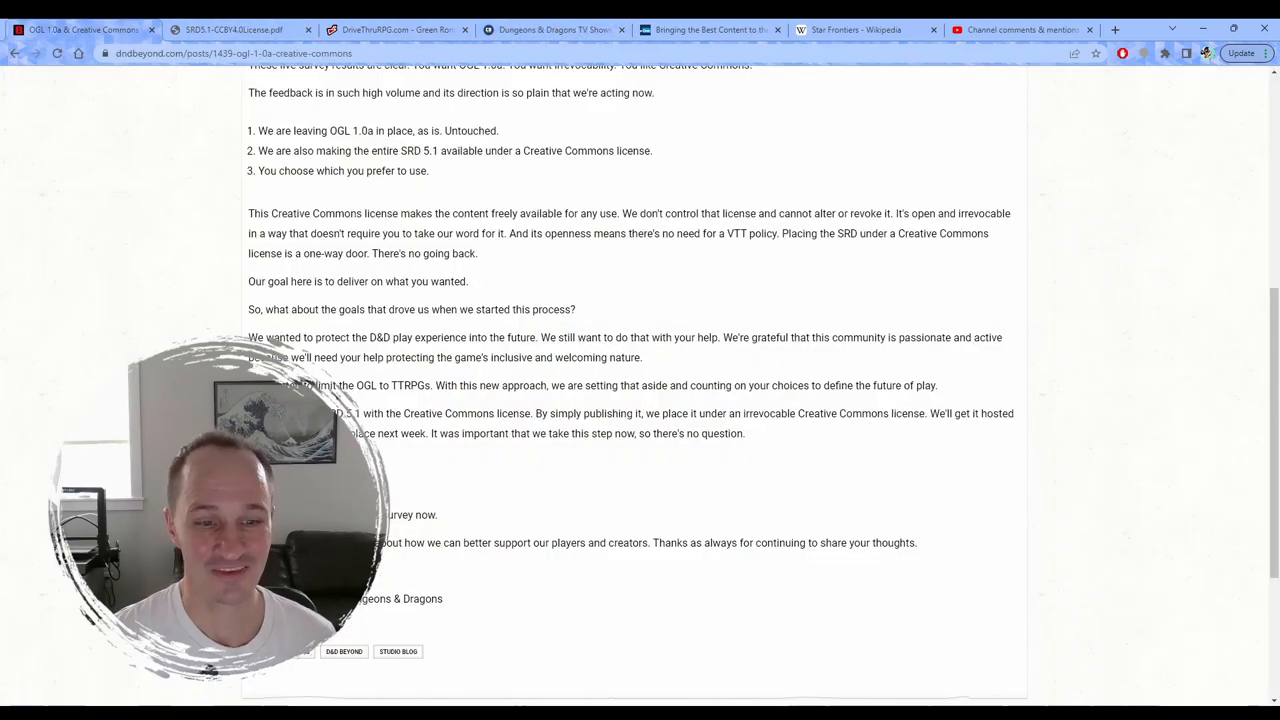
scroll("down", 3)
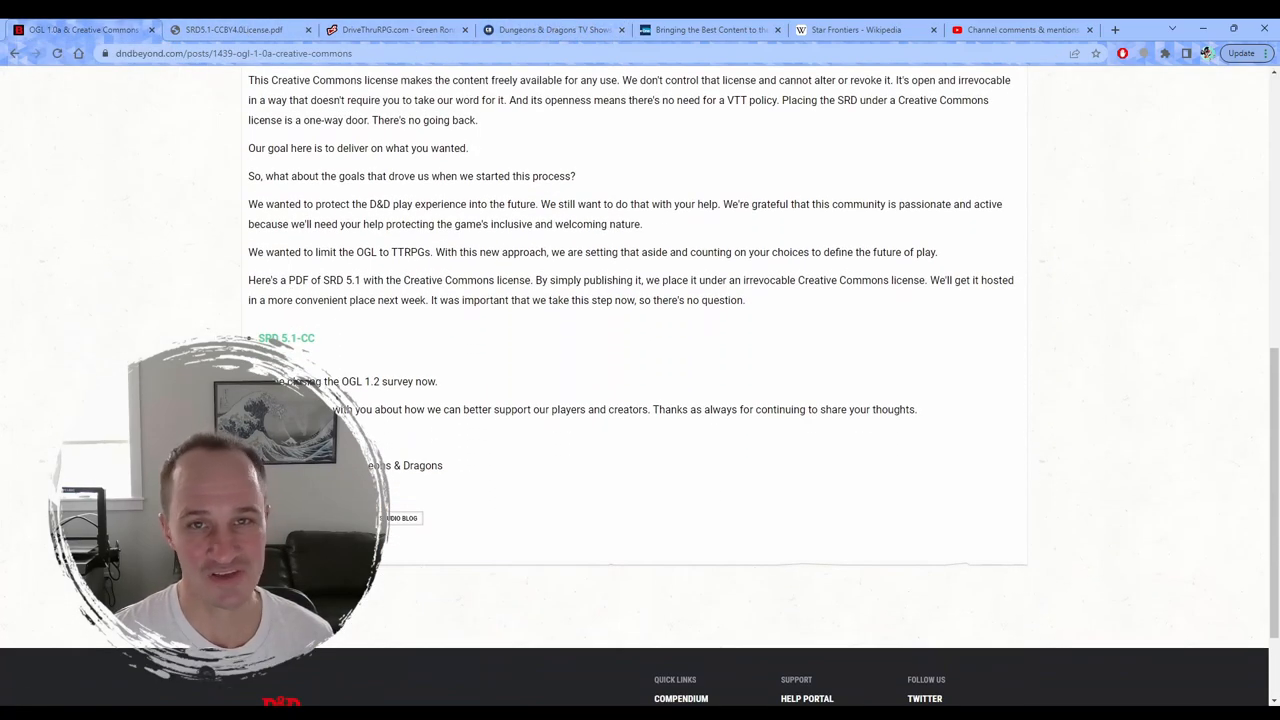
scroll("up", 3)
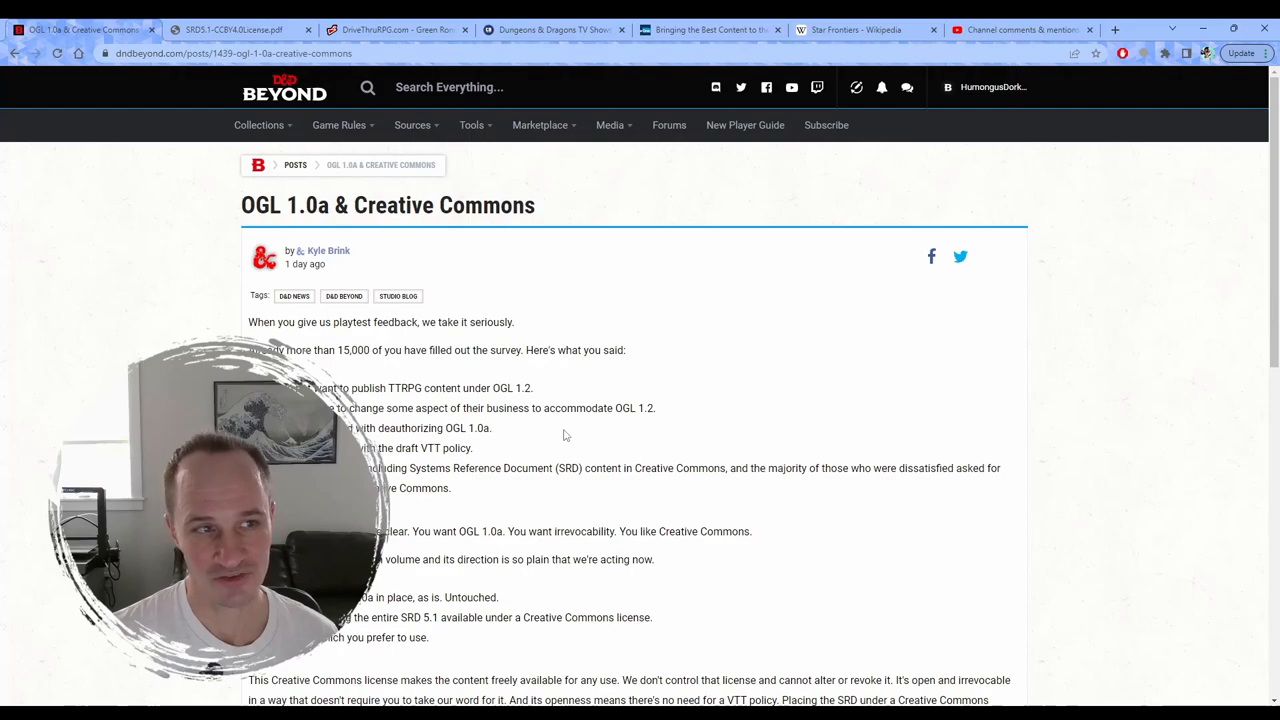
mouse_move(582, 432)
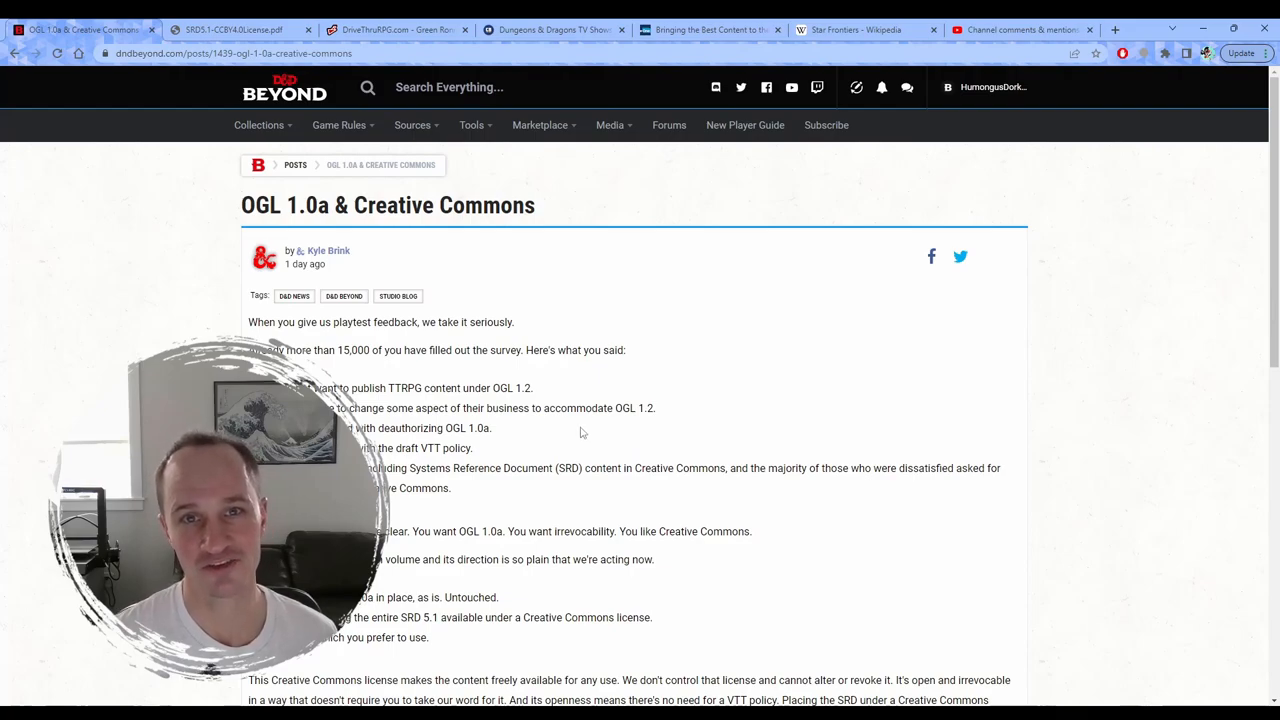